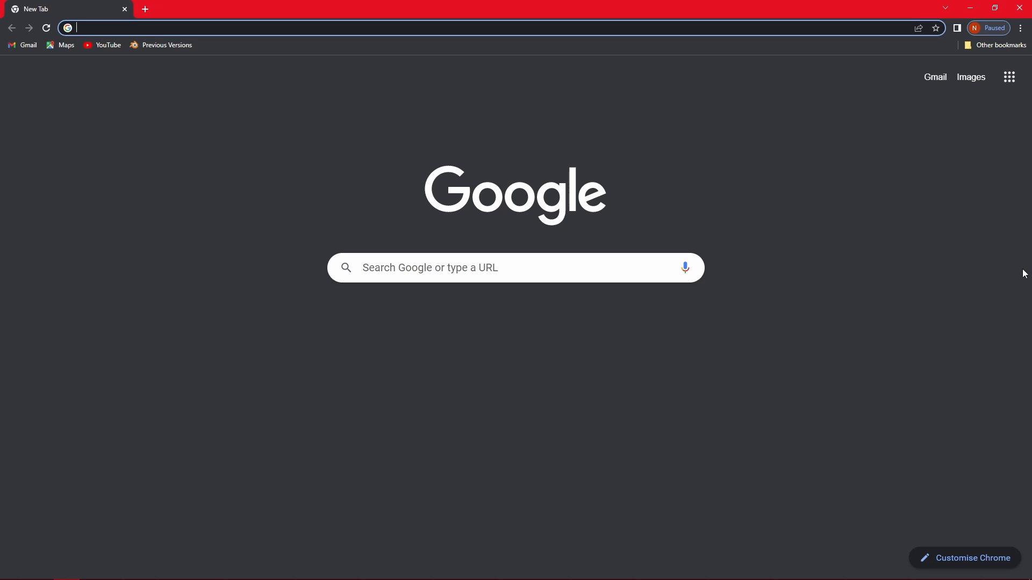
Search Google for 'blender' and open the official blender.org result.
{"action": "left_click", "coordinate": [515, 268]}
{"action": "type", "text": "blender"}
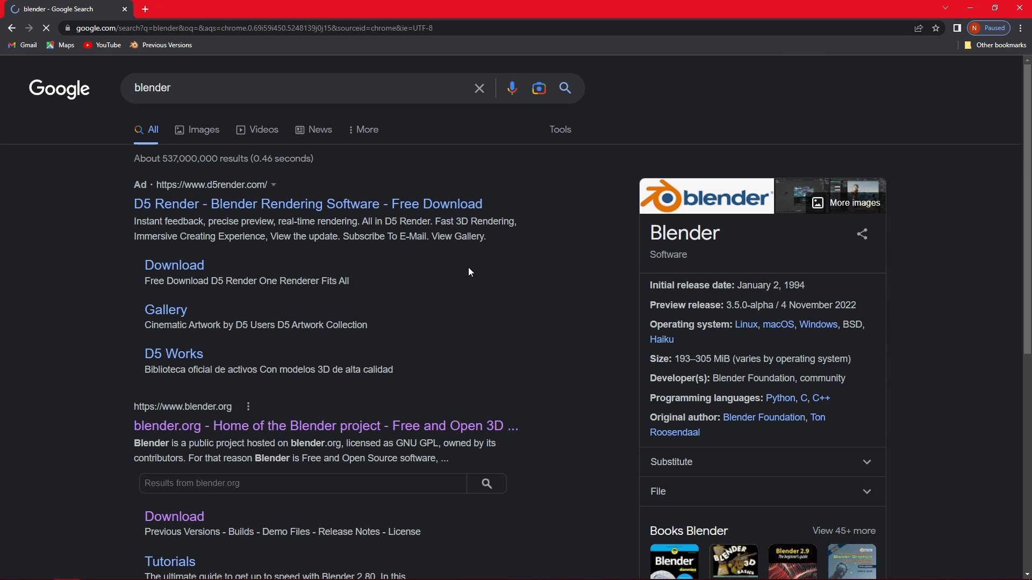
{"action": "scroll", "scroll_direction": "down", "scroll_amount": 3}
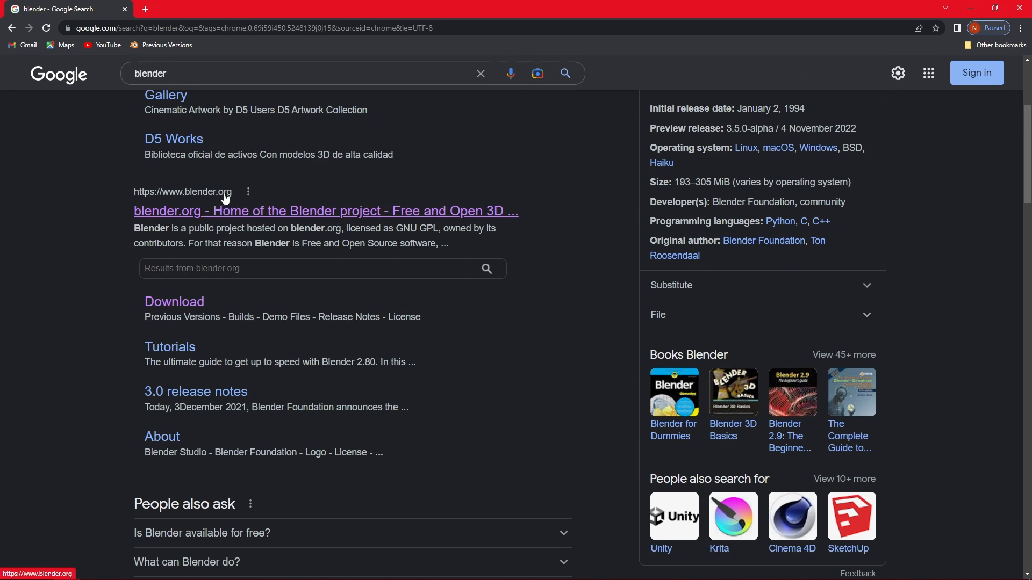
{"action": "left_click", "coordinate": [325, 211]}
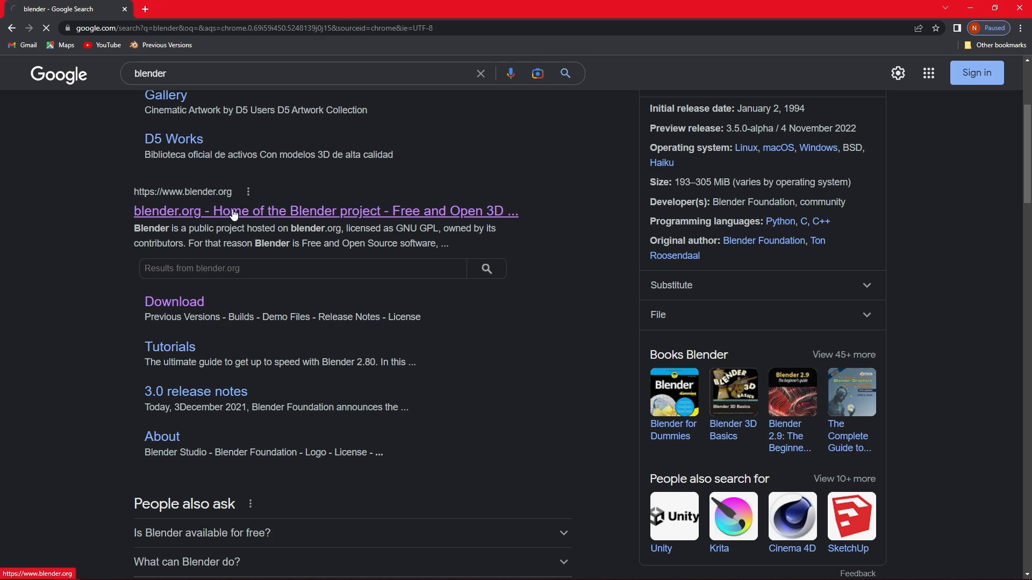
Let the blender.org home page with the Download Blender option finish loading.
{"action": "left_click", "coordinate": [326, 212]}
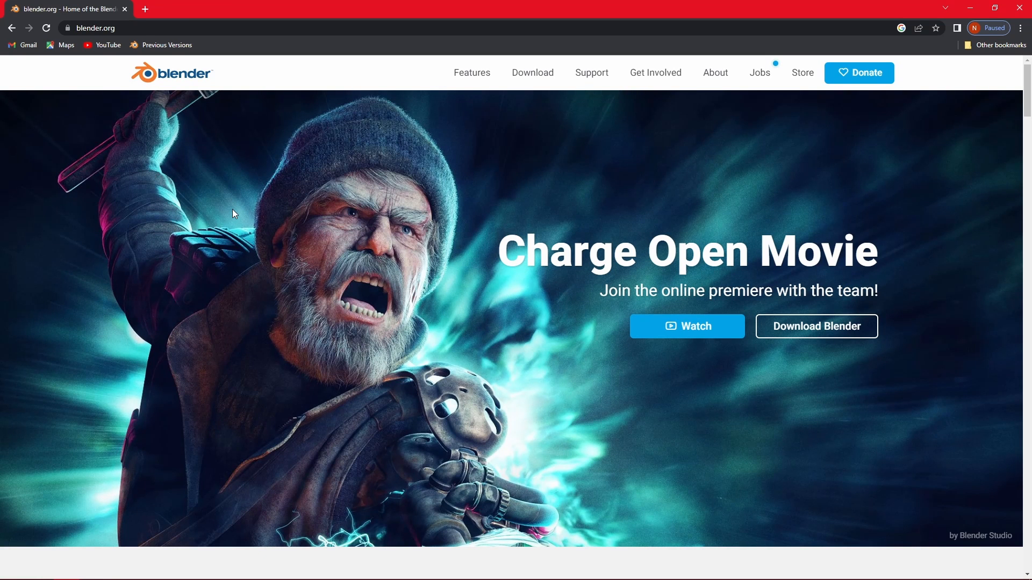
{"action": "mouse_move", "coordinate": [508, 252]}
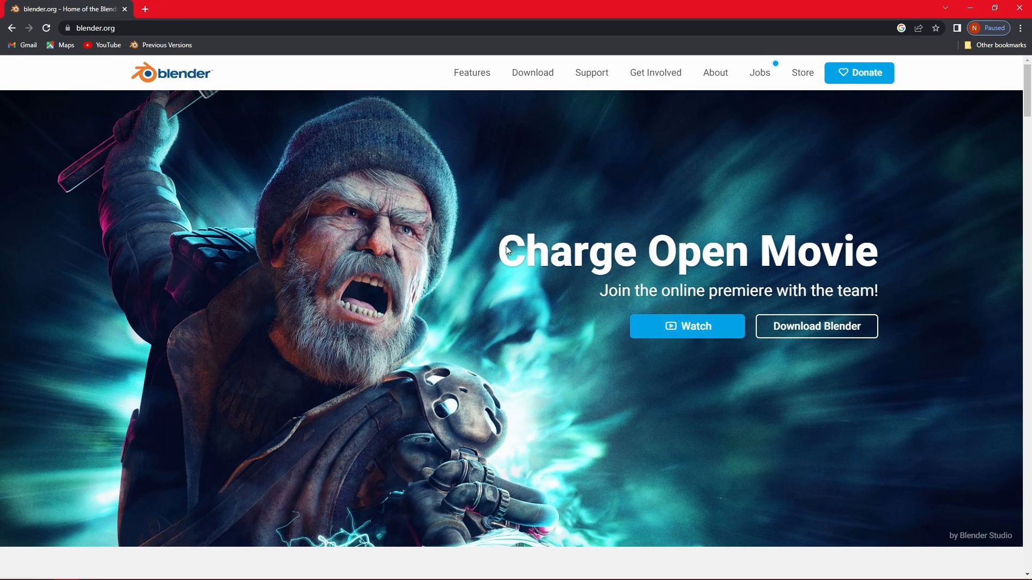
{"action": "mouse_move", "coordinate": [373, 152]}
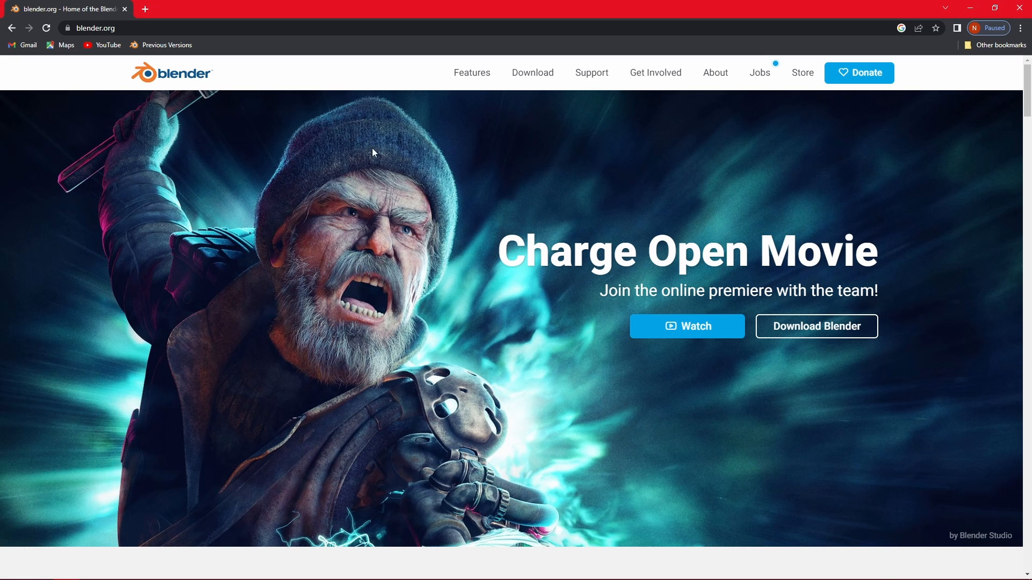
{"action": "mouse_move", "coordinate": [345, 189]}
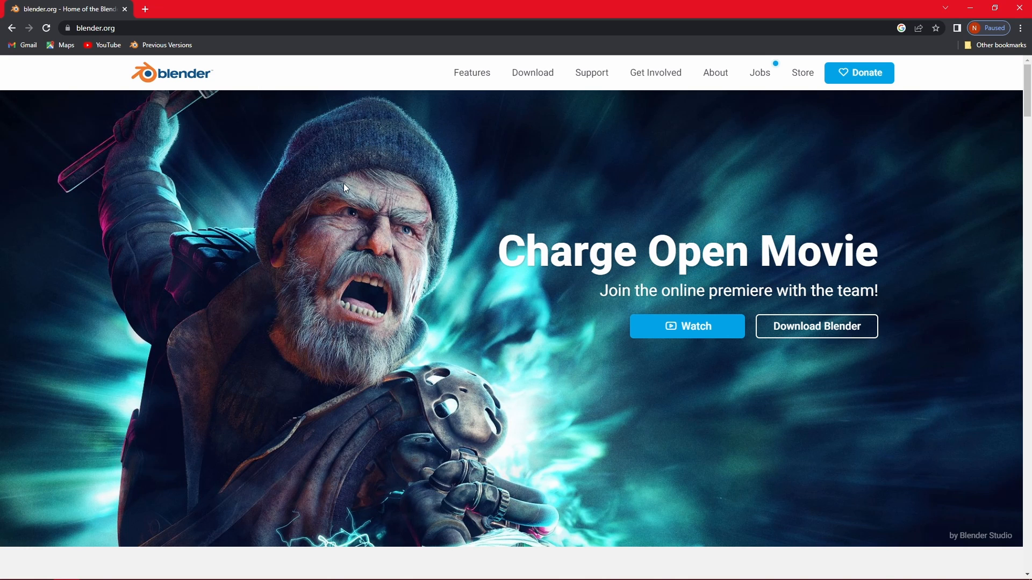
{"action": "mouse_move", "coordinate": [404, 220]}
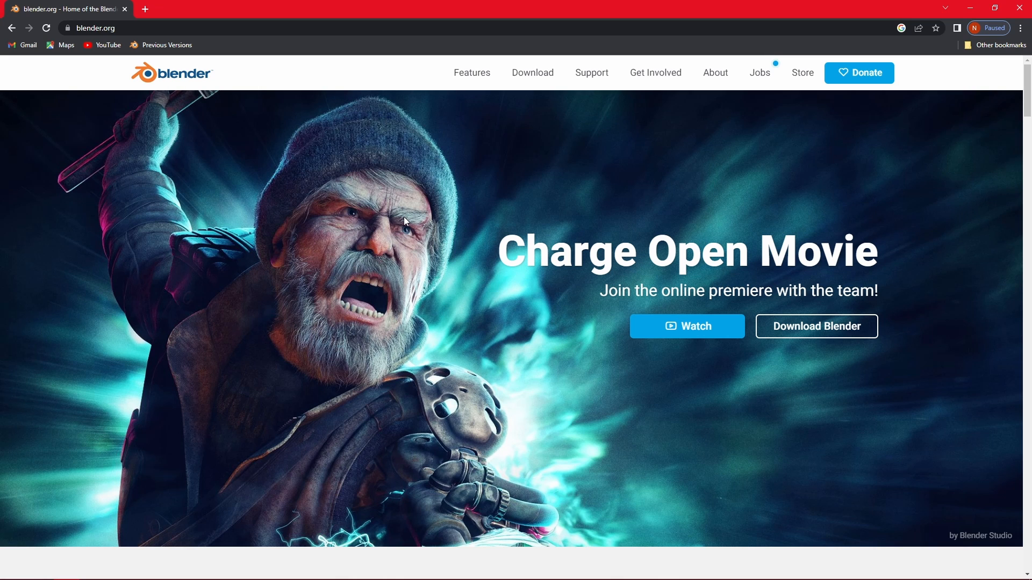
{"action": "mouse_move", "coordinate": [720, 208]}
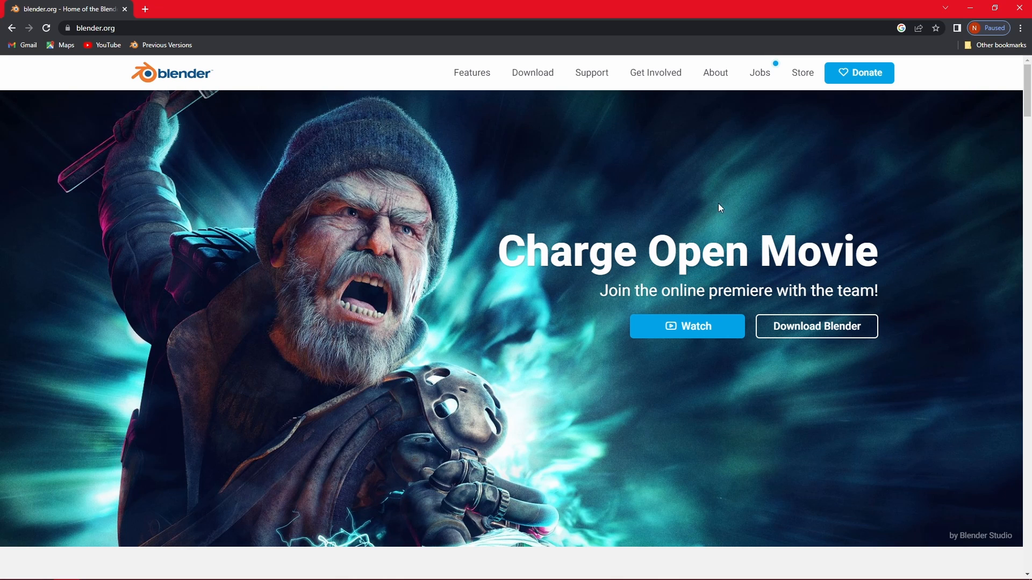
Go to the Download page and expand the 'macOS, Linux, and other versions' list.
{"action": "left_click", "coordinate": [532, 72]}
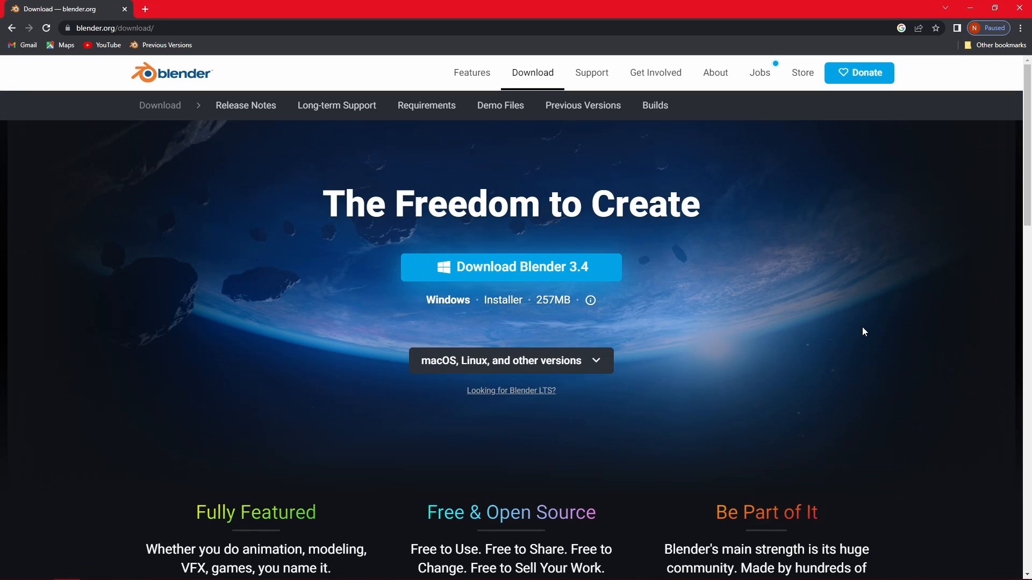
{"action": "scroll", "scroll_direction": "down", "scroll_amount": 3}
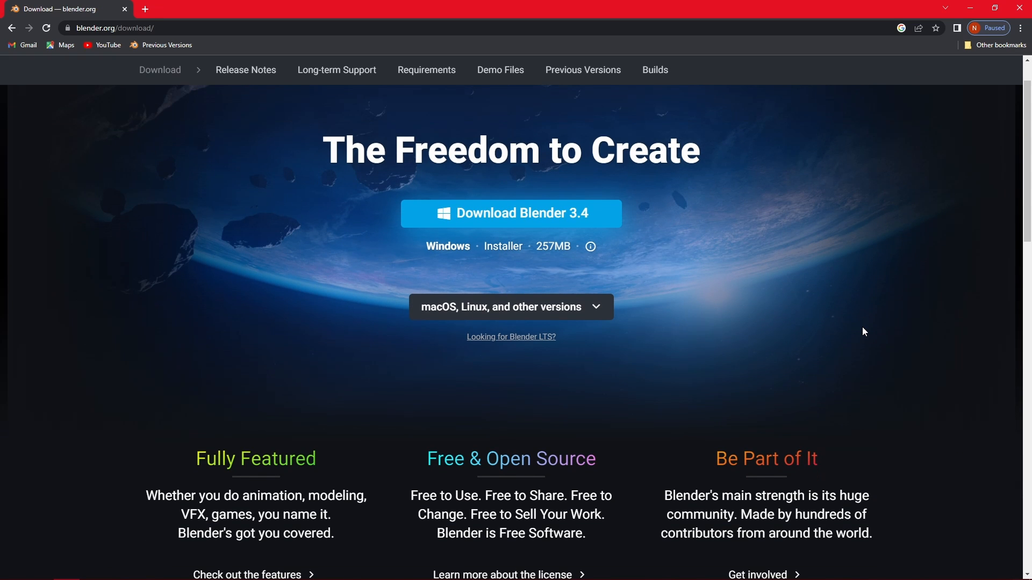
{"action": "left_click", "coordinate": [510, 307]}
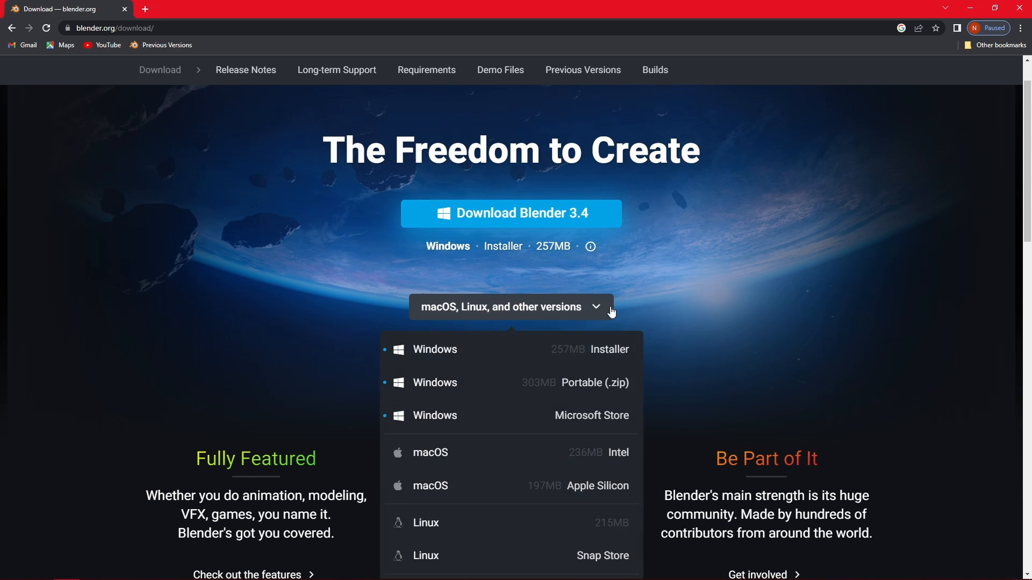
{"action": "scroll", "scroll_direction": "down", "scroll_amount": 3}
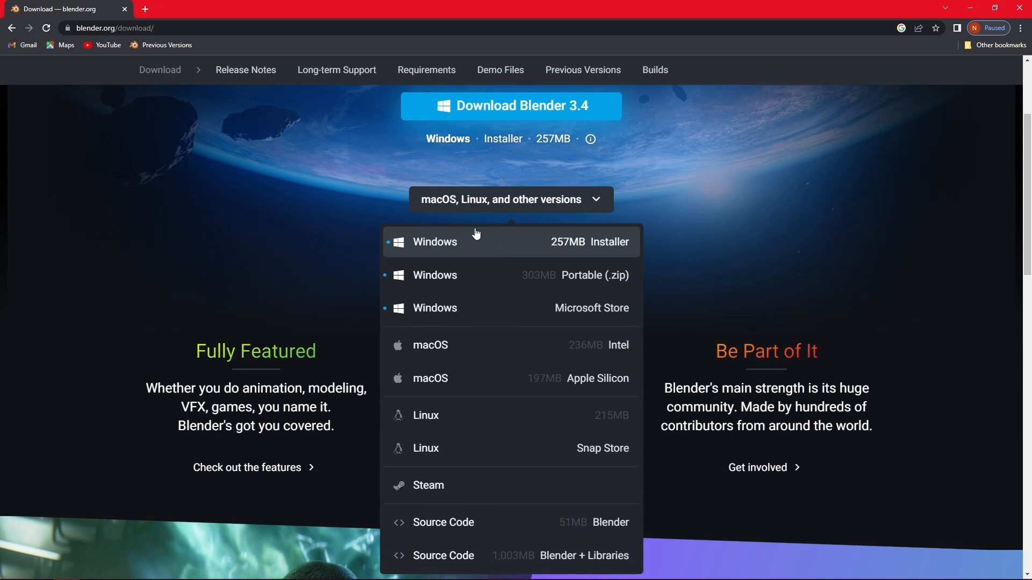
{"action": "scroll", "scroll_direction": "down", "scroll_amount": 3}
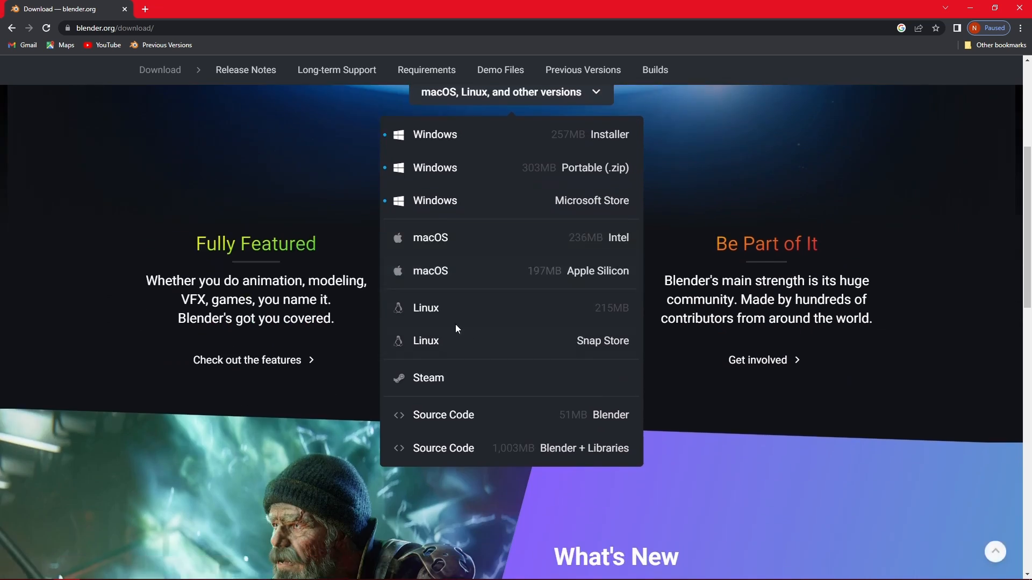
{"action": "mouse_move", "coordinate": [504, 311]}
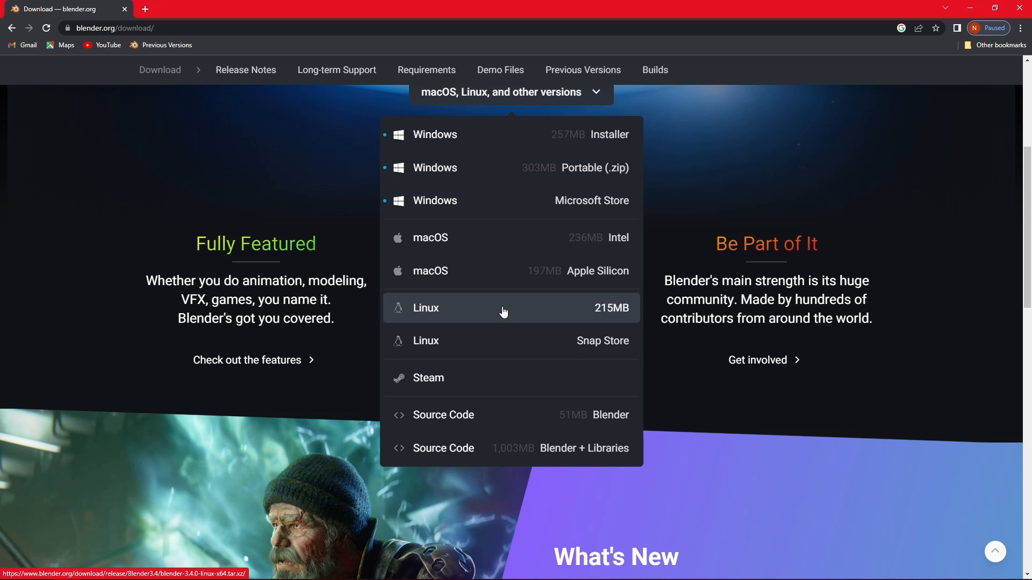
{"action": "mouse_move", "coordinate": [490, 382]}
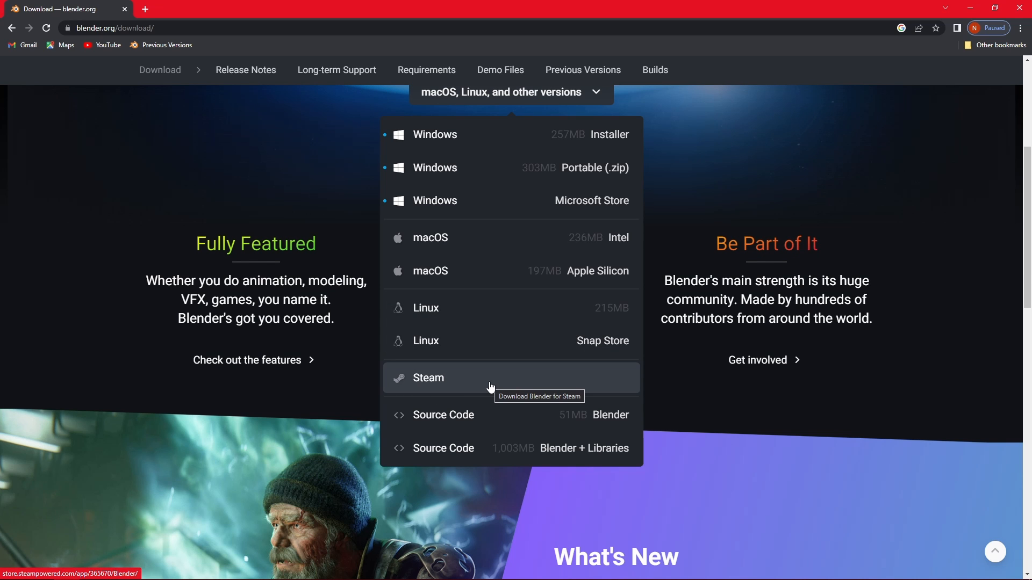
{"action": "mouse_move", "coordinate": [624, 168]}
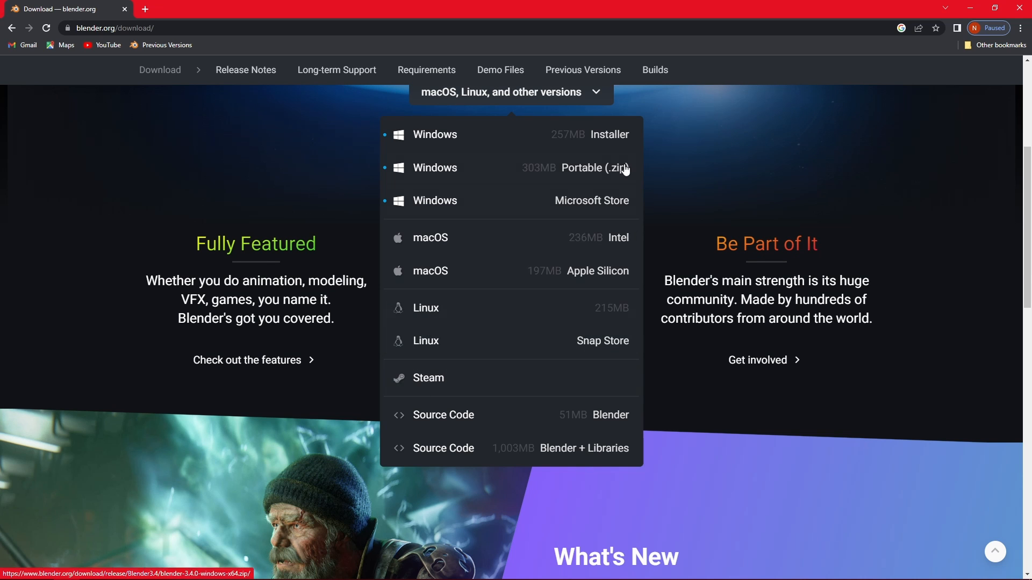
{"action": "mouse_move", "coordinate": [549, 139]}
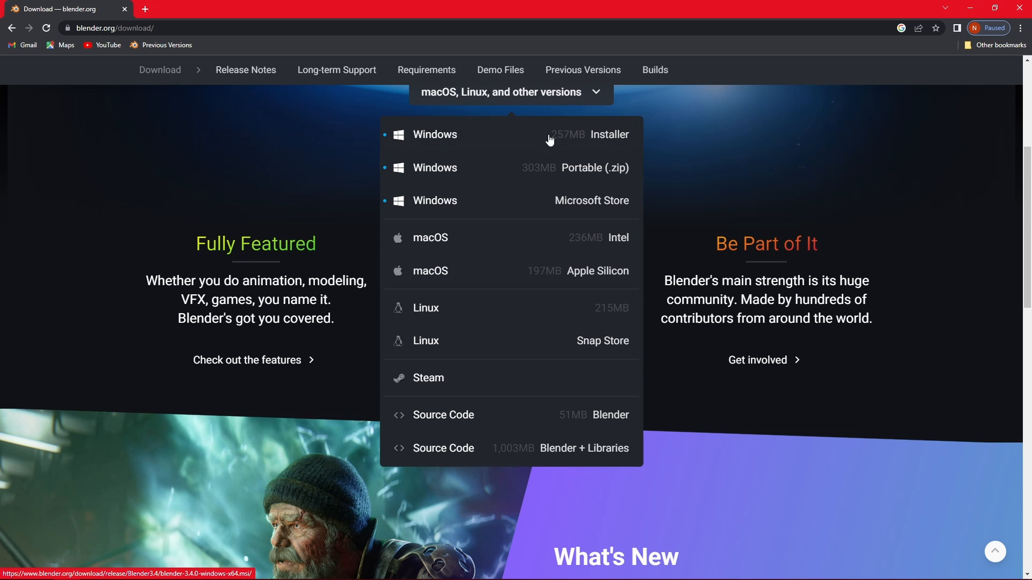
{"action": "mouse_move", "coordinate": [452, 382]}
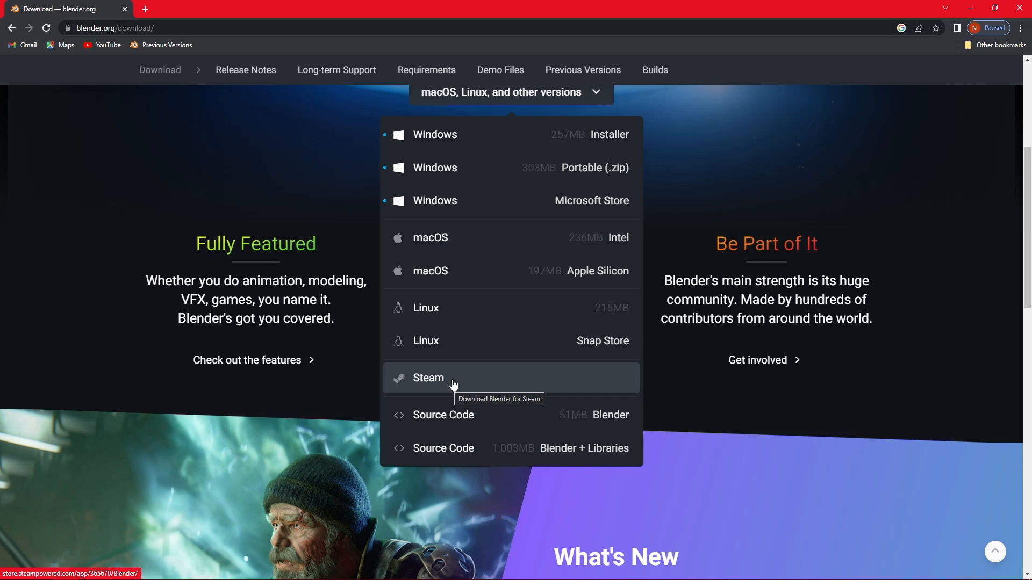
{"action": "mouse_move", "coordinate": [457, 136]}
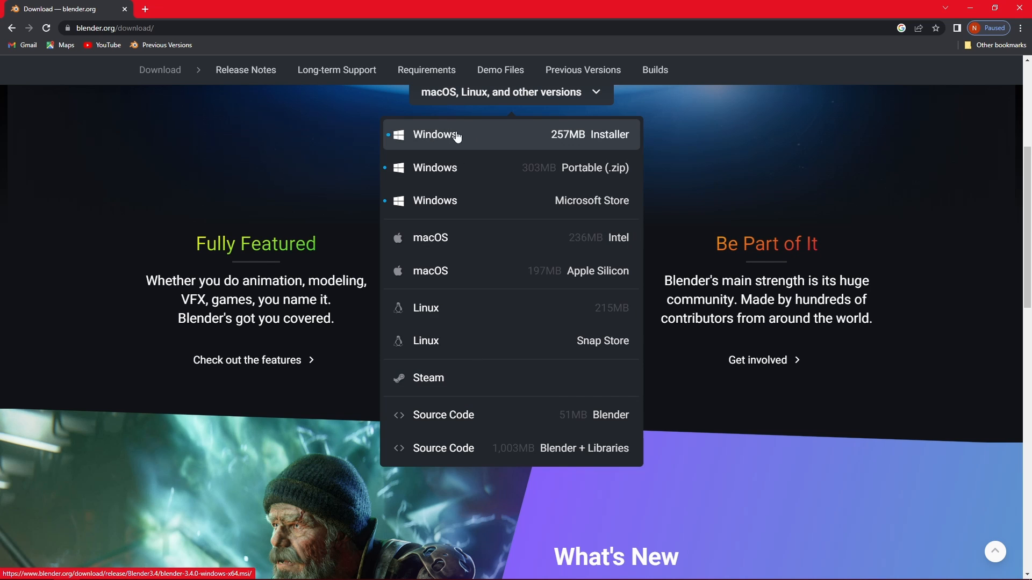
{"action": "mouse_move", "coordinate": [459, 139]}
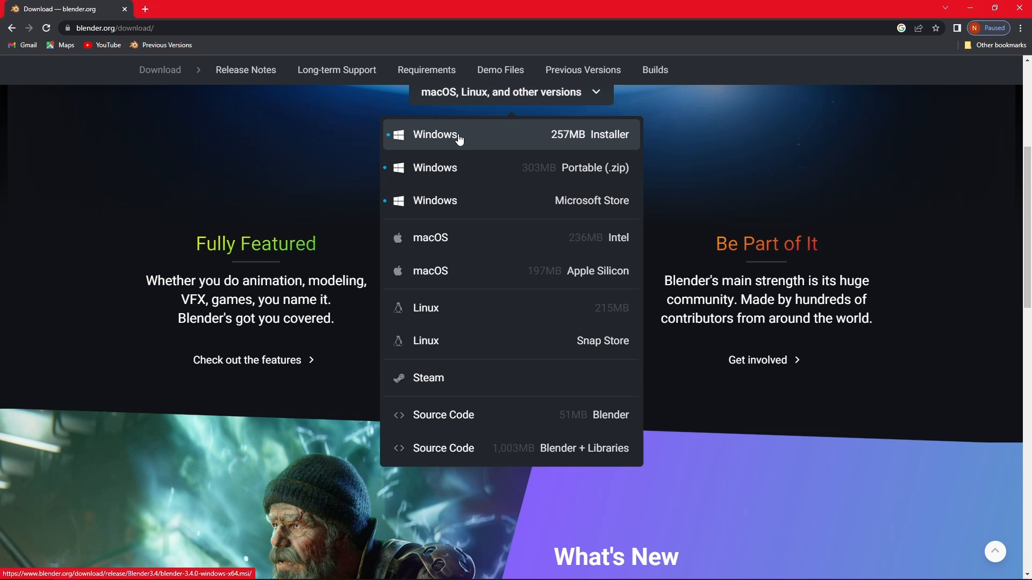
Download the Blender 3.4 Windows Installer (257MB).
{"action": "left_click", "coordinate": [435, 134]}
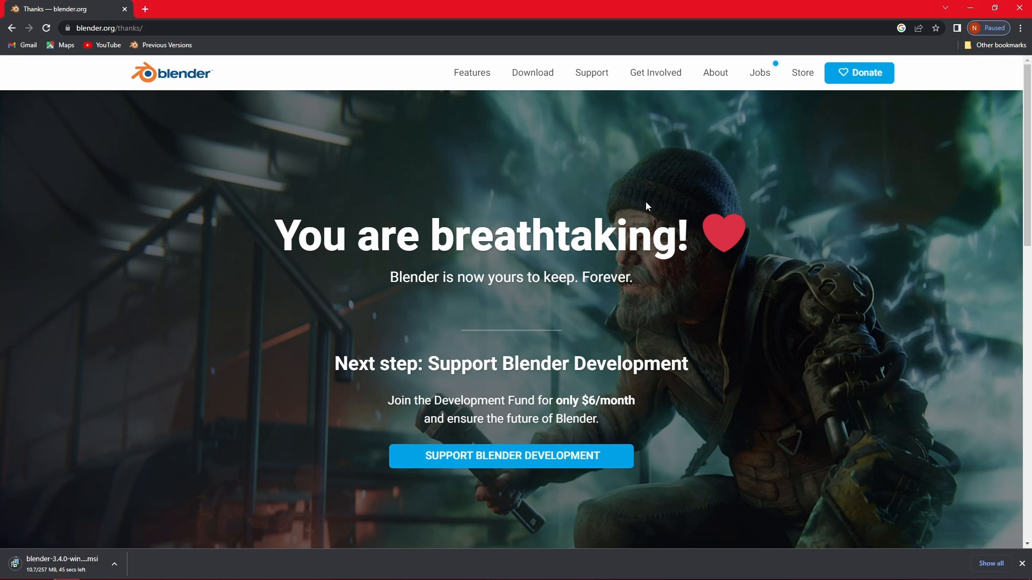
{"action": "mouse_move", "coordinate": [642, 243]}
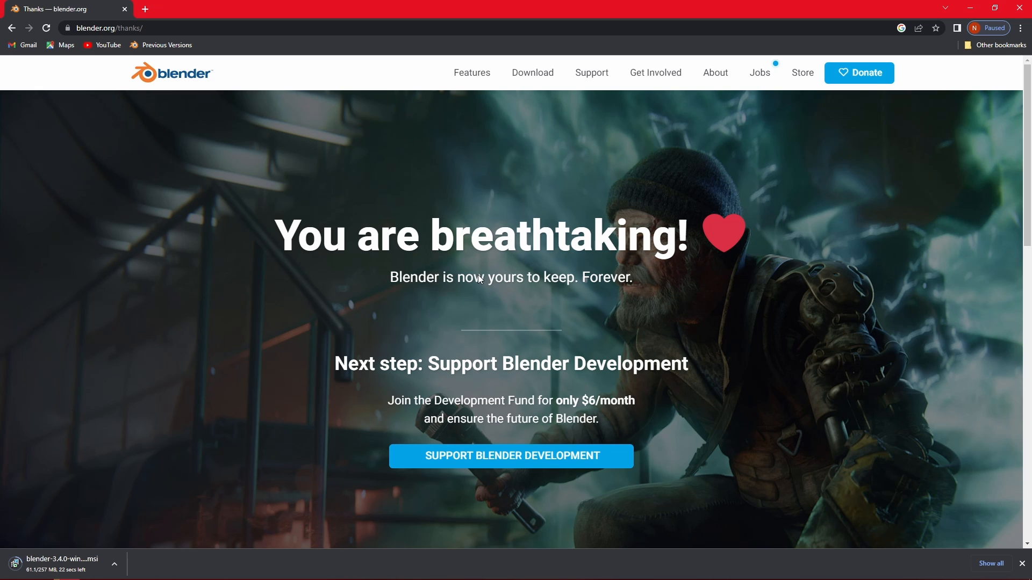
{"action": "mouse_move", "coordinate": [203, 316]}
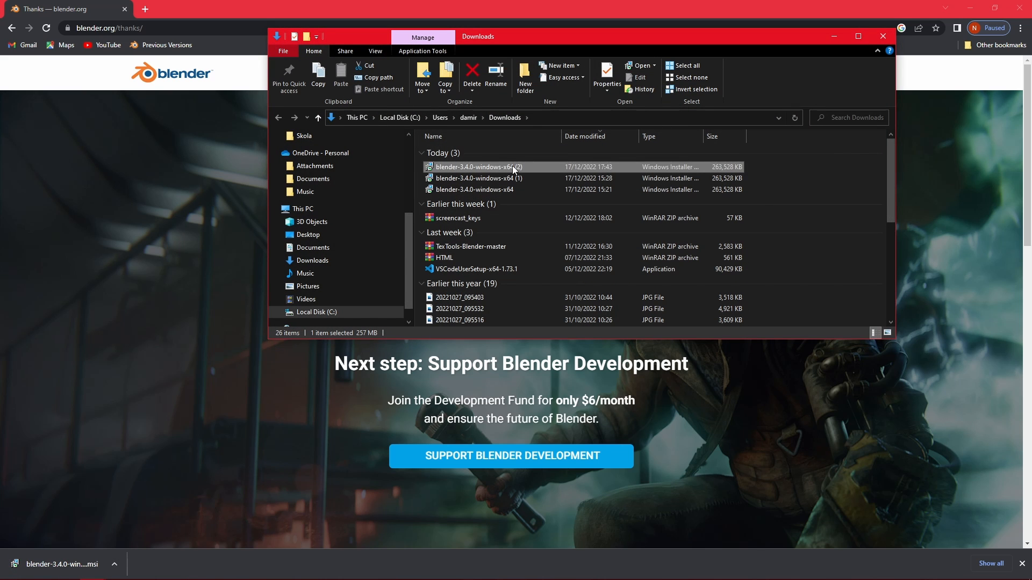
Launch the installer, accept the license, and keep the default Custom Setup features.
{"action": "double_click", "coordinate": [476, 166]}
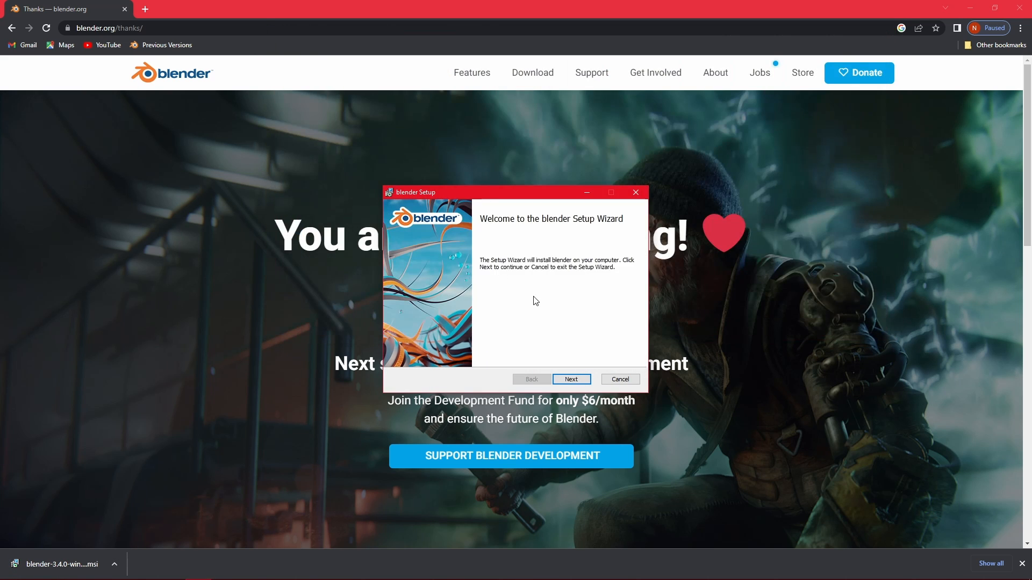
{"action": "left_click", "coordinate": [570, 379]}
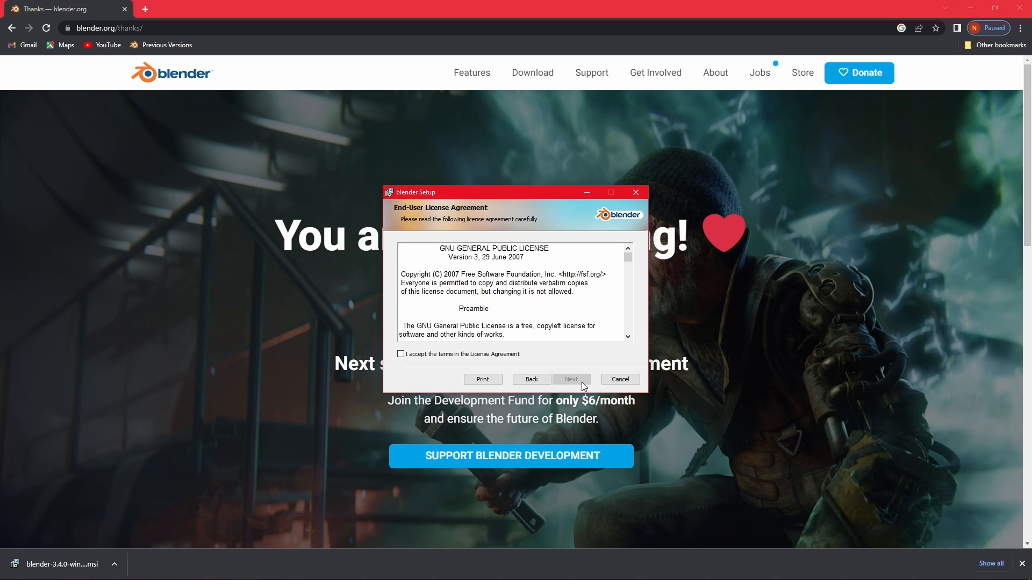
{"action": "mouse_move", "coordinate": [629, 277]}
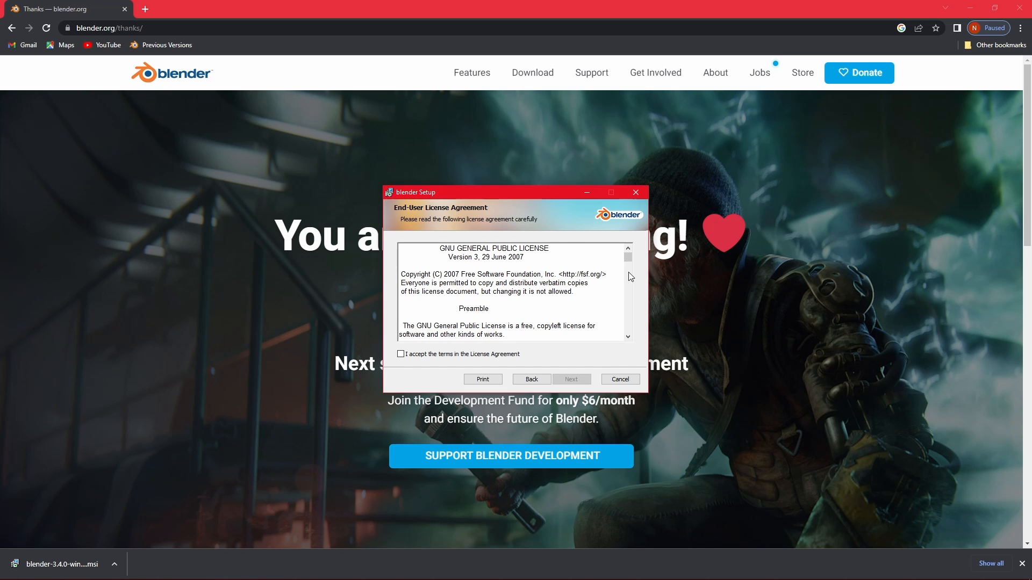
{"action": "scroll", "scroll_direction": "down", "scroll_amount": 3}
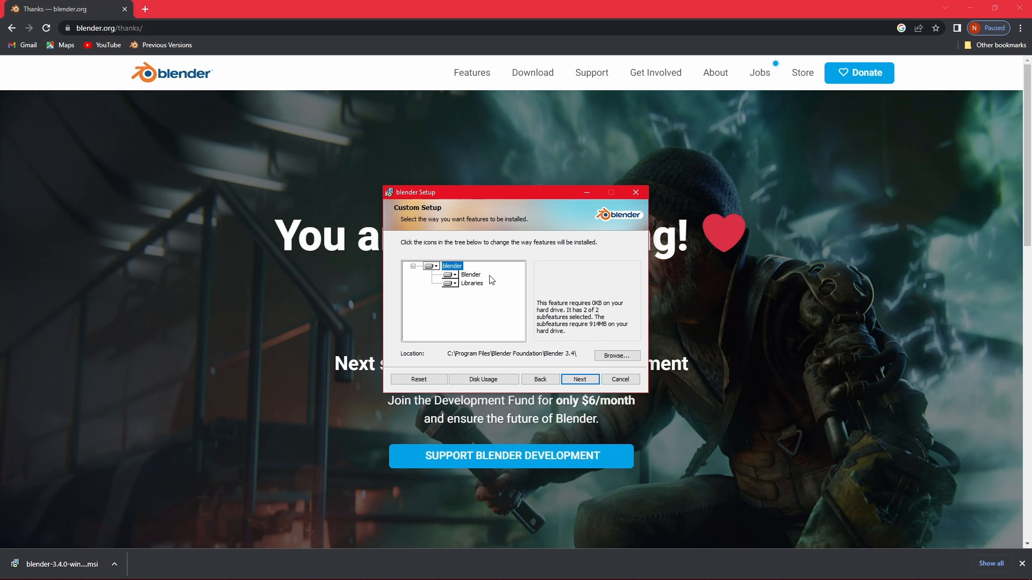
{"action": "mouse_move", "coordinate": [473, 364]}
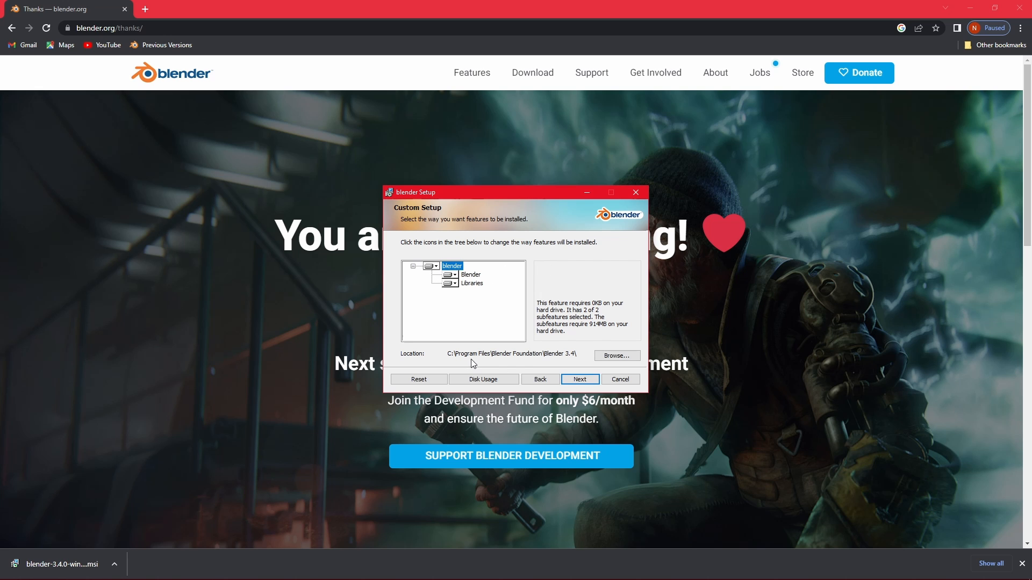
{"action": "mouse_move", "coordinate": [542, 332]}
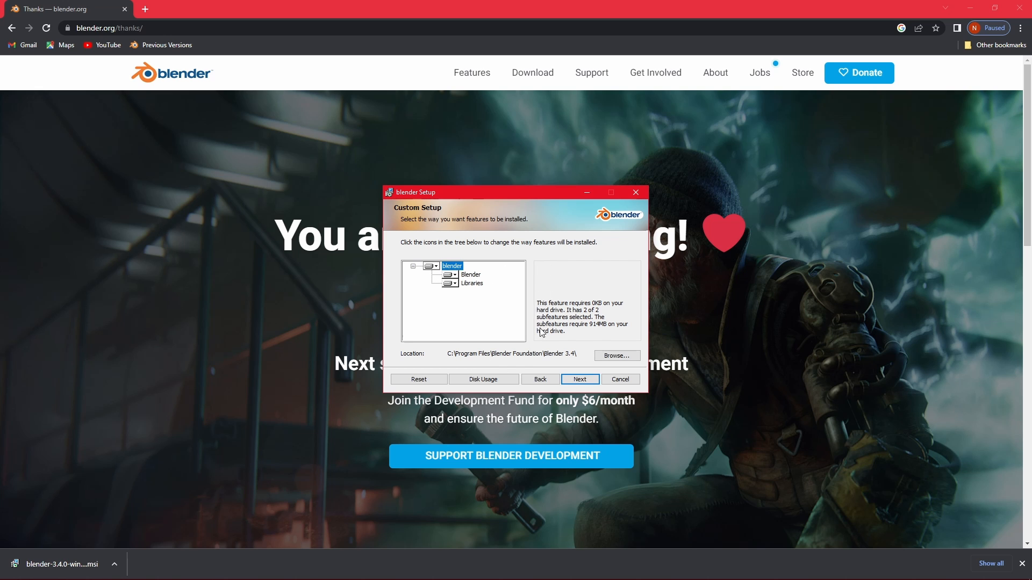
{"action": "left_click", "coordinate": [578, 379]}
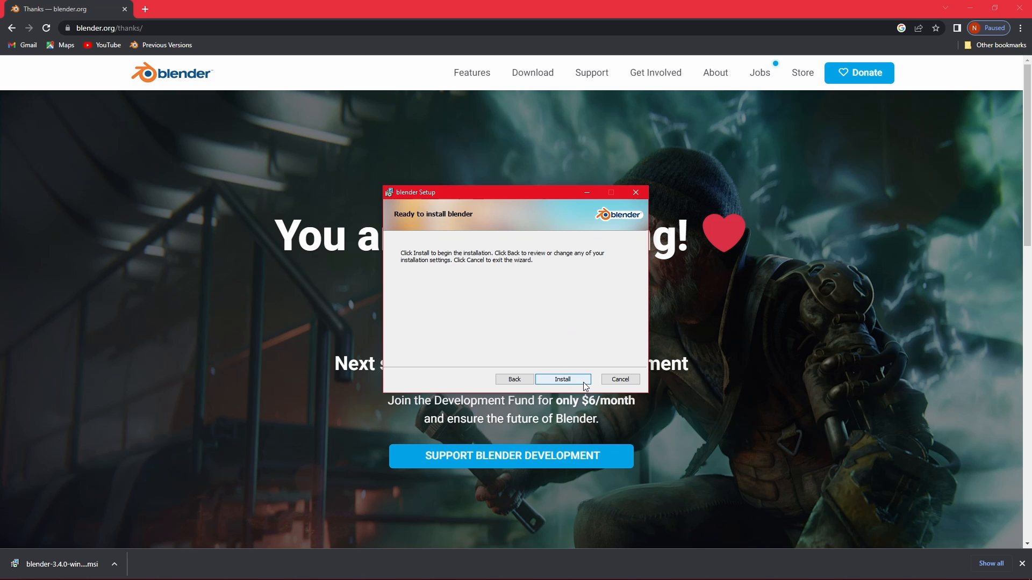
Install Blender 3.4 and exit the wizard once installation completes.
{"action": "left_click", "coordinate": [563, 379]}
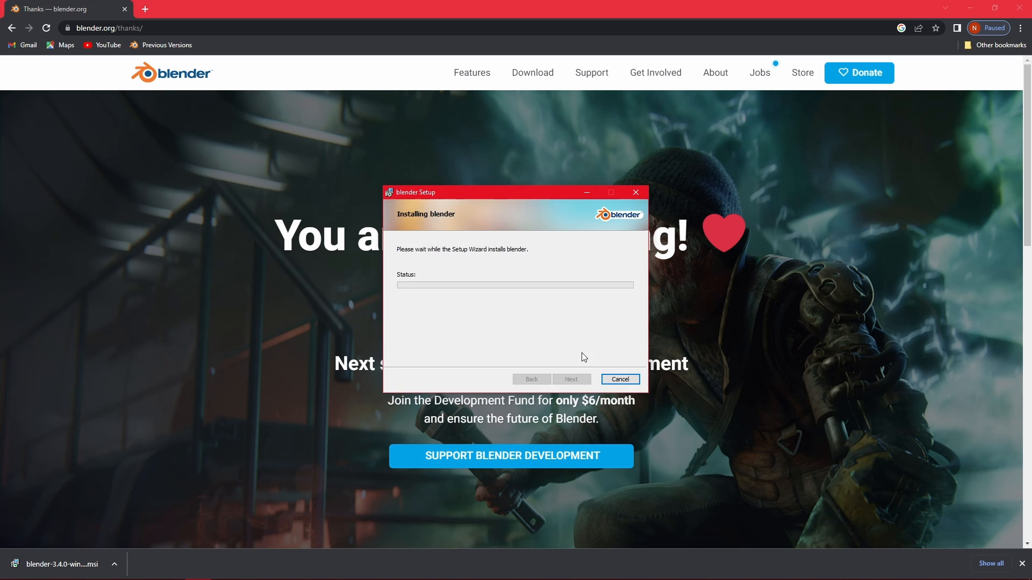
{"action": "mouse_move", "coordinate": [481, 313]}
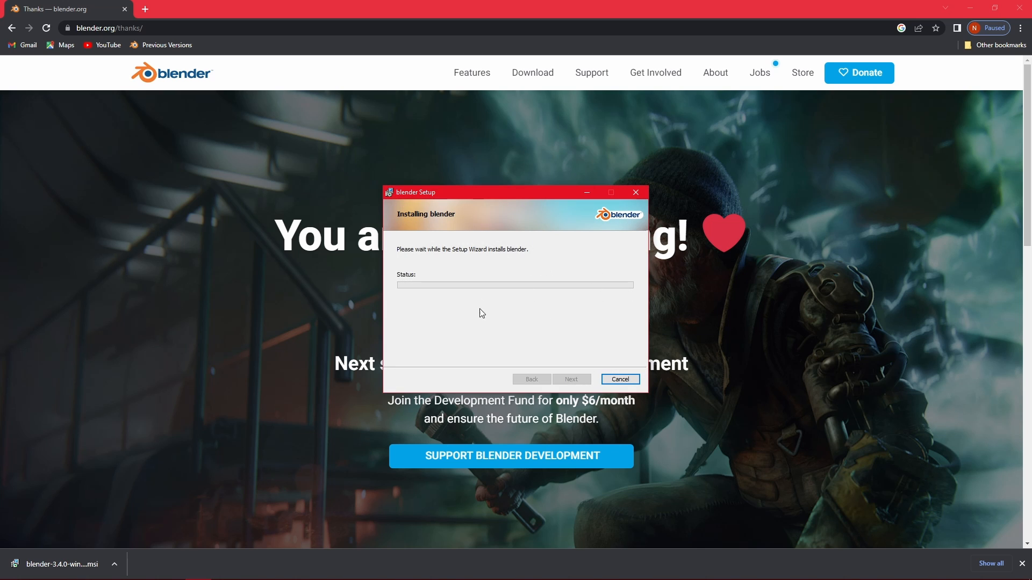
{"action": "mouse_move", "coordinate": [597, 322]}
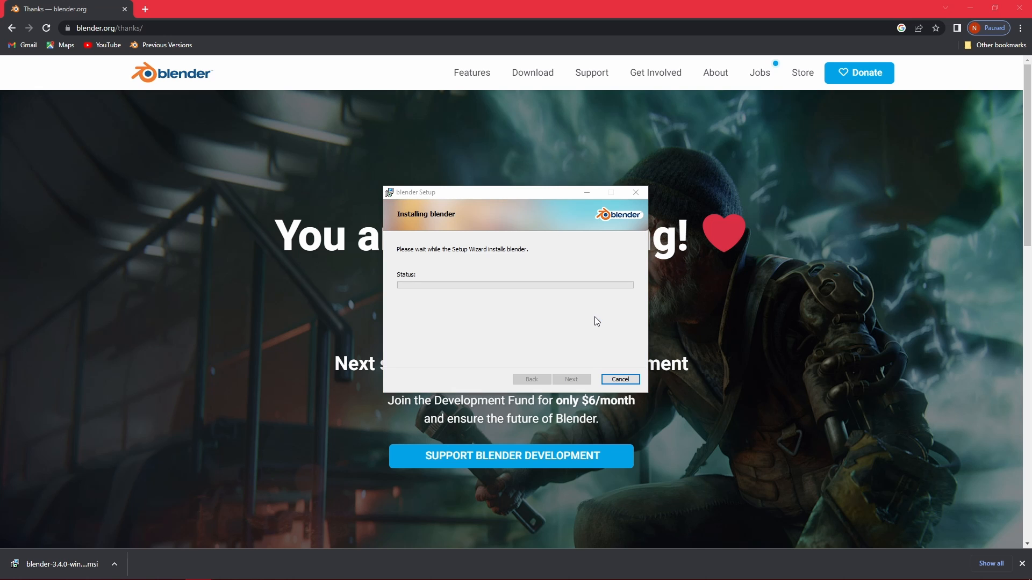
{"action": "mouse_move", "coordinate": [554, 238]}
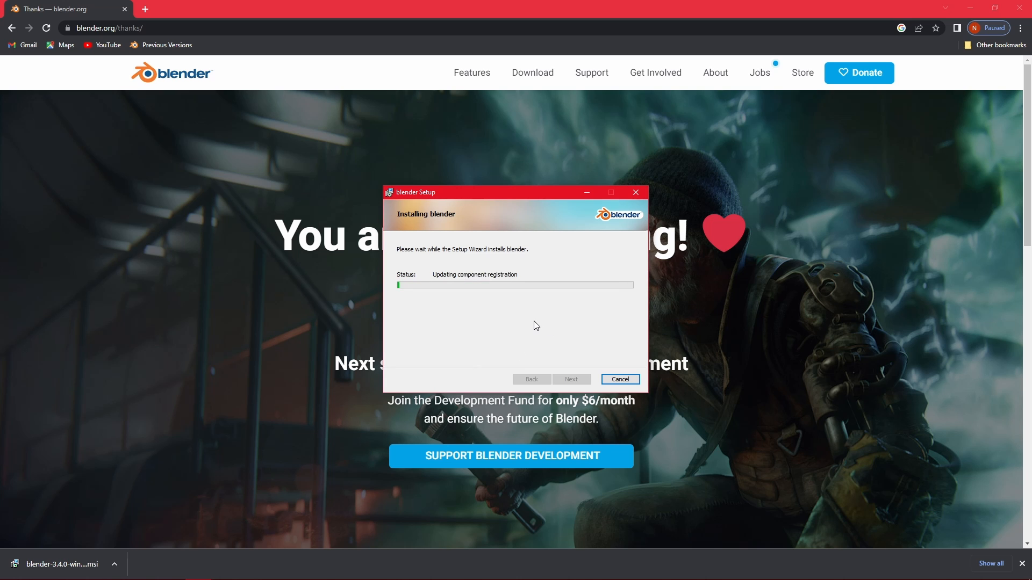
{"action": "mouse_move", "coordinate": [611, 335]}
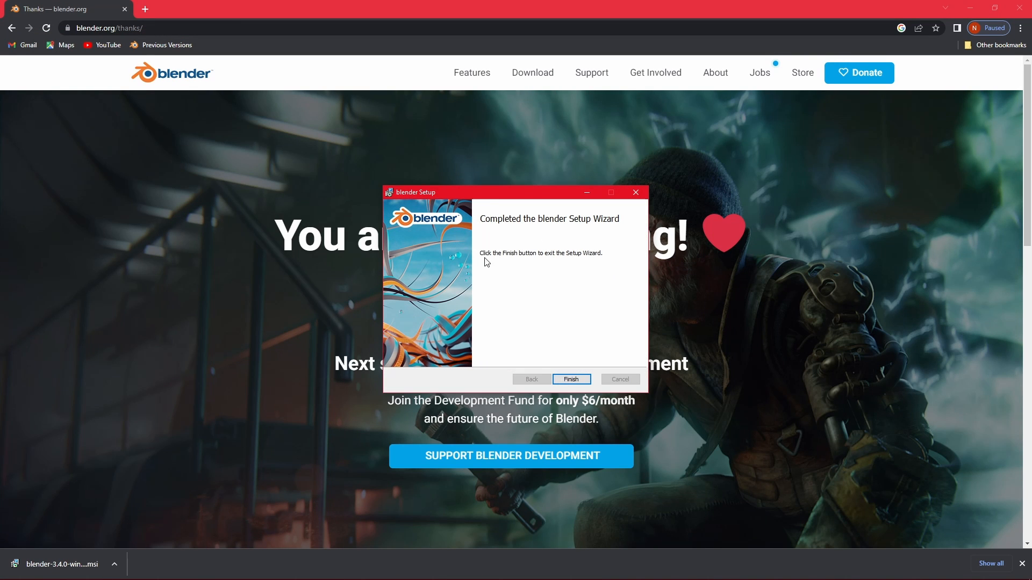
{"action": "left_click", "coordinate": [570, 379]}
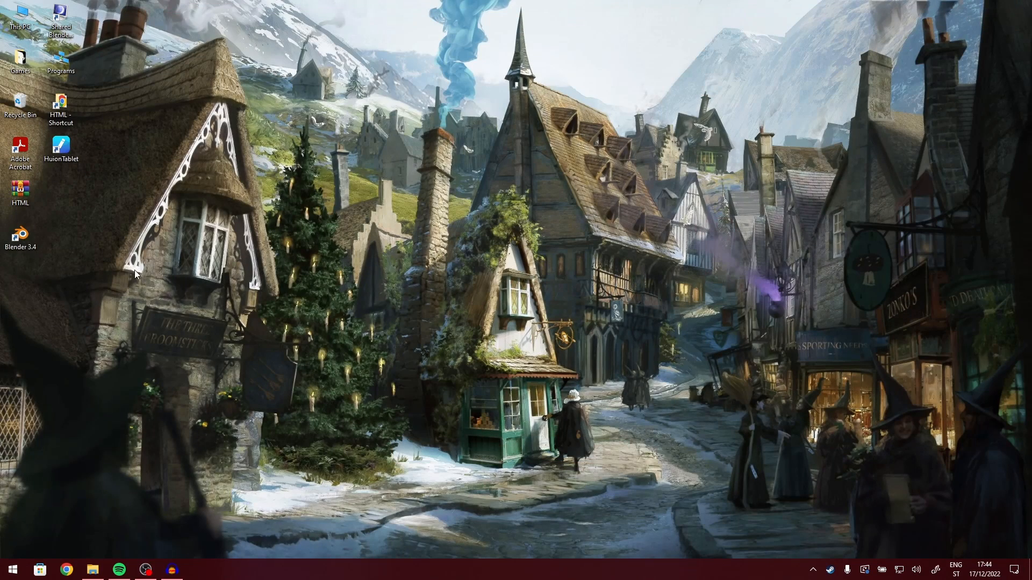
Launch Blender 3.4 from the desktop and start a new General file.
{"action": "left_click", "coordinate": [20, 234]}
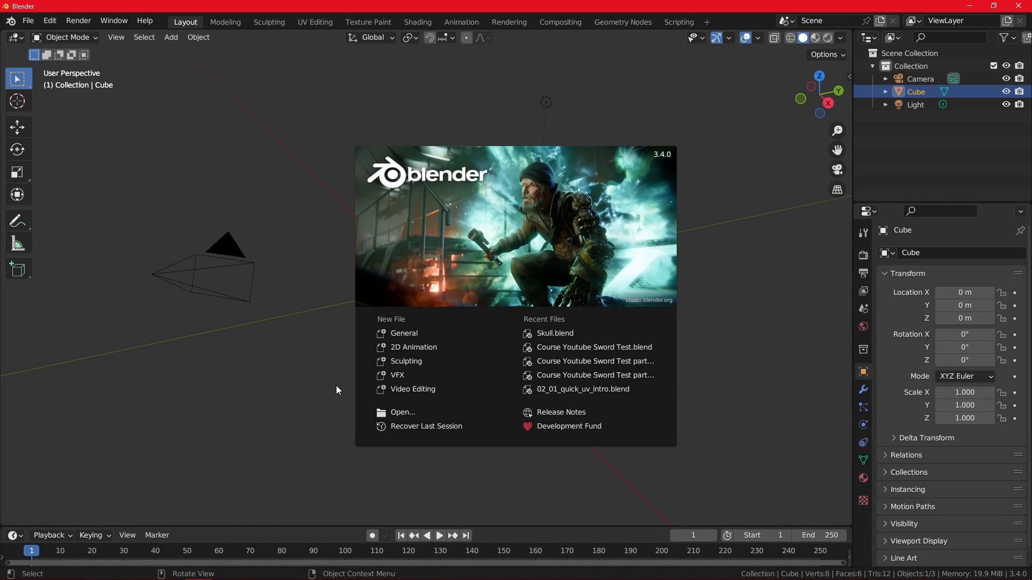
{"action": "mouse_move", "coordinate": [530, 268]}
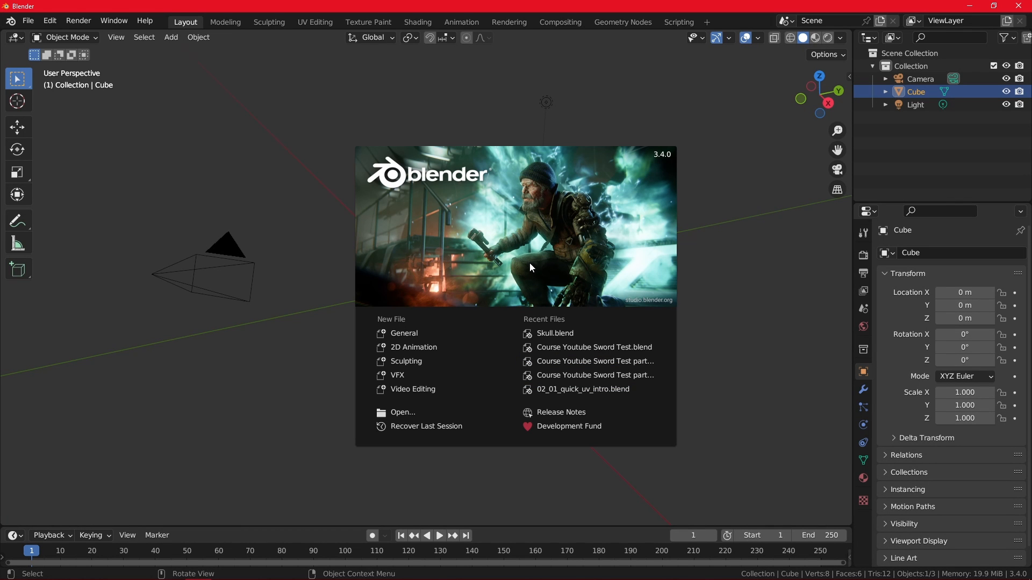
{"action": "mouse_move", "coordinate": [531, 262]}
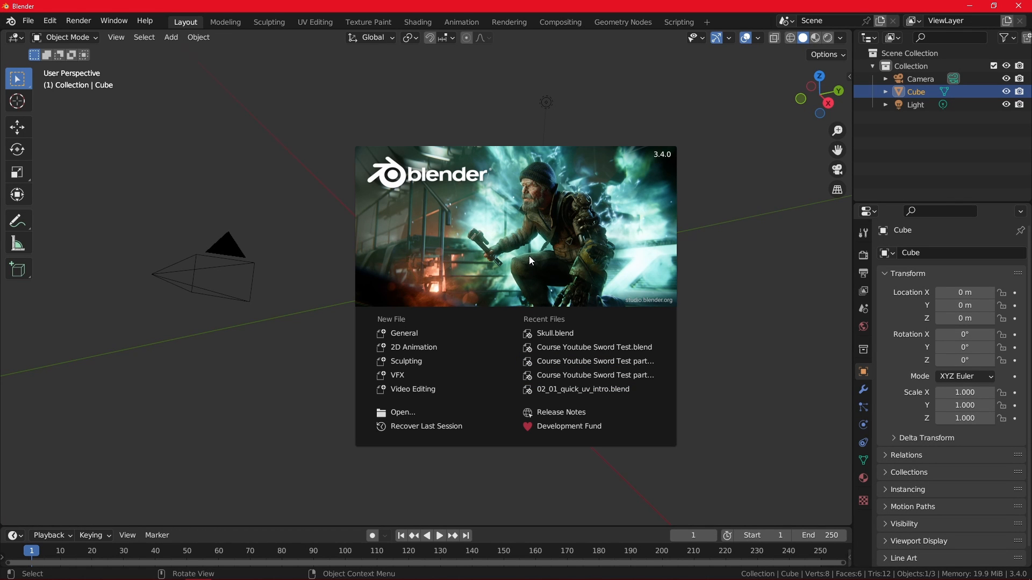
{"action": "mouse_move", "coordinate": [542, 247]}
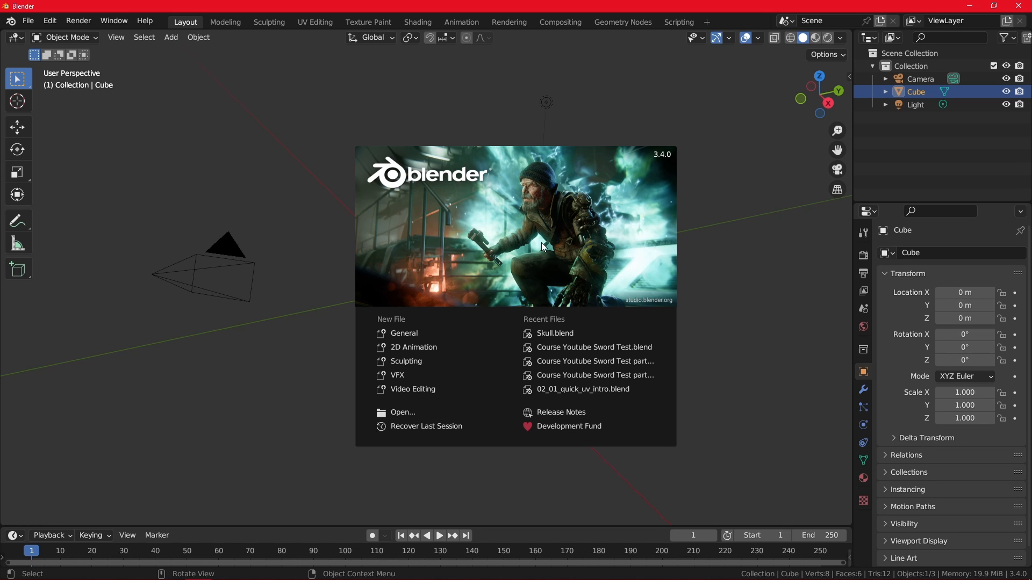
{"action": "mouse_move", "coordinate": [606, 226]}
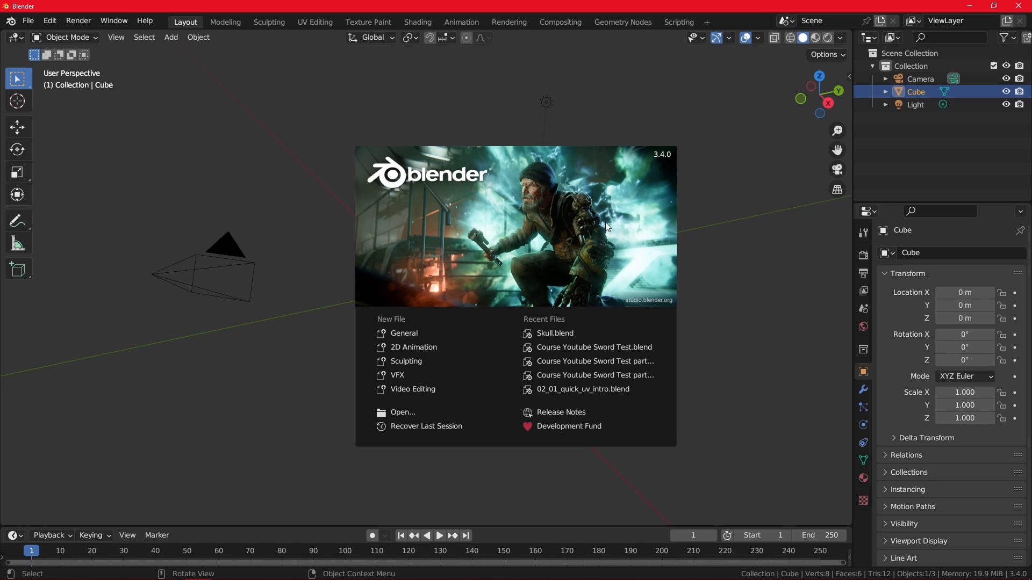
{"action": "mouse_move", "coordinate": [580, 205]}
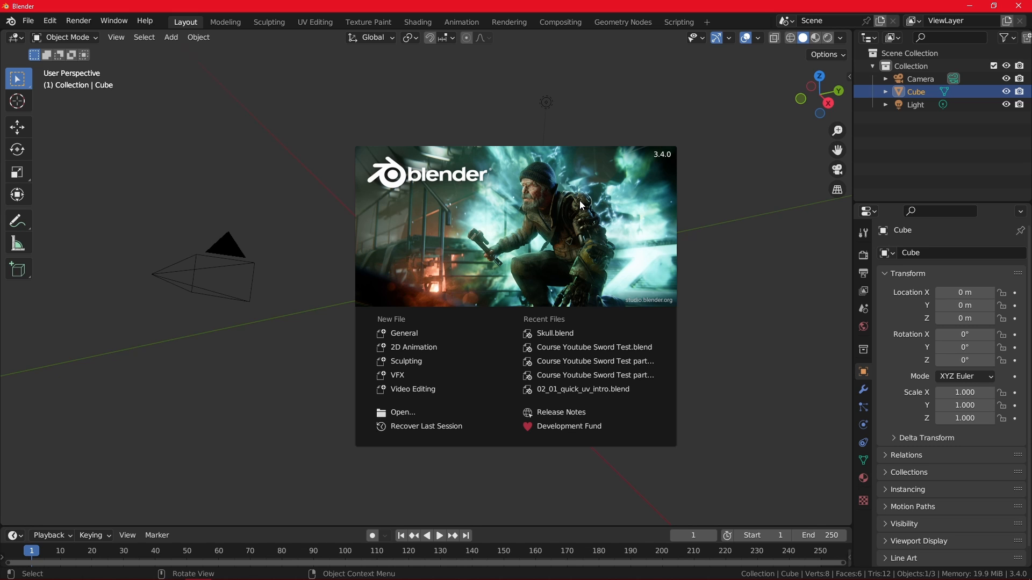
{"action": "mouse_move", "coordinate": [404, 333]}
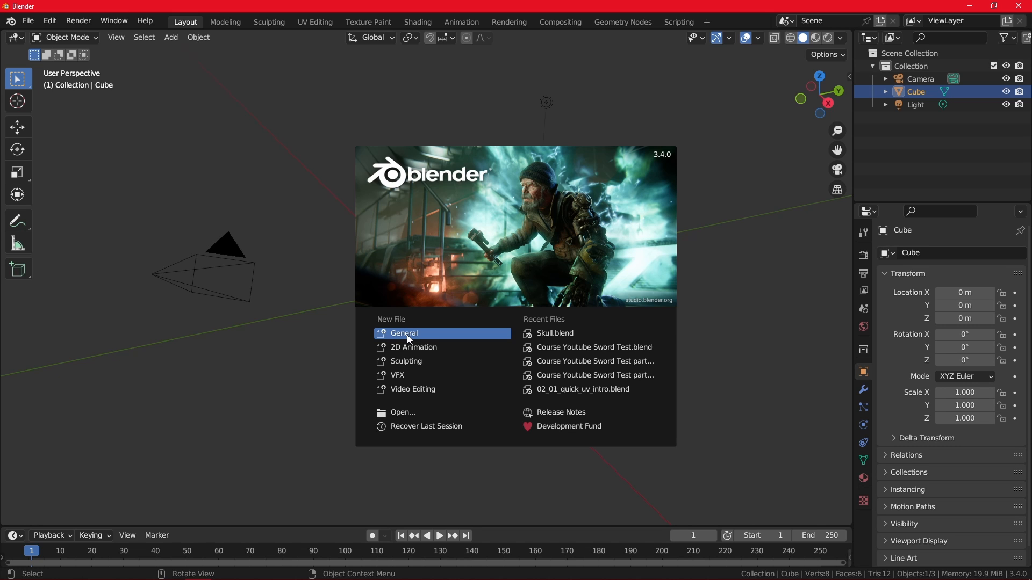
{"action": "left_click", "coordinate": [408, 340]}
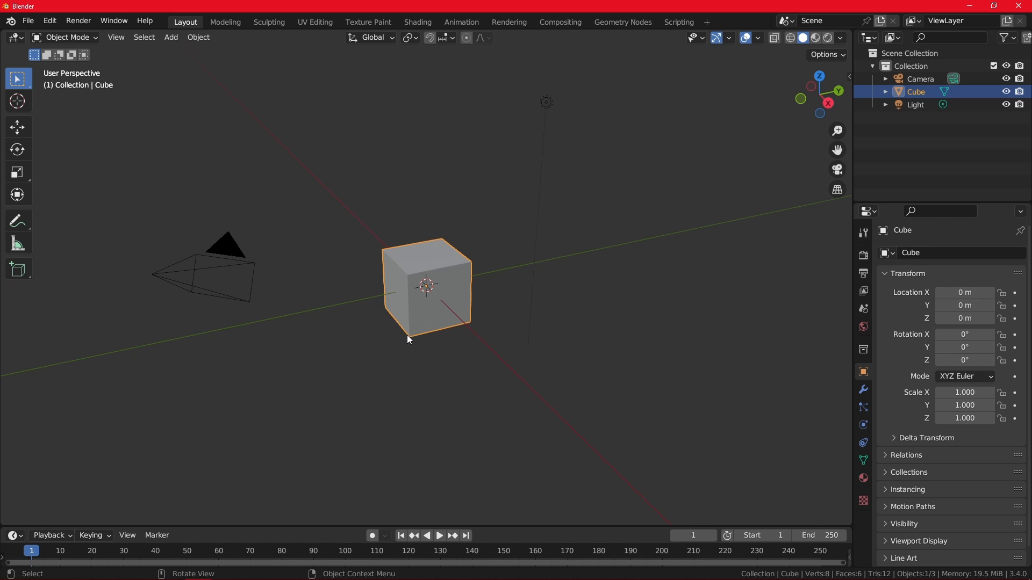
{"action": "mouse_move", "coordinate": [435, 323]}
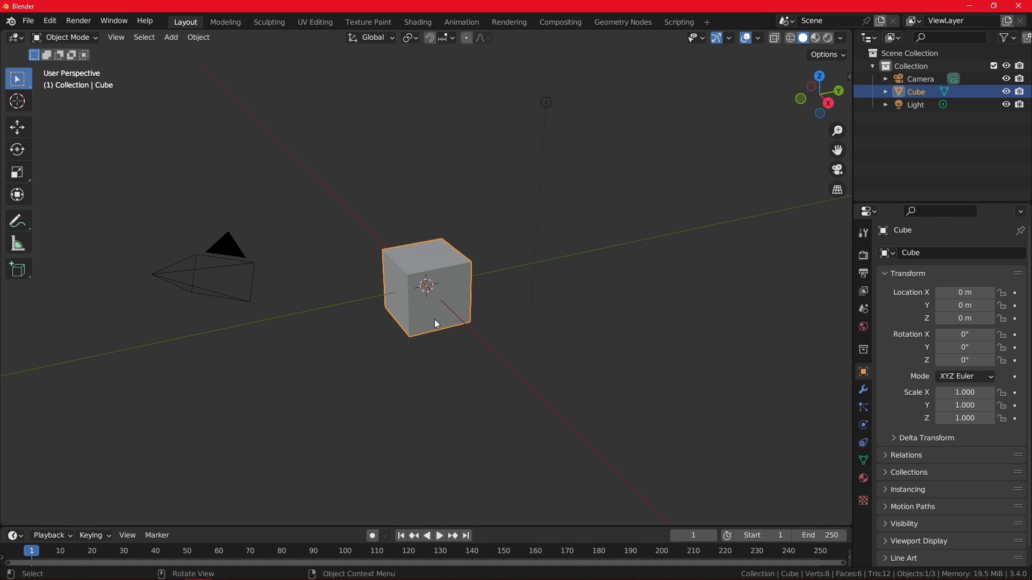
{"action": "mouse_move", "coordinate": [464, 272]}
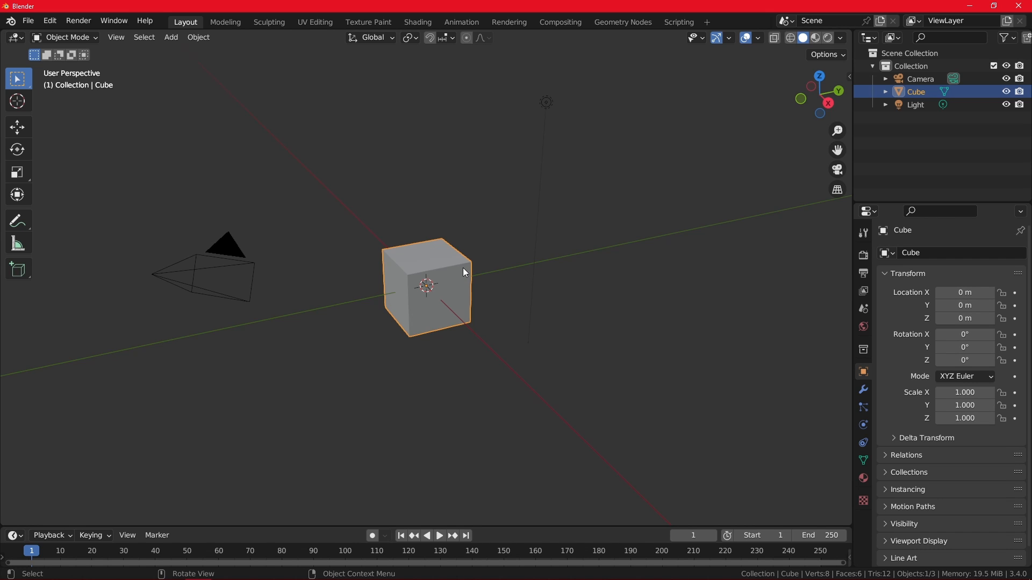
{"action": "mouse_move", "coordinate": [471, 250]}
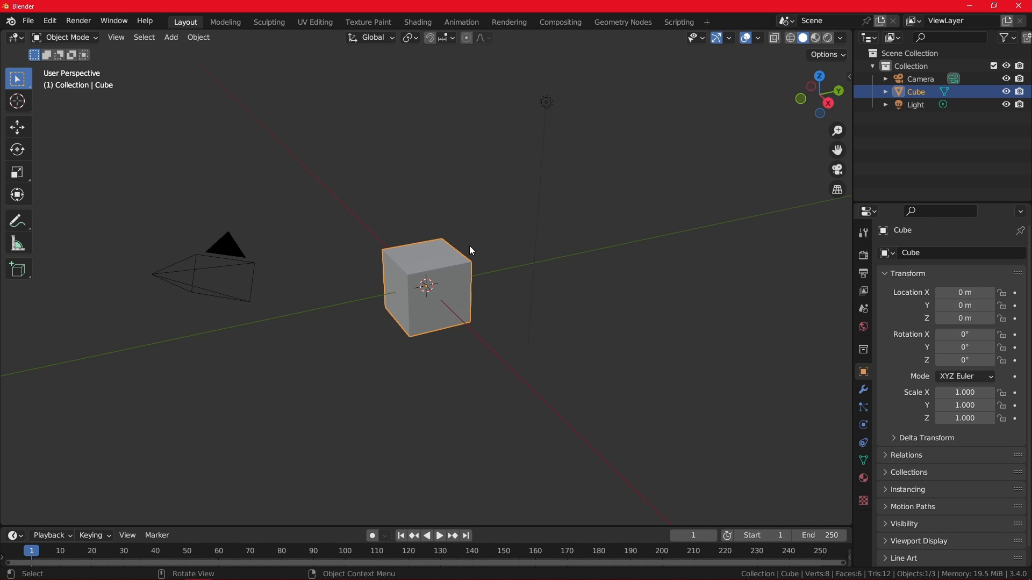
{"action": "mouse_move", "coordinate": [440, 242]}
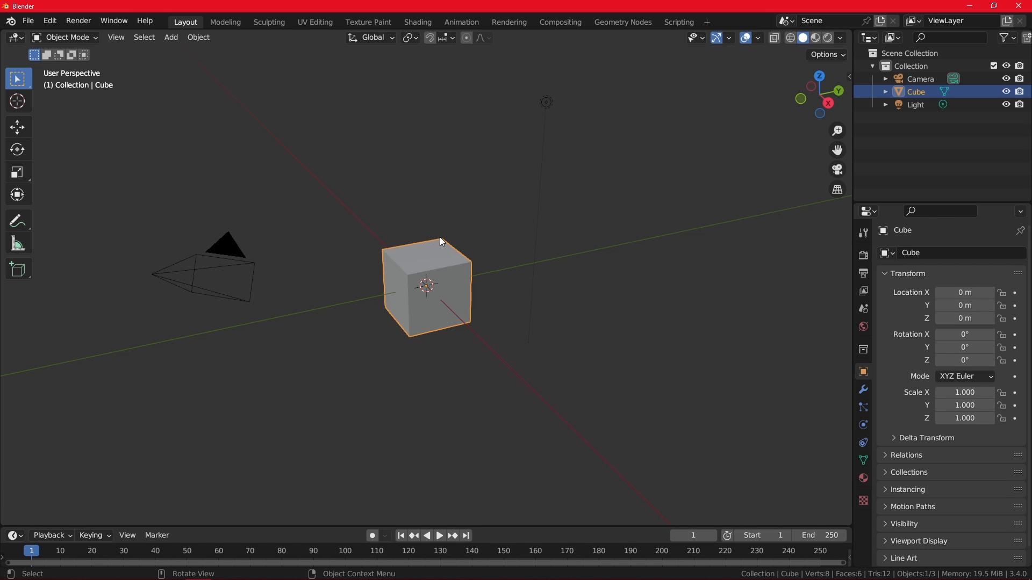
{"action": "mouse_move", "coordinate": [383, 353]}
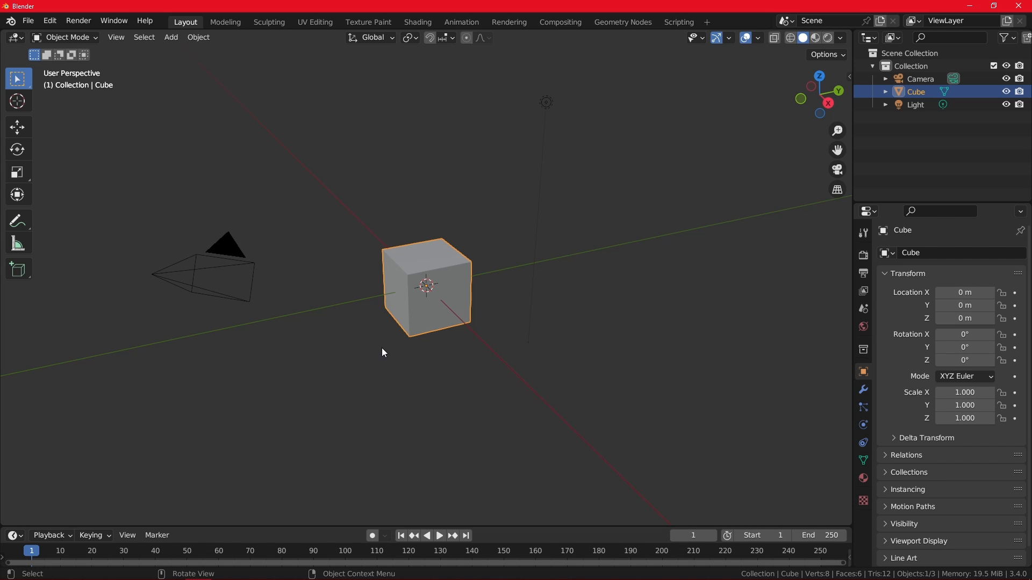
{"action": "mouse_move", "coordinate": [657, 311]}
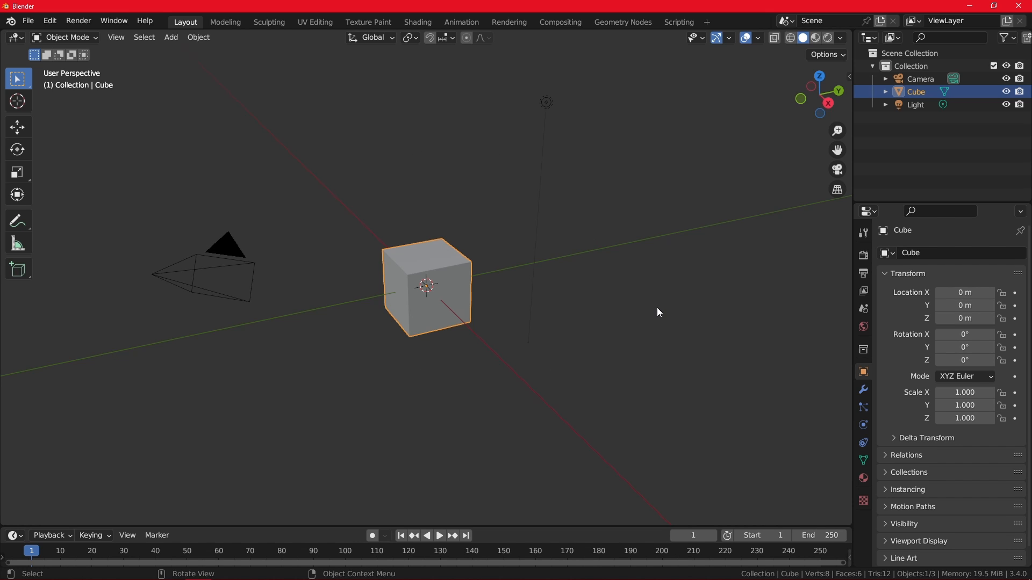
{"action": "mouse_move", "coordinate": [719, 217]}
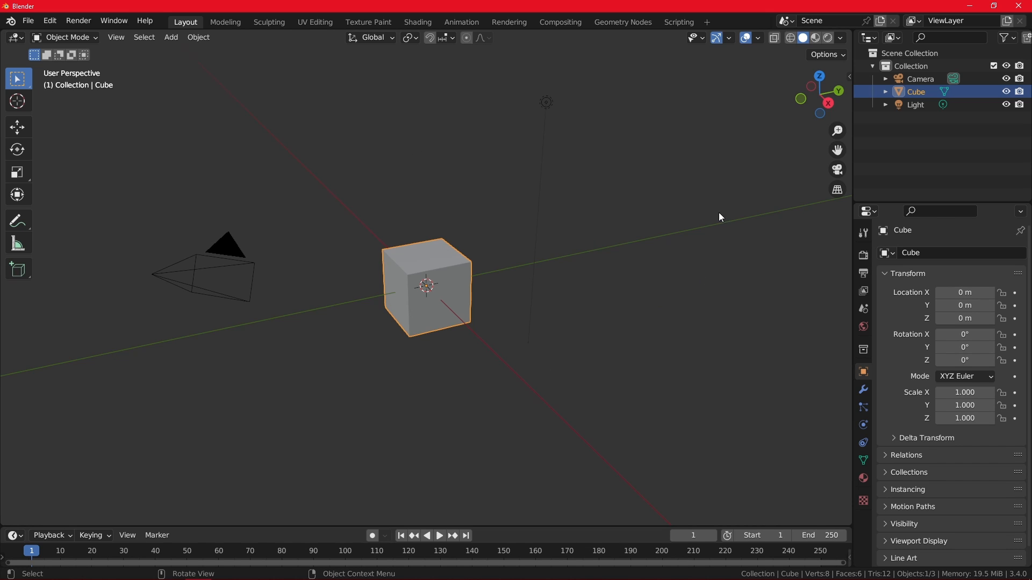
{"action": "mouse_move", "coordinate": [349, 121]}
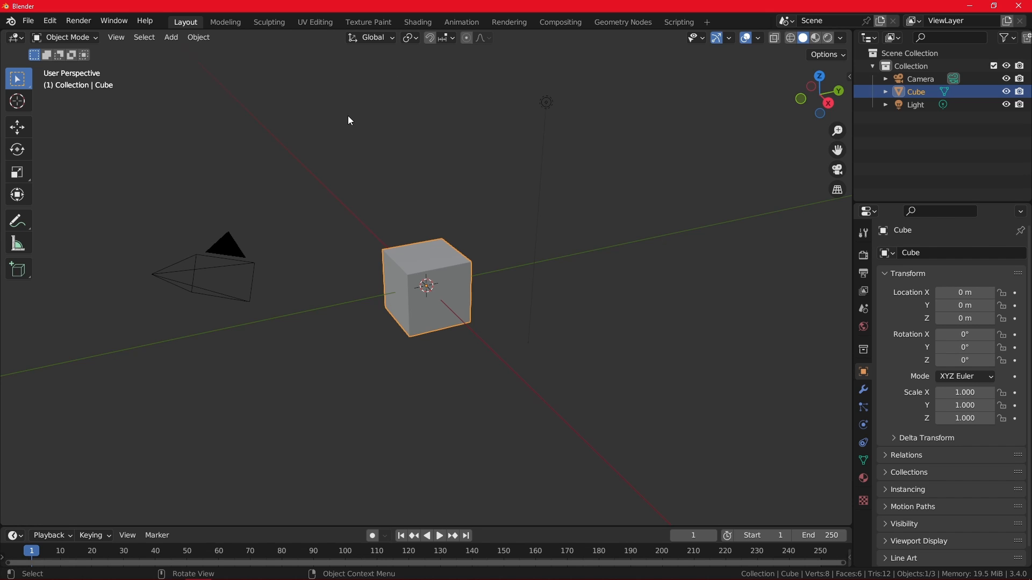
{"action": "mouse_move", "coordinate": [401, 296]}
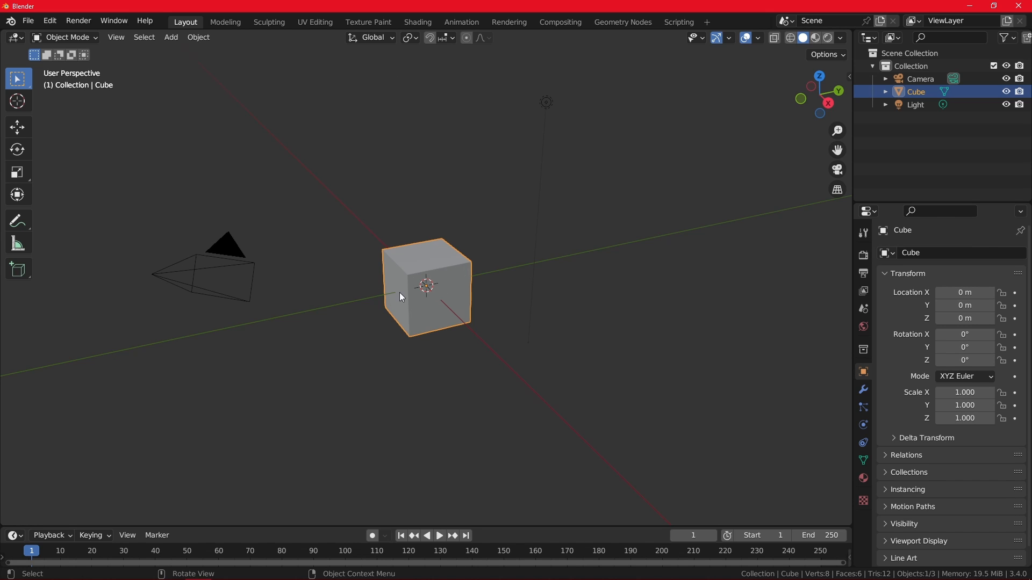
{"action": "mouse_move", "coordinate": [421, 293]}
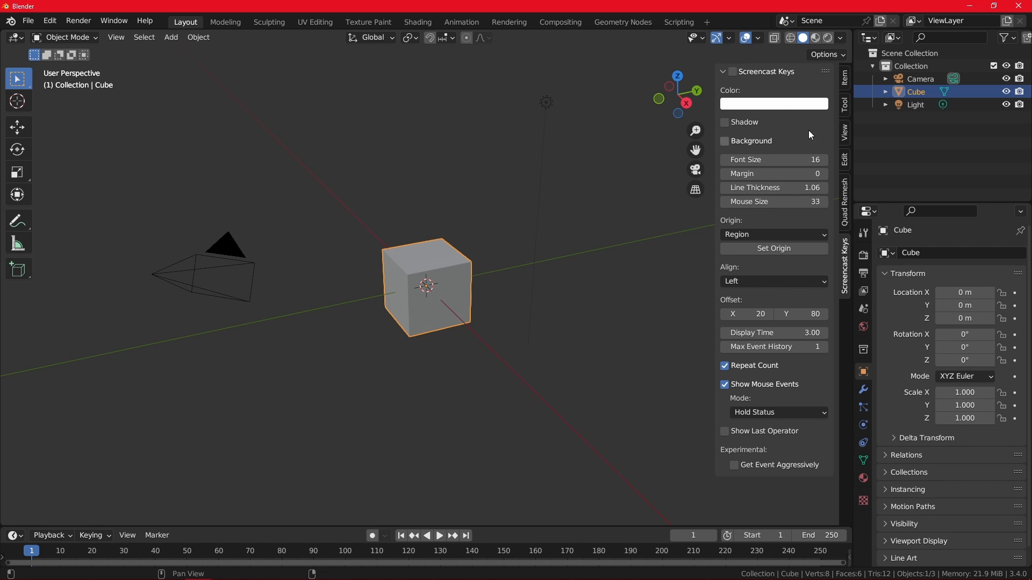
Enable Screencast Keys in the sidebar, then hide the sidebar with N.
{"action": "left_click", "coordinate": [724, 71]}
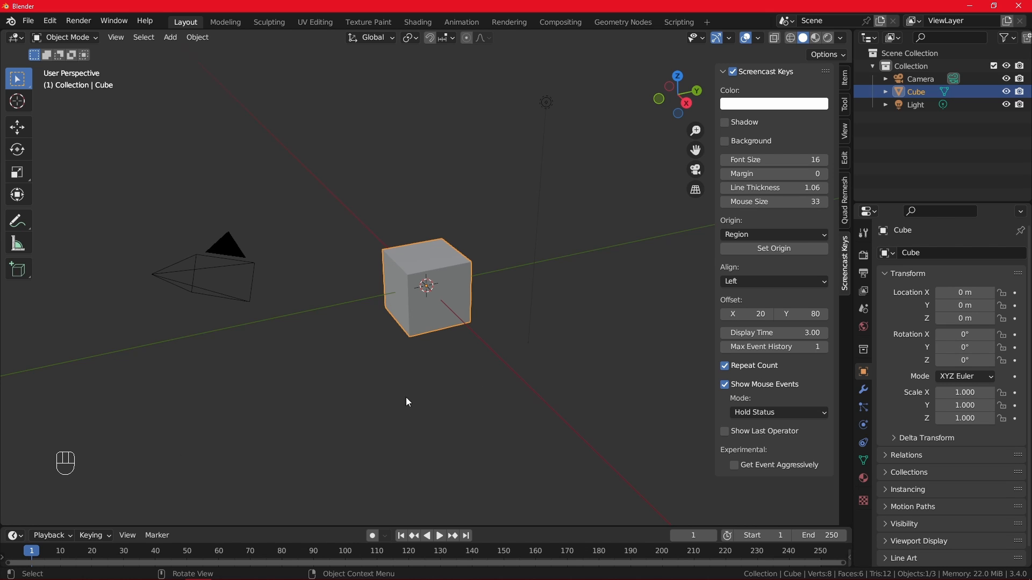
{"action": "key", "text": "n"}
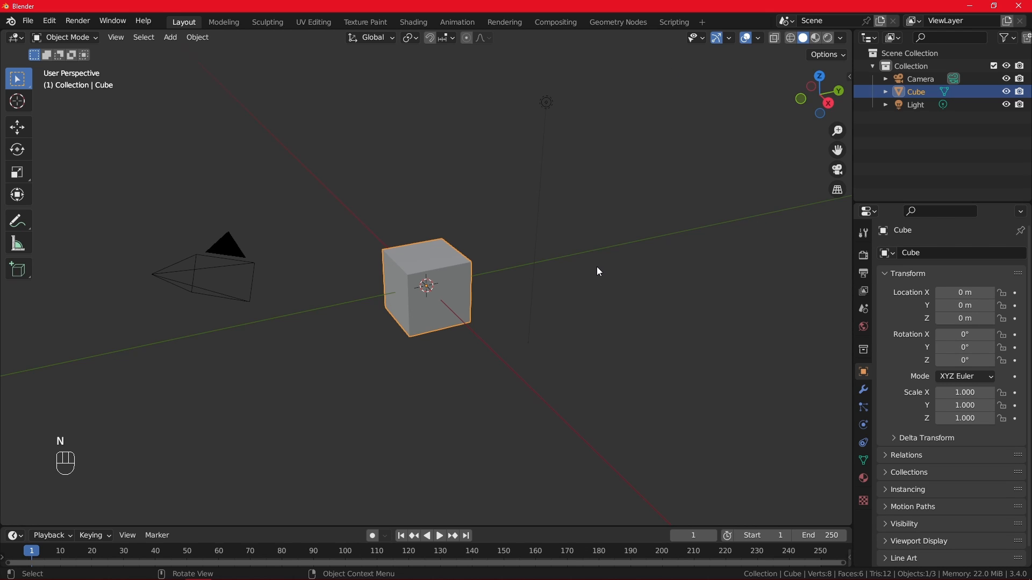
{"action": "mouse_move", "coordinate": [532, 297]}
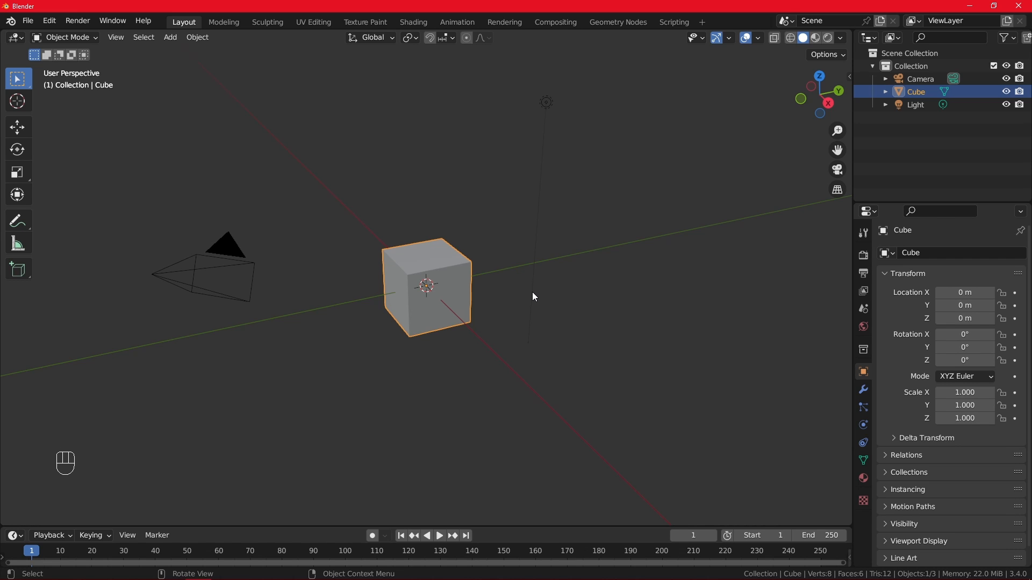
{"action": "scroll", "scroll_direction": "up", "scroll_amount": 3}
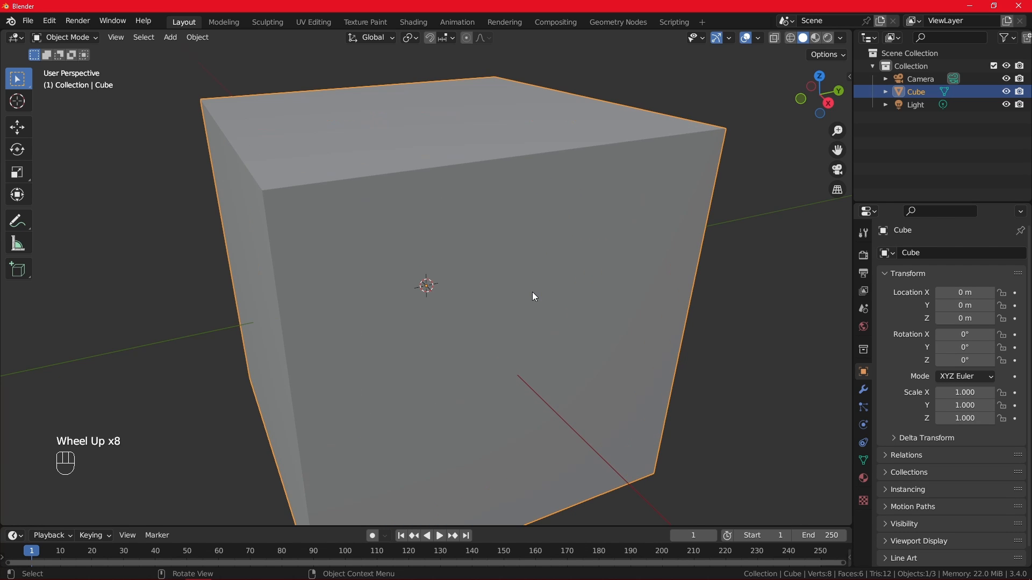
{"action": "scroll", "scroll_direction": "down", "scroll_amount": 3}
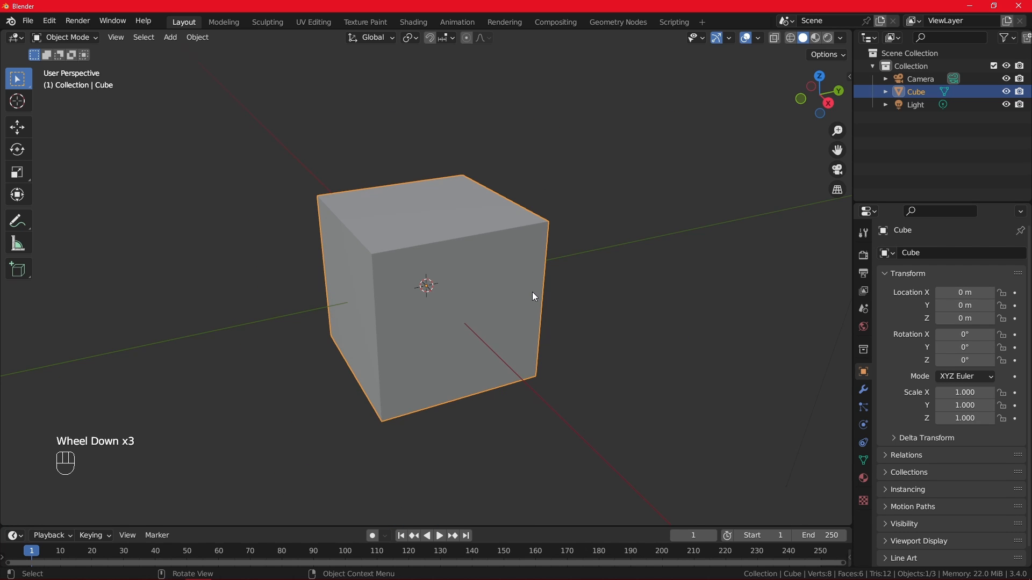
{"action": "scroll", "scroll_direction": "down", "scroll_amount": 3}
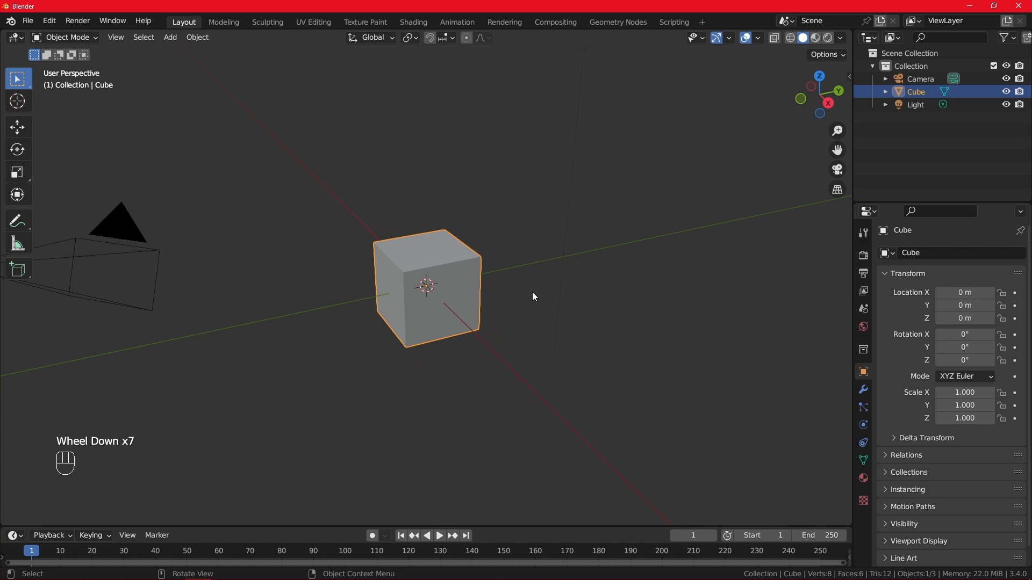
{"action": "scroll", "scroll_direction": "up", "scroll_amount": 3}
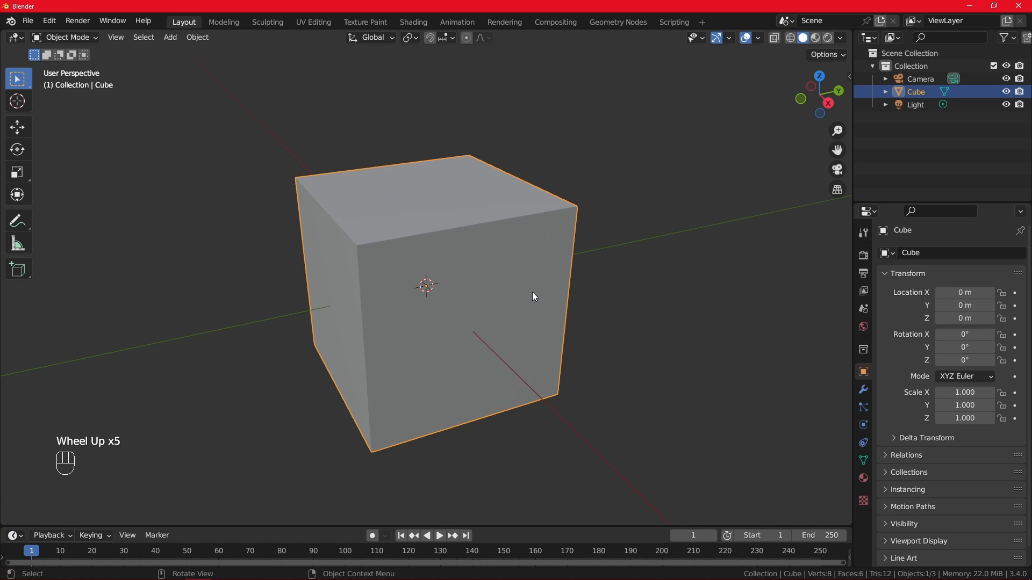
{"action": "scroll", "scroll_direction": "down", "scroll_amount": 3}
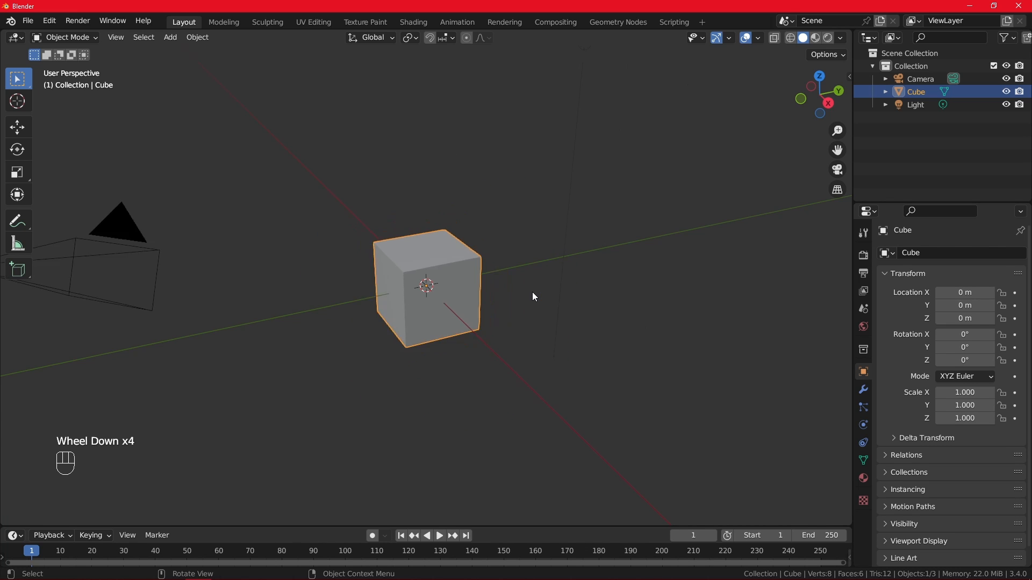
{"action": "scroll", "scroll_direction": "up", "scroll_amount": 3}
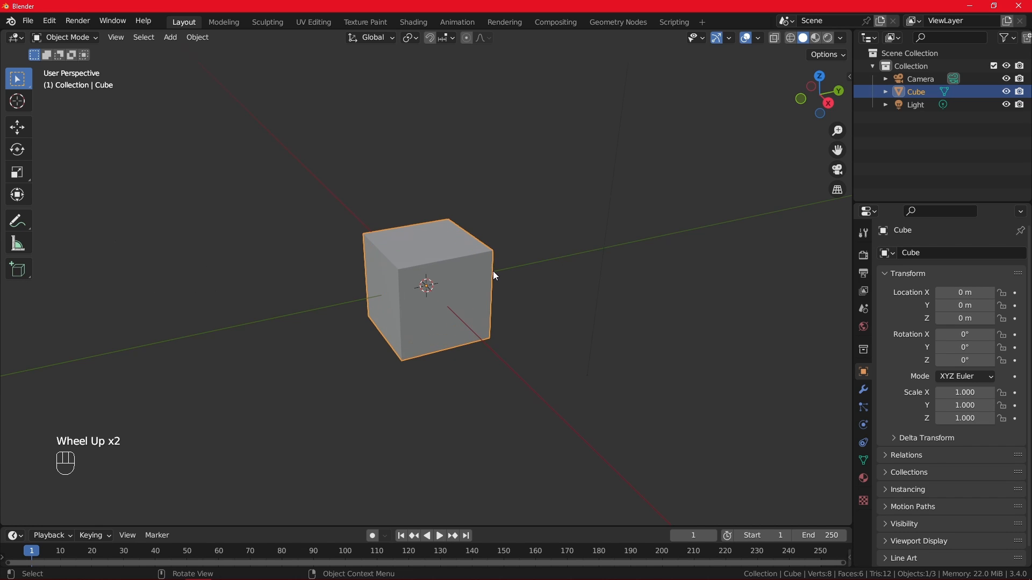
{"action": "scroll", "scroll_direction": "up", "scroll_amount": 3}
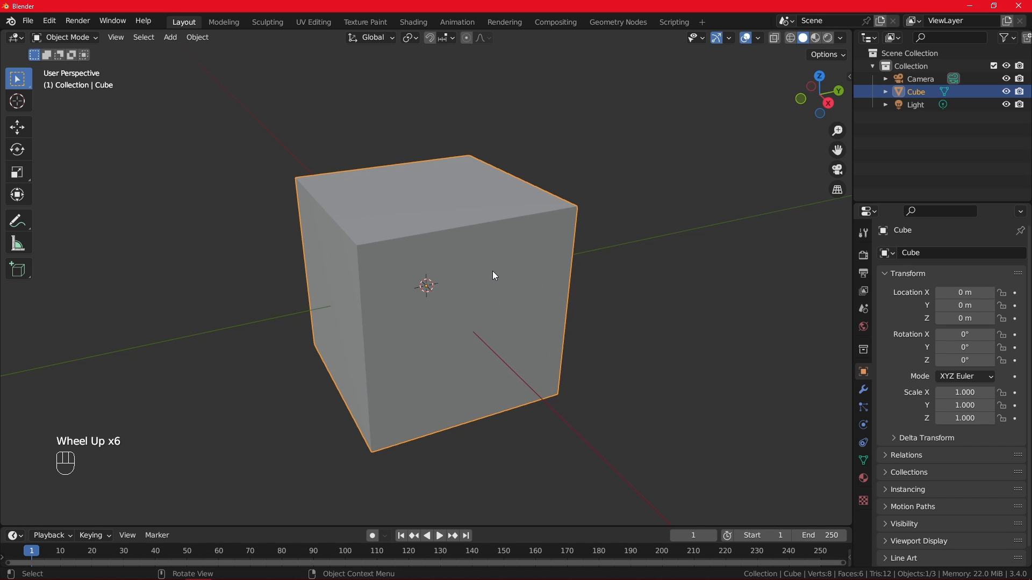
{"action": "scroll", "scroll_direction": "down", "scroll_amount": 3}
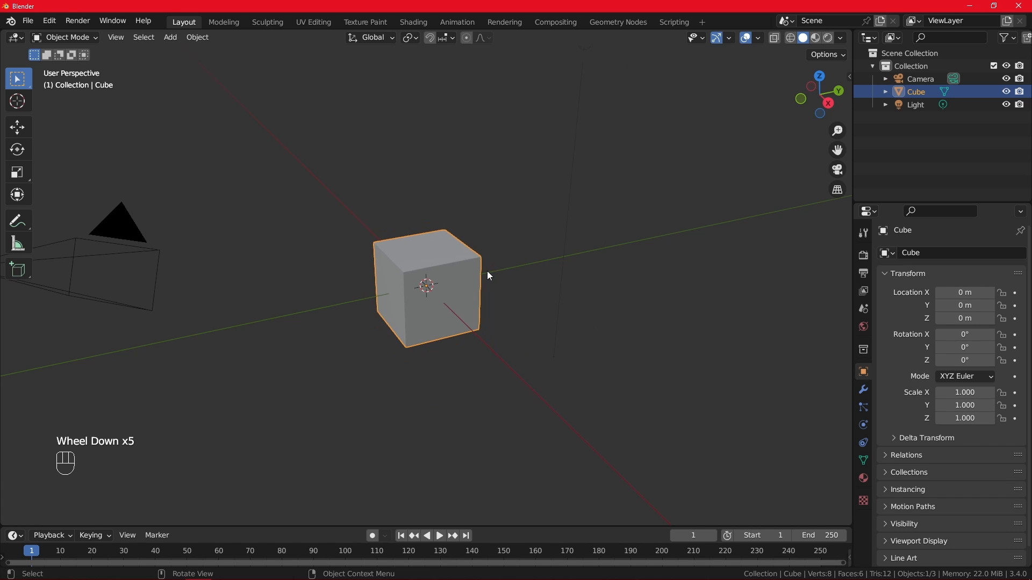
{"action": "mouse_move", "coordinate": [495, 291]}
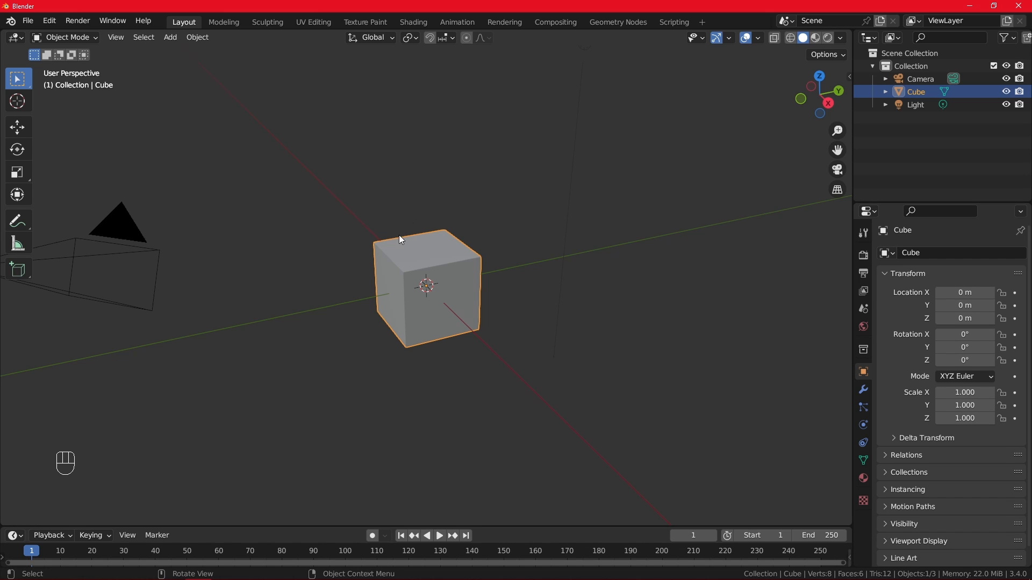
{"action": "mouse_move", "coordinate": [527, 253]}
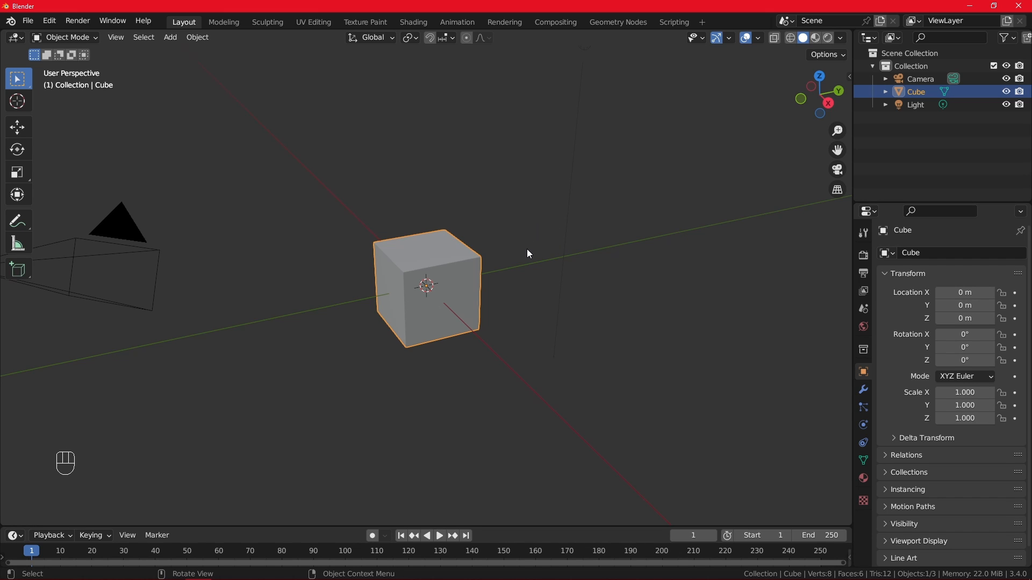
{"action": "left_click_drag", "start_coordinate": [527, 253], "coordinate": [508, 226]}
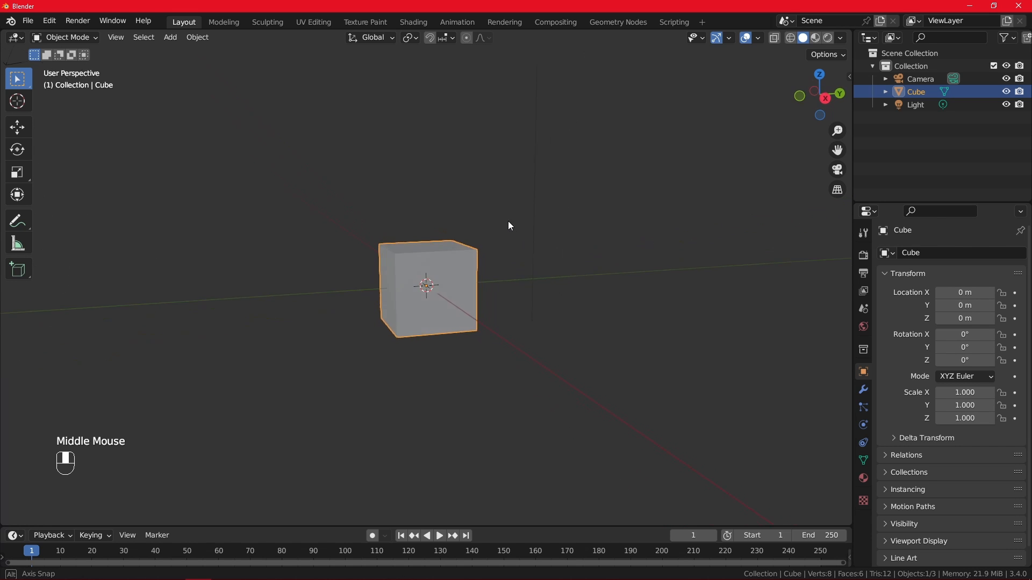
{"action": "left_click_drag", "start_coordinate": [508, 226], "coordinate": [580, 279]}
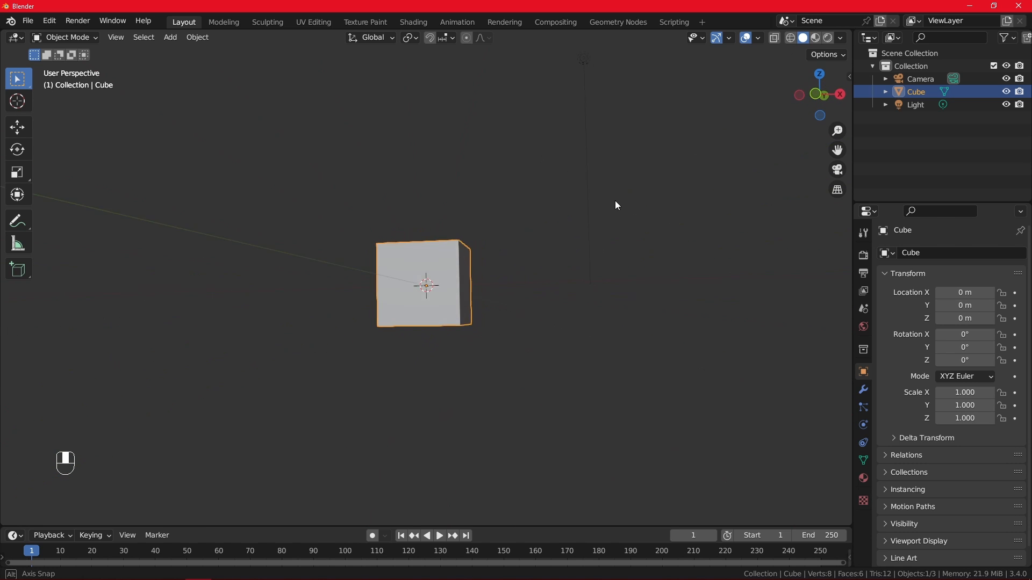
{"action": "left_click_drag", "start_coordinate": [615, 204], "coordinate": [491, 244]}
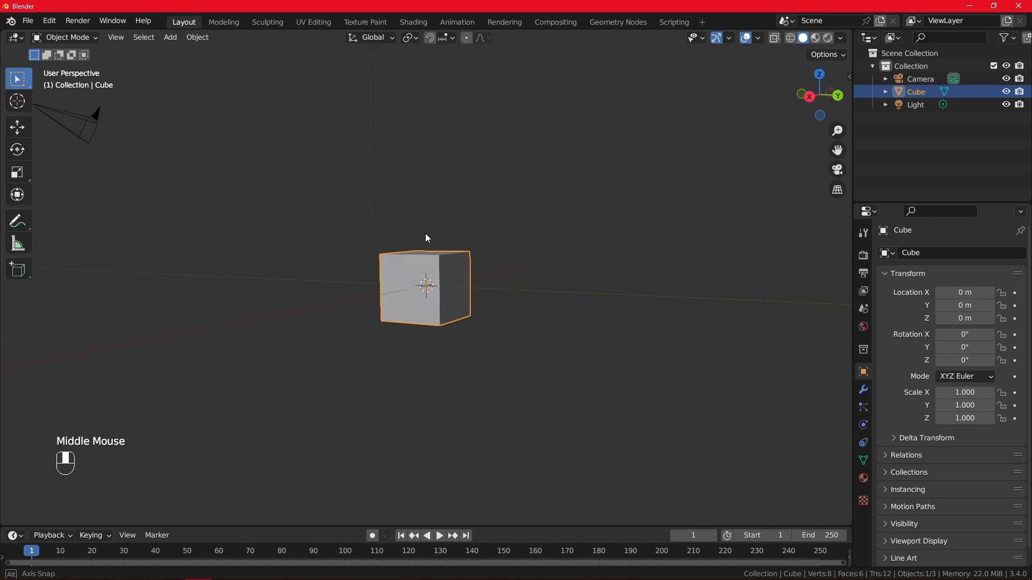
{"action": "left_click_drag", "start_coordinate": [426, 238], "coordinate": [527, 241]}
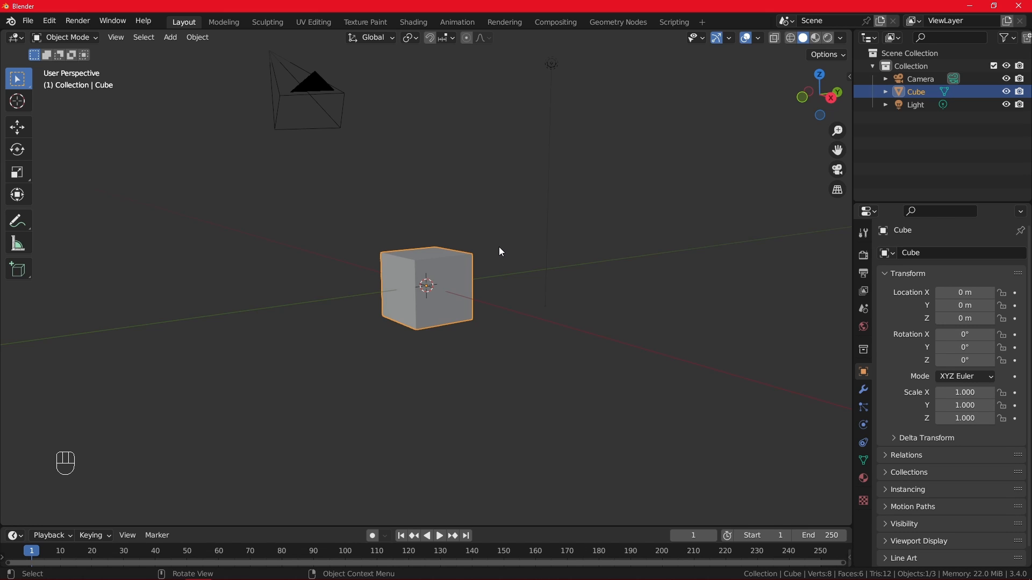
{"action": "mouse_move", "coordinate": [533, 281]}
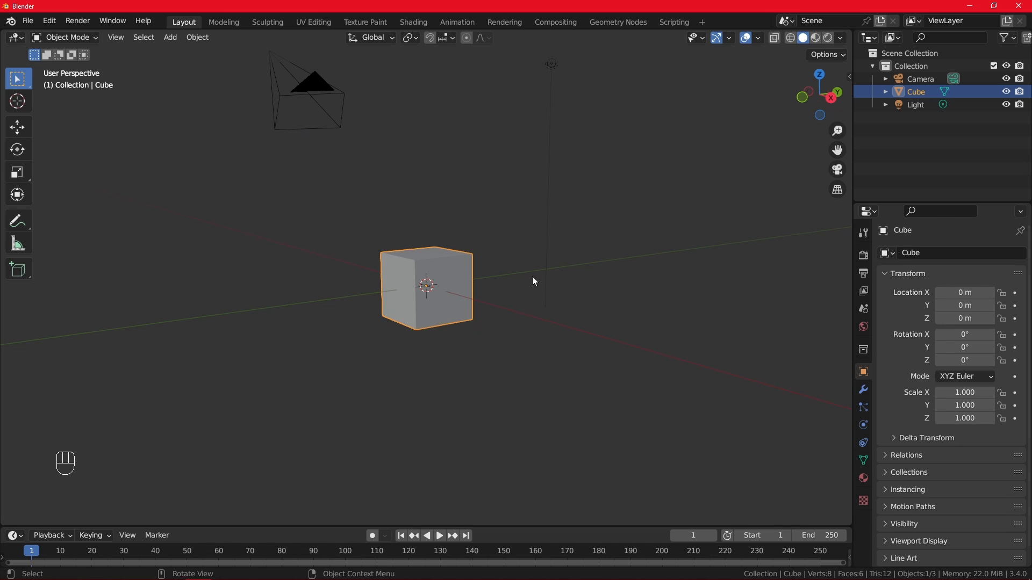
{"action": "left_click_drag", "start_coordinate": [534, 281], "coordinate": [432, 204]}
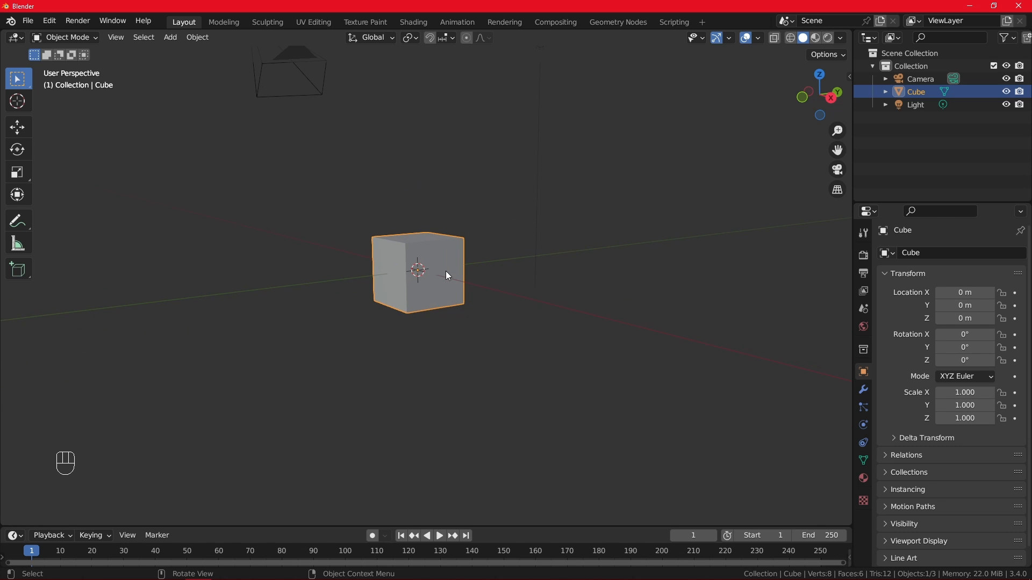
{"action": "scroll", "scroll_direction": "up", "scroll_amount": 3}
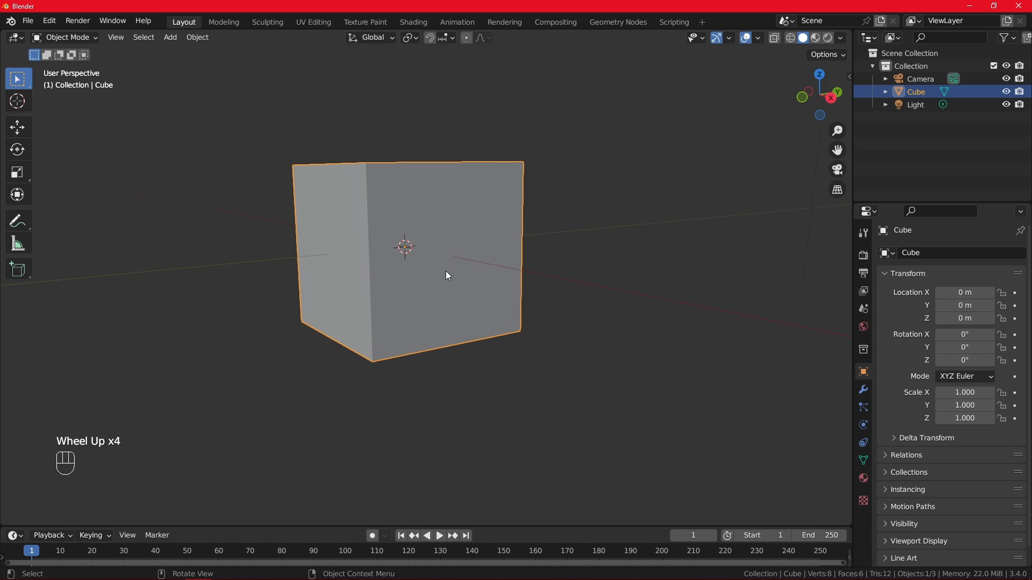
{"action": "scroll", "scroll_direction": "down", "scroll_amount": 3}
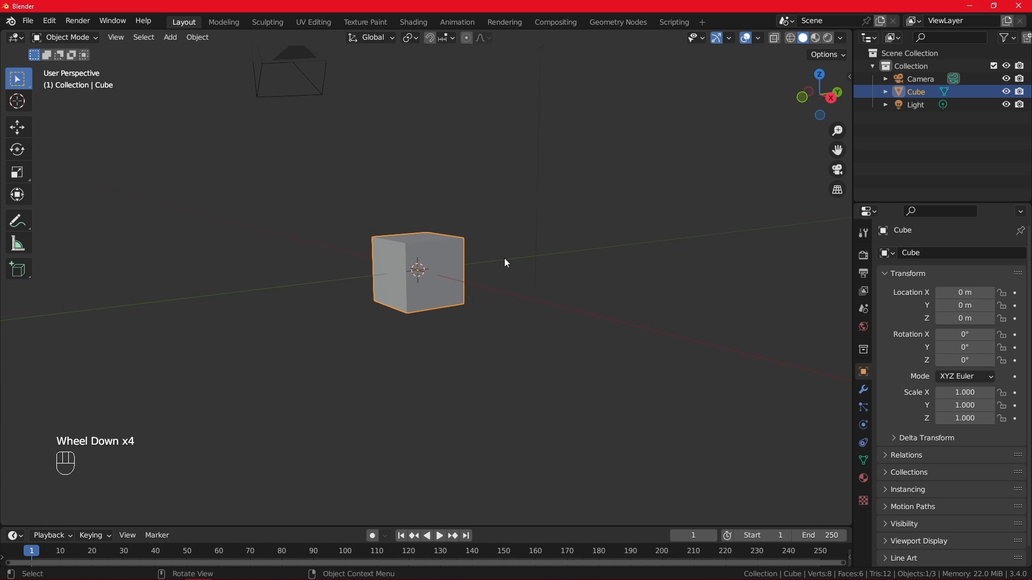
{"action": "left_click_drag", "start_coordinate": [505, 263], "coordinate": [393, 300]}
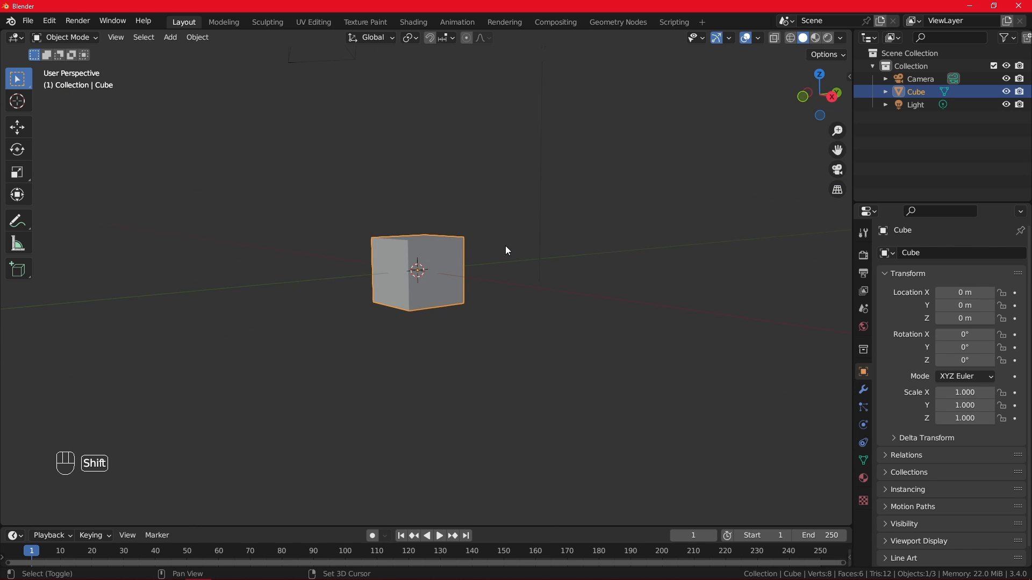
{"action": "left_click_drag", "start_coordinate": [507, 250], "coordinate": [564, 280]}
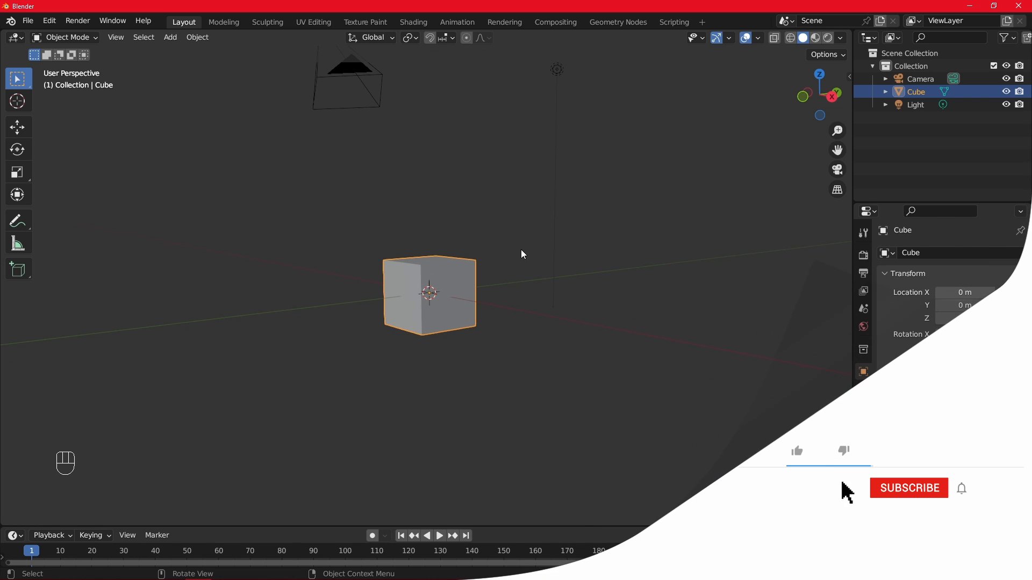
Drag the navigation gizmo to view the cube front-on in orthographic.
{"action": "left_click", "coordinate": [798, 451]}
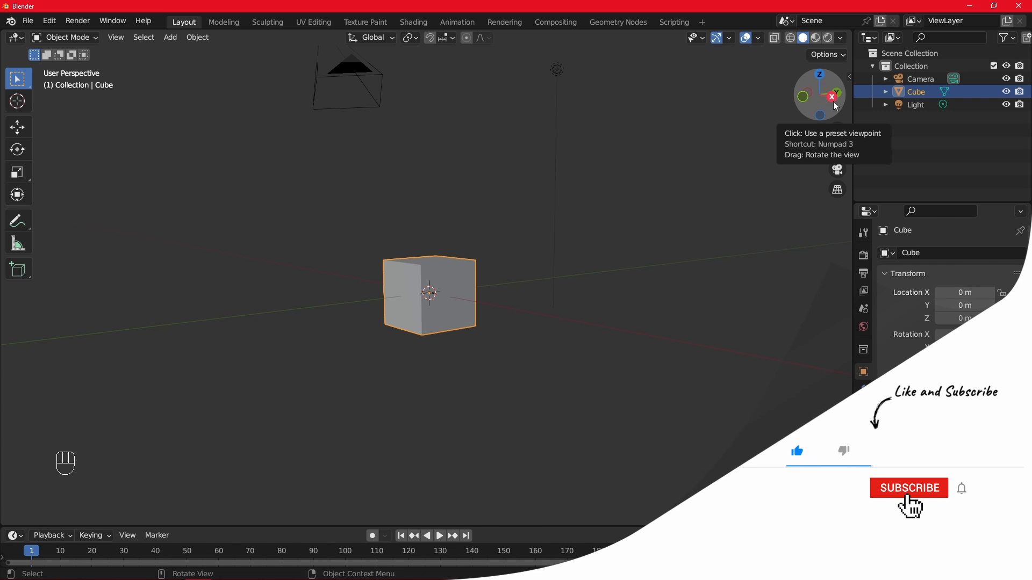
{"action": "left_click", "coordinate": [908, 488]}
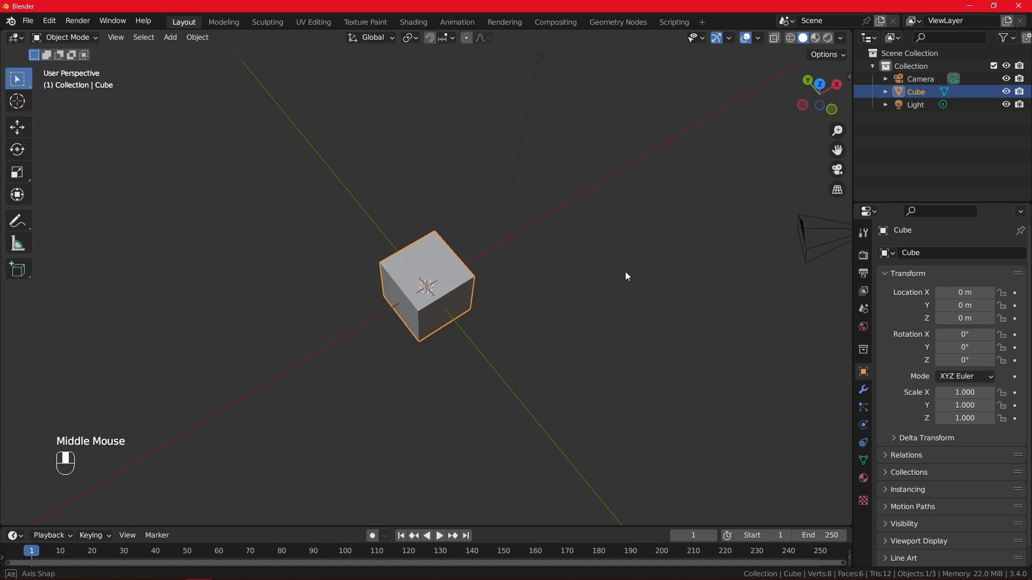
{"action": "left_click_drag", "start_coordinate": [625, 277], "coordinate": [510, 244]}
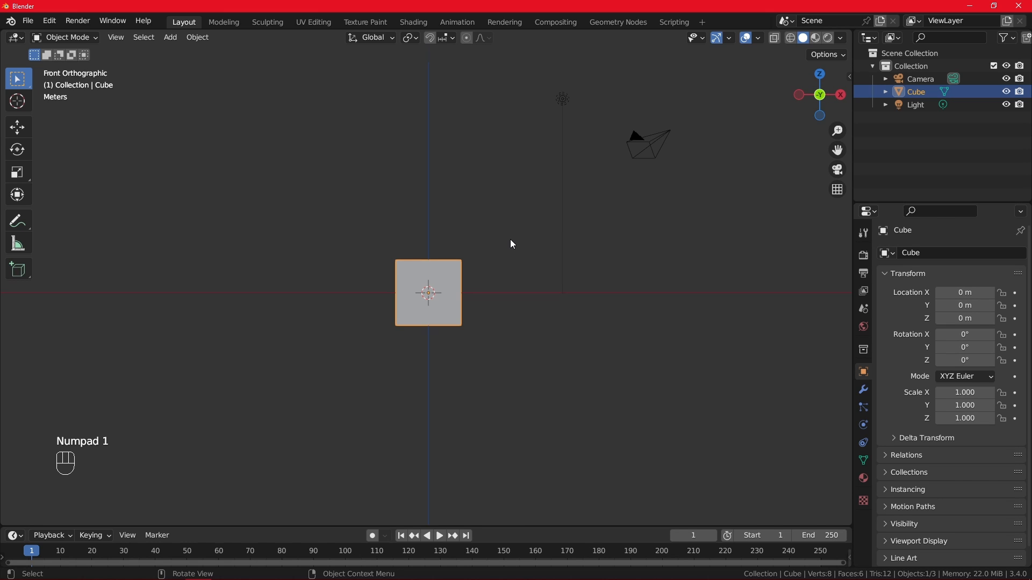
Snap the view to front, right and top orthographic views, orbiting in between.
{"action": "key", "text": "3"}
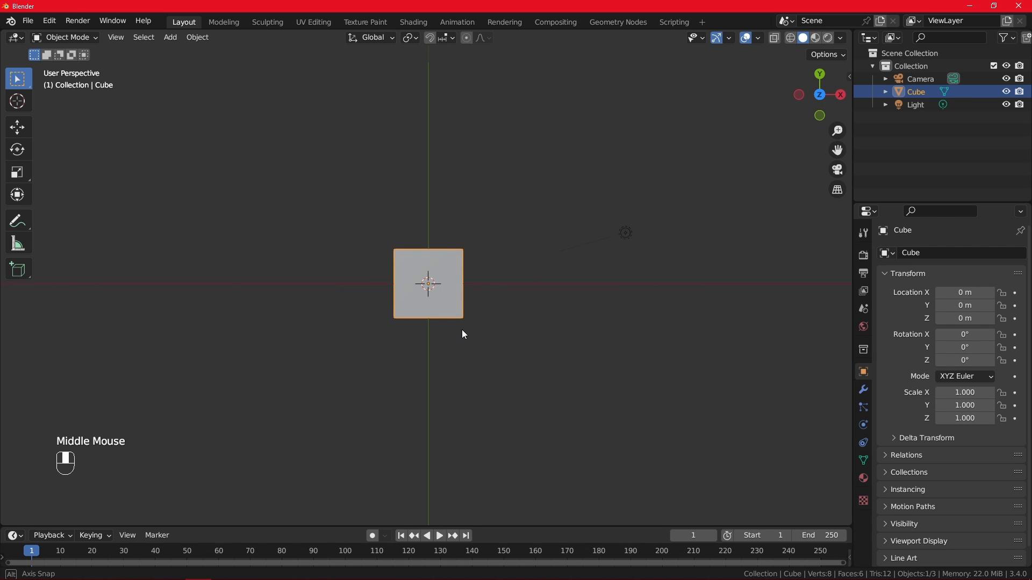
{"action": "left_click_drag", "start_coordinate": [462, 334], "coordinate": [334, 164]}
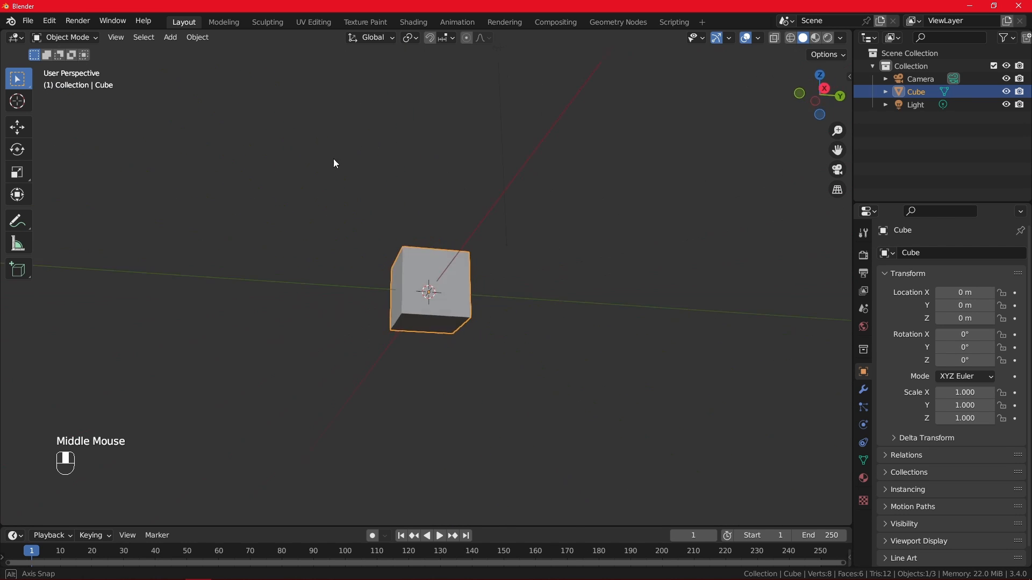
{"action": "left_click_drag", "start_coordinate": [334, 164], "coordinate": [481, 251]}
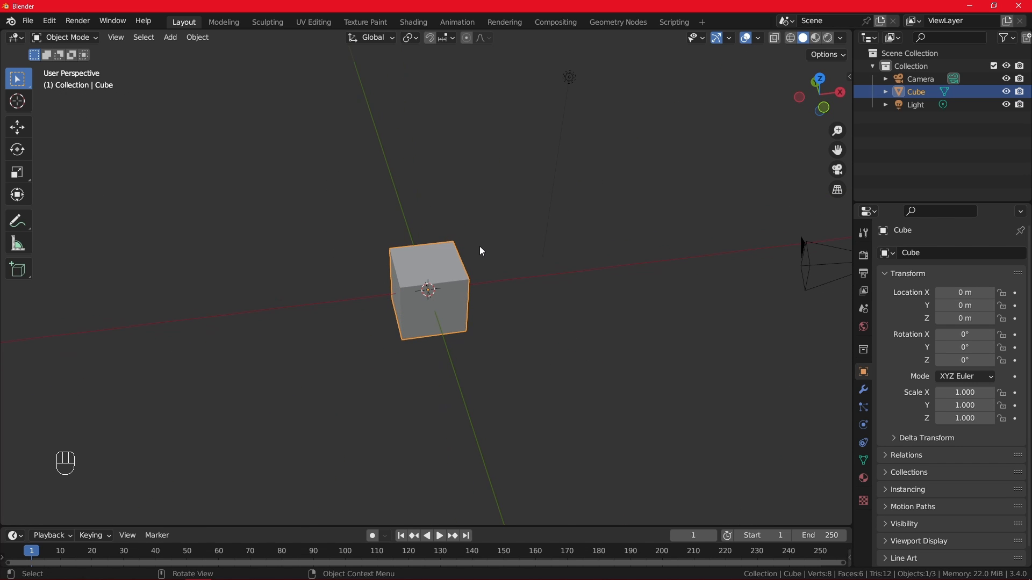
{"action": "key", "text": "KP_1"}
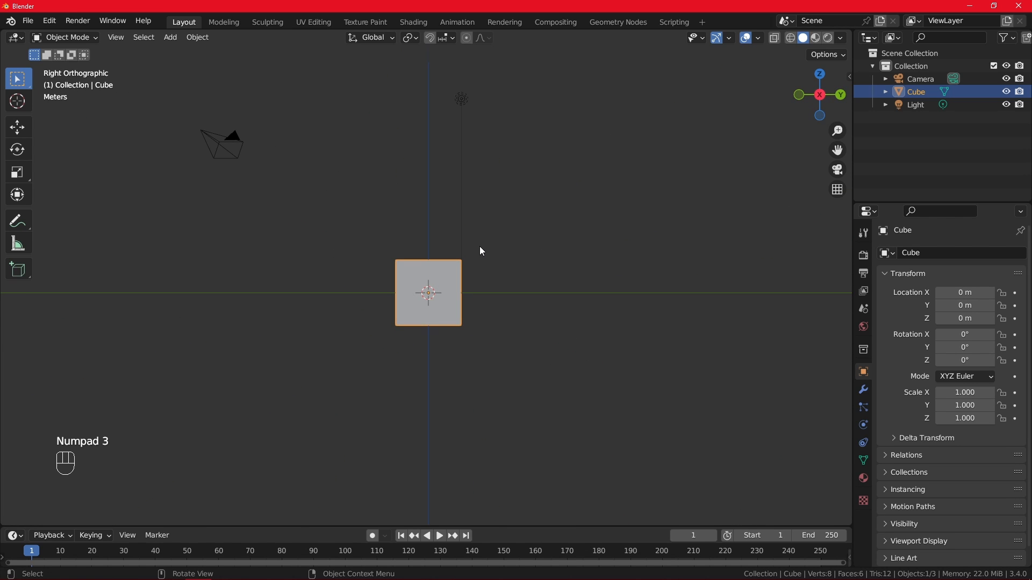
{"action": "key", "text": "7"}
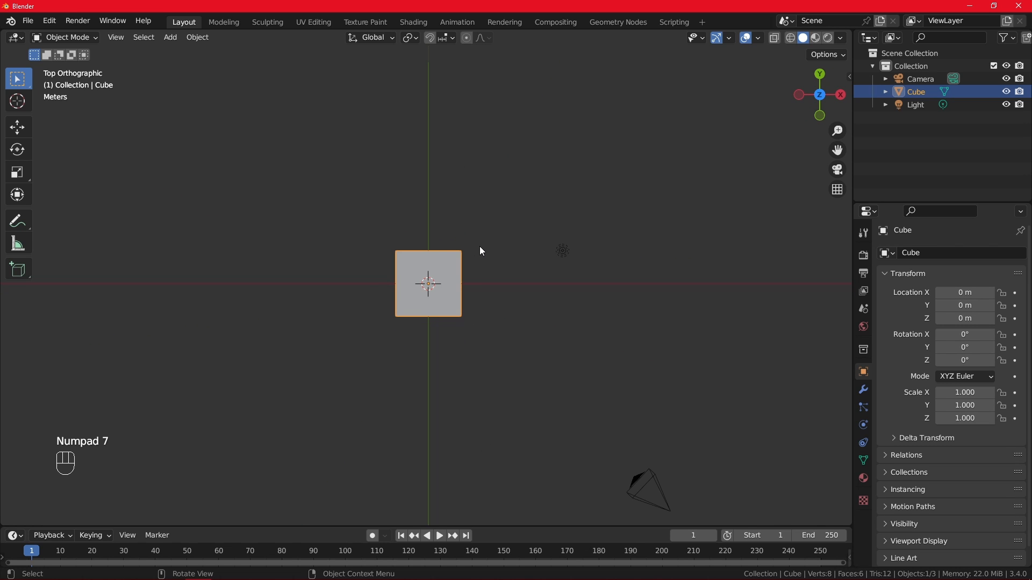
Orbit back into perspective and zoom in close on the cube.
{"action": "left_click_drag", "start_coordinate": [480, 251], "coordinate": [474, 327]}
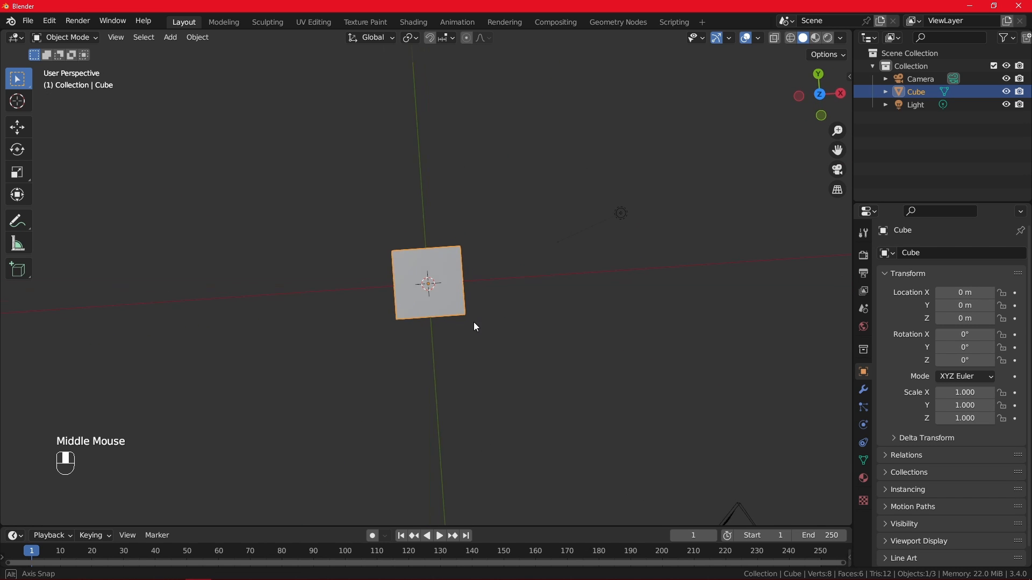
{"action": "left_click_drag", "start_coordinate": [474, 327], "coordinate": [474, 272]}
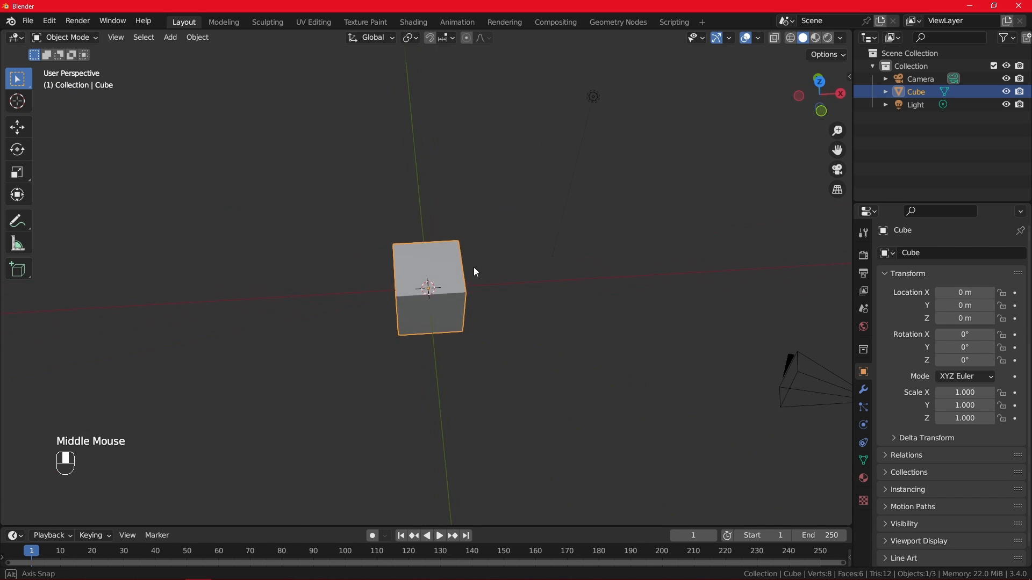
{"action": "left_click_drag", "start_coordinate": [474, 272], "coordinate": [445, 194]}
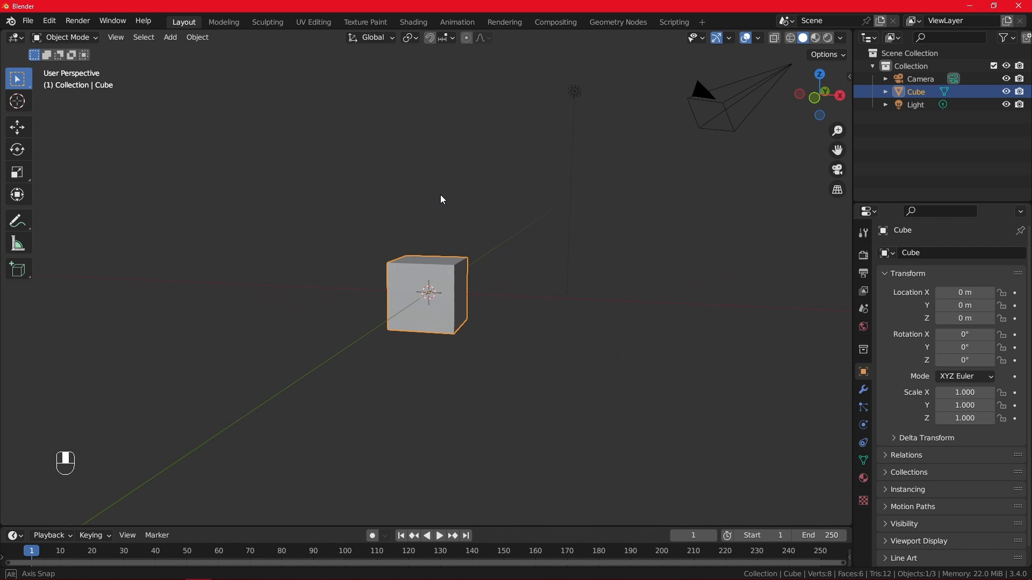
{"action": "mouse_move", "coordinate": [492, 257]}
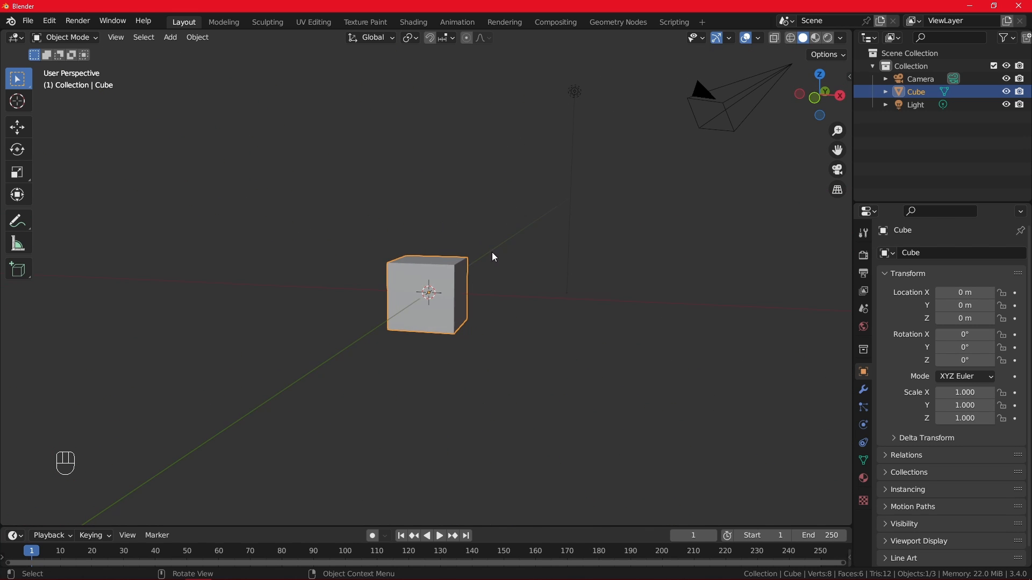
{"action": "scroll", "scroll_direction": "up", "scroll_amount": 3}
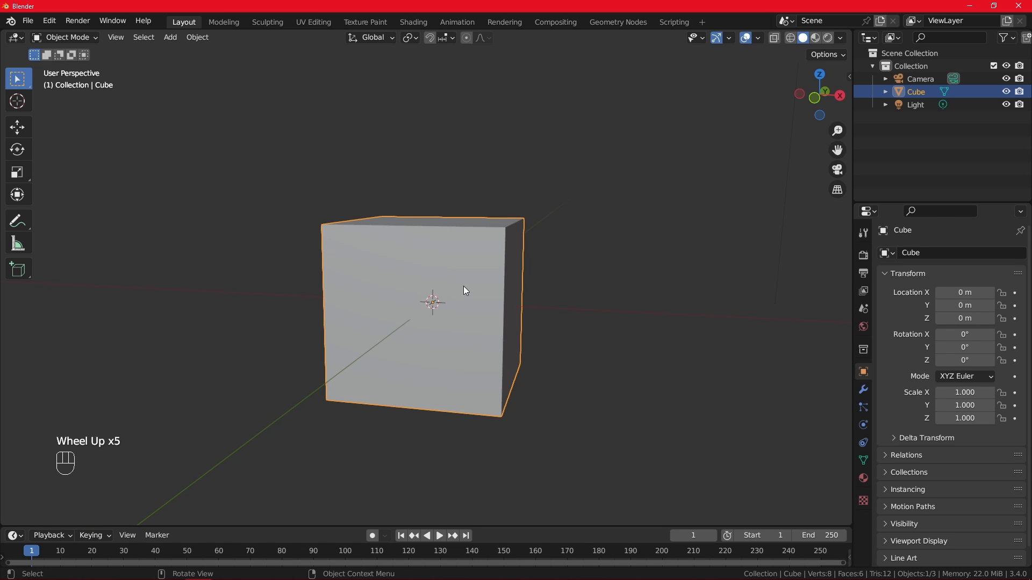
{"action": "mouse_move", "coordinate": [490, 247]}
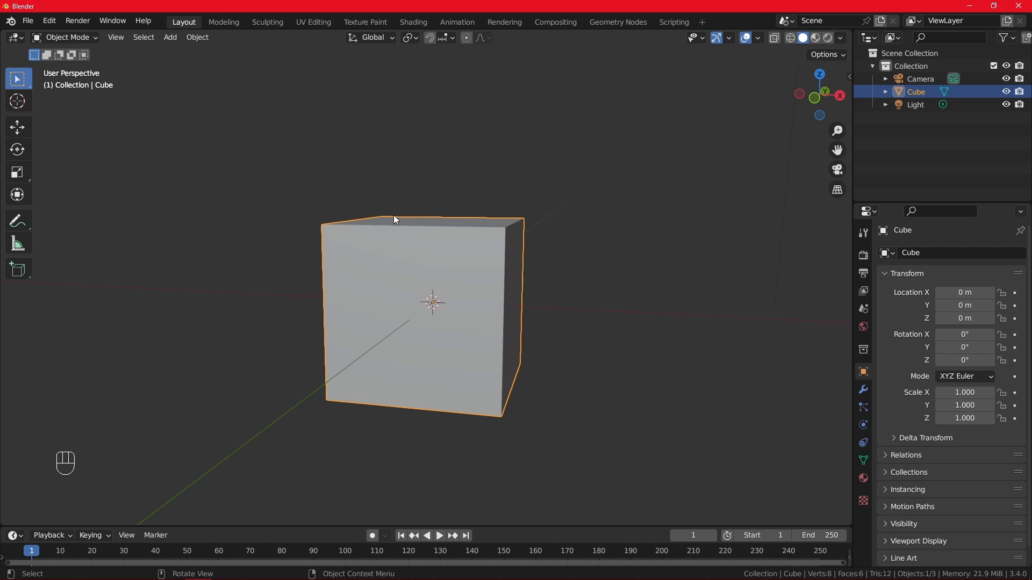
{"action": "mouse_move", "coordinate": [509, 300]}
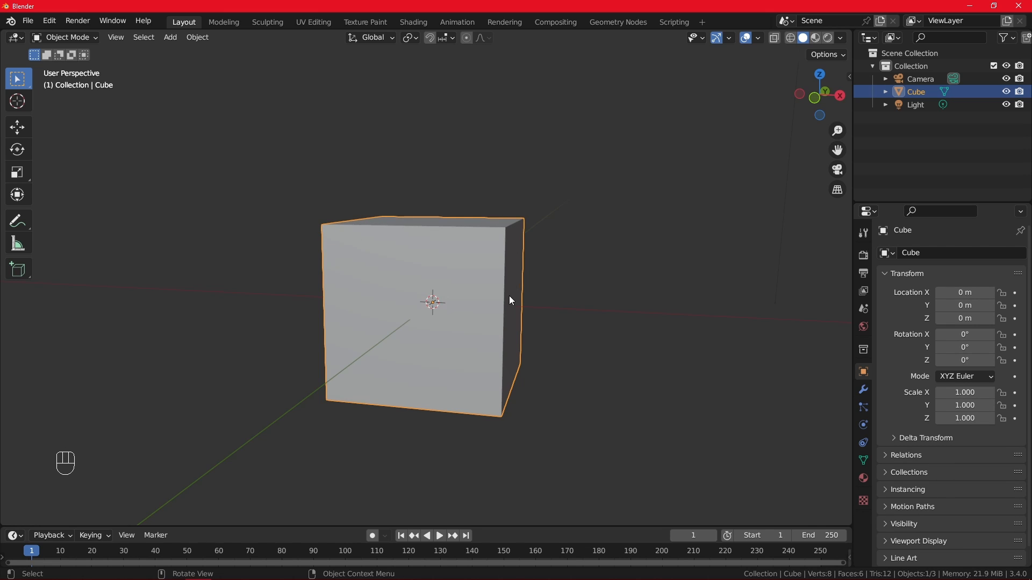
{"action": "mouse_move", "coordinate": [665, 214]}
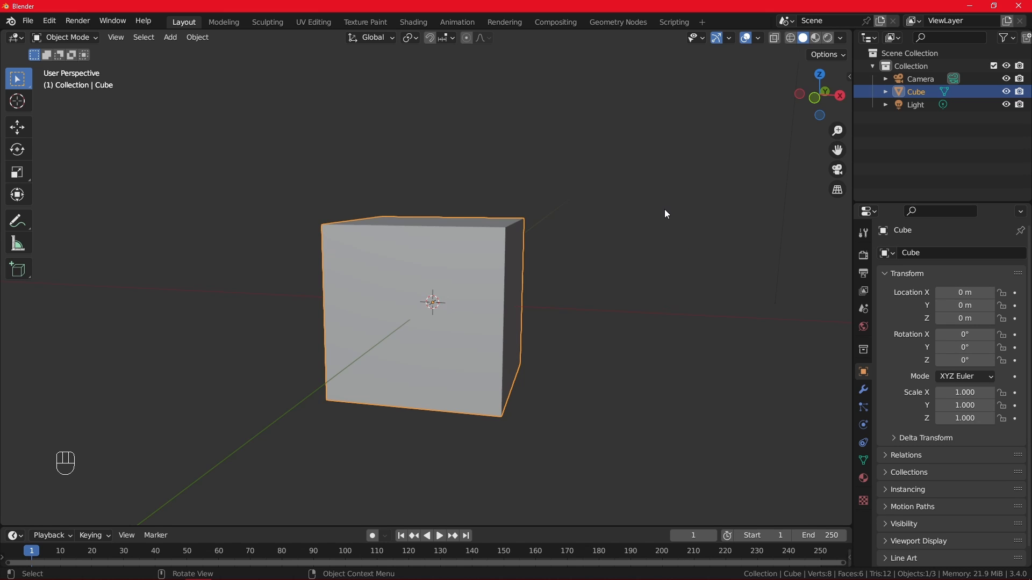
Reselect the default cube and delete it, confirming Delete in the X popup.
{"action": "left_click", "coordinate": [583, 252]}
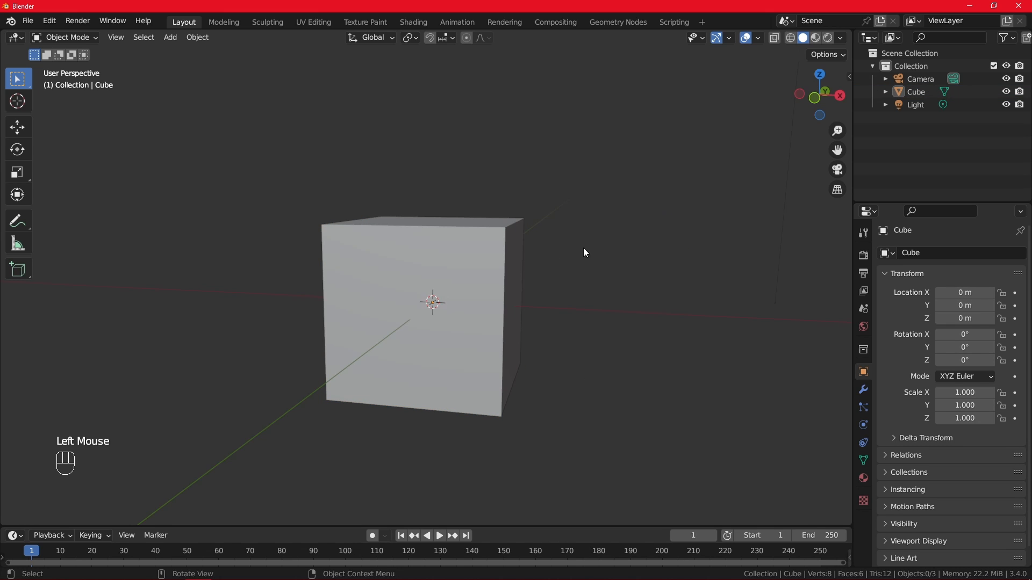
{"action": "left_click", "coordinate": [434, 303]}
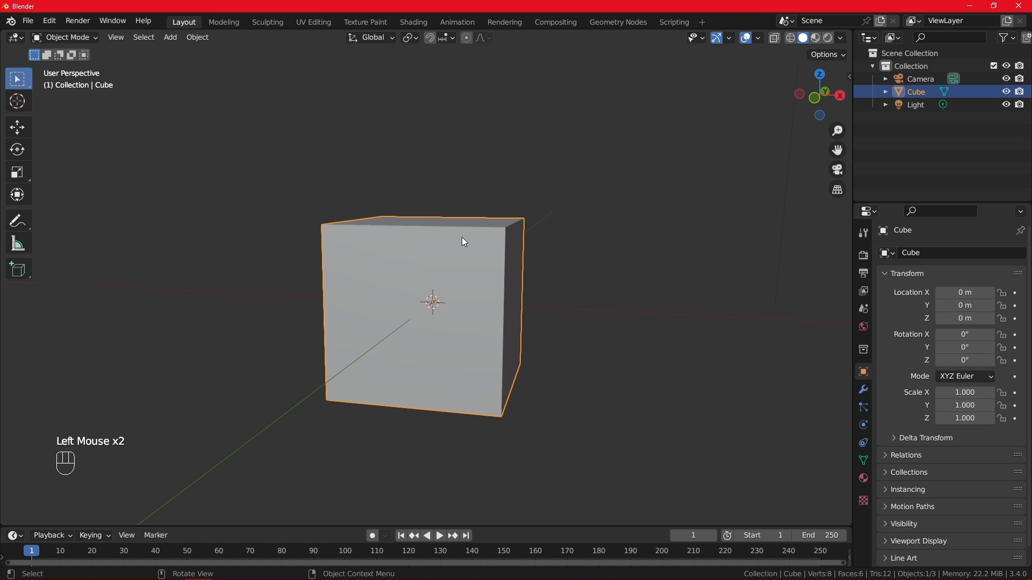
{"action": "key", "text": "x"}
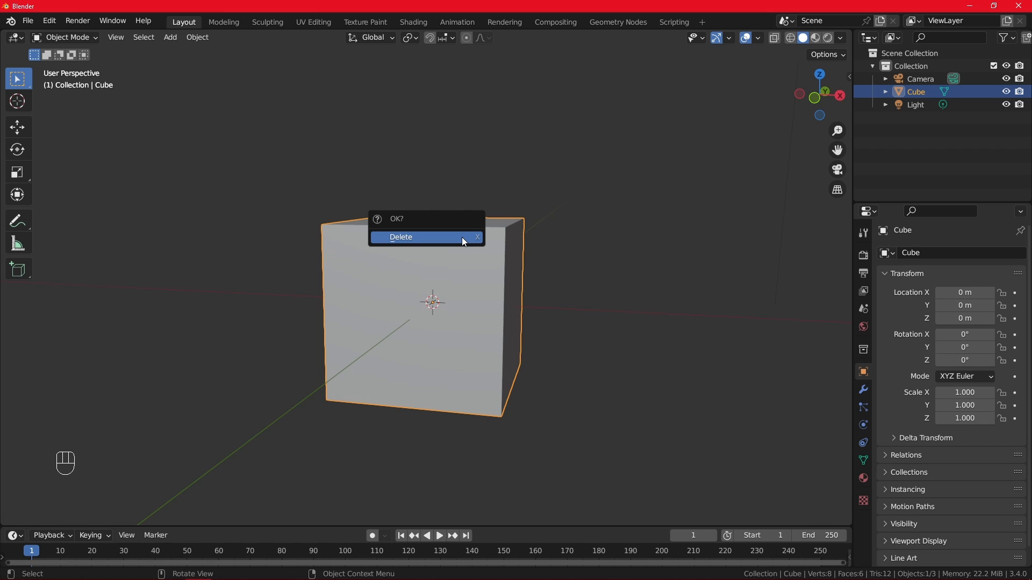
{"action": "left_click", "coordinate": [400, 237]}
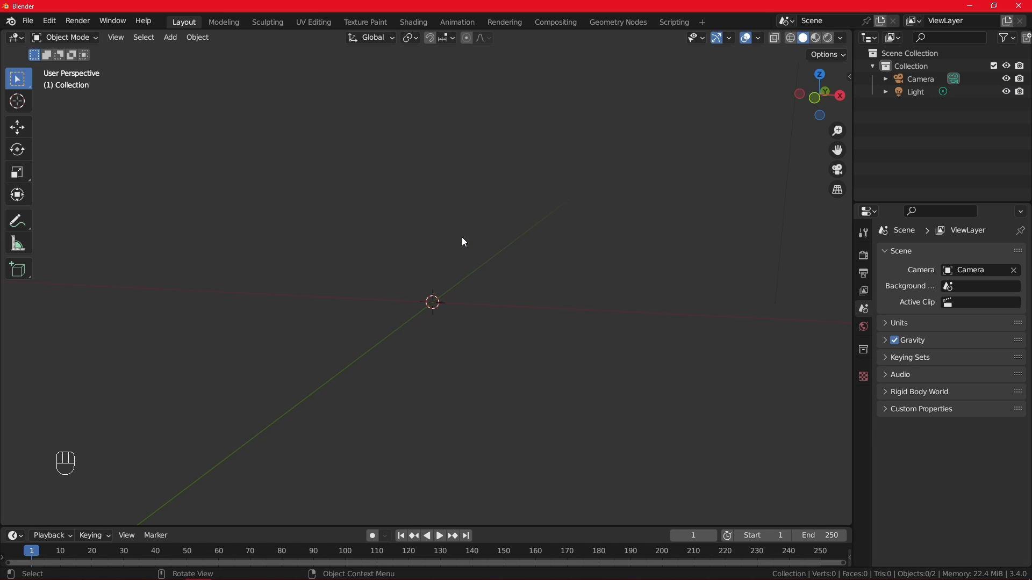
{"action": "mouse_move", "coordinate": [443, 284]}
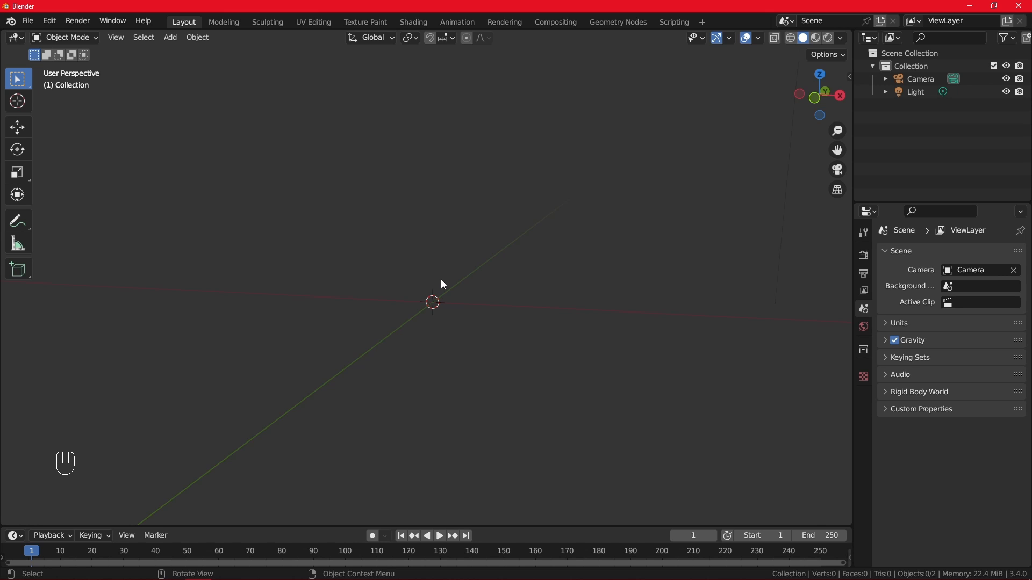
{"action": "mouse_move", "coordinate": [465, 265]}
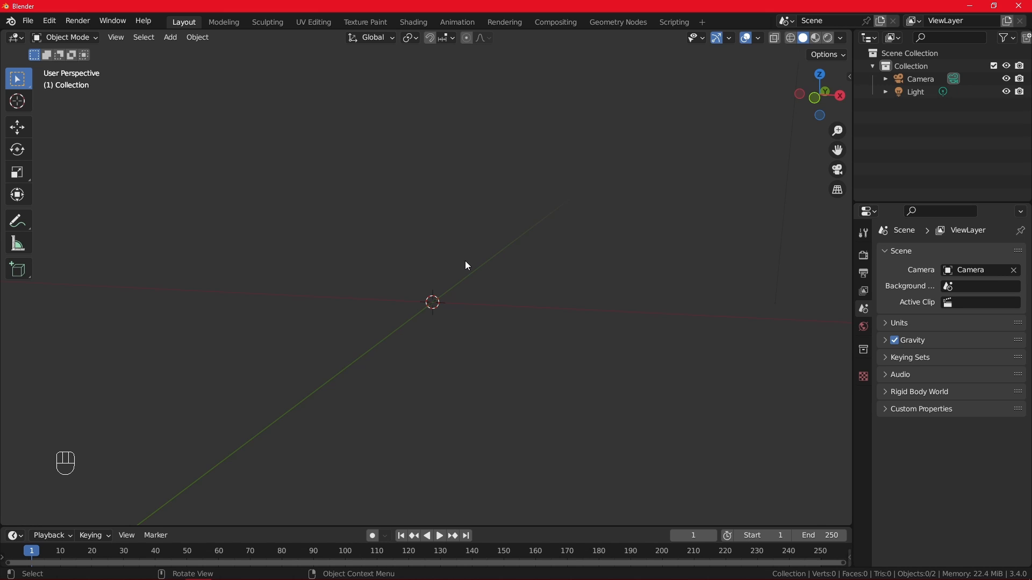
Add a Monkey mesh from the Shift+A Mesh menu, remove it, then add it again.
{"action": "key", "text": "shift+a"}
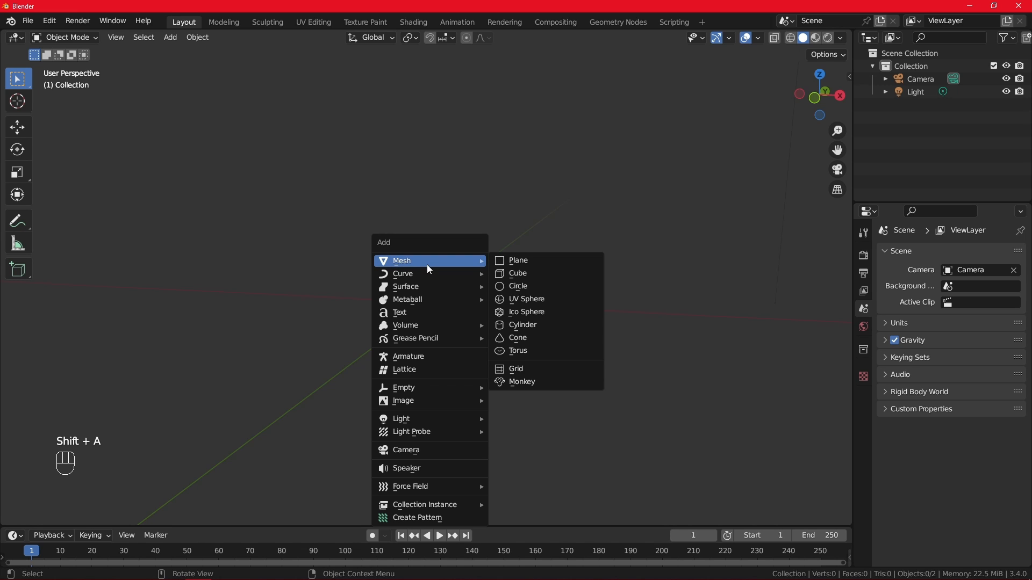
{"action": "mouse_move", "coordinate": [414, 281]}
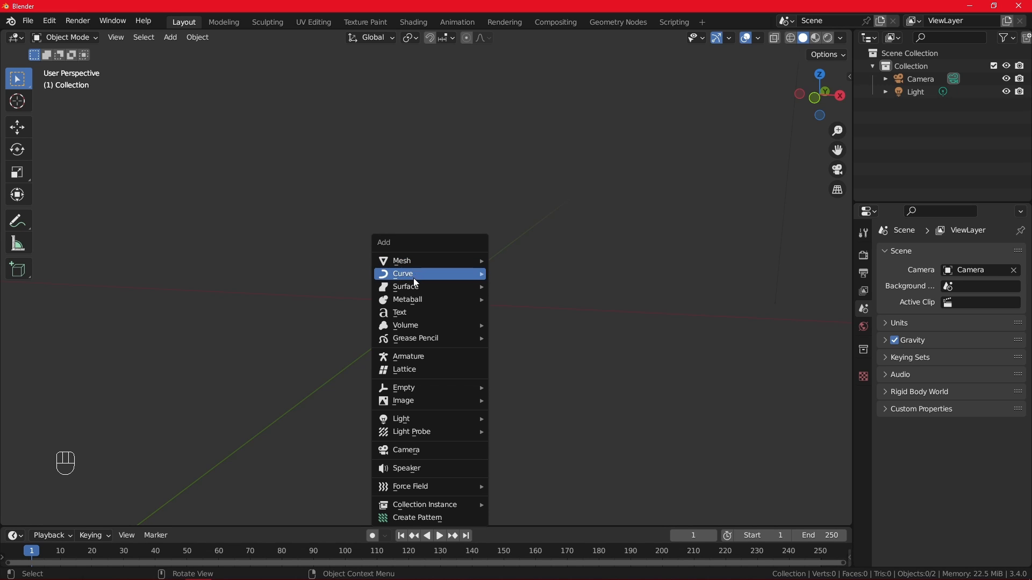
{"action": "mouse_move", "coordinate": [401, 260]}
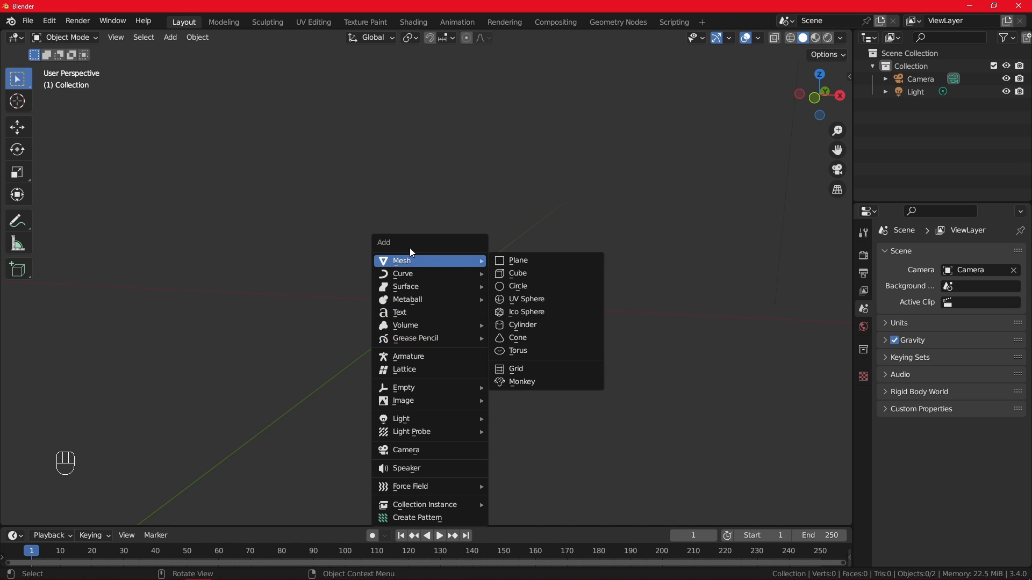
{"action": "mouse_move", "coordinate": [400, 261]}
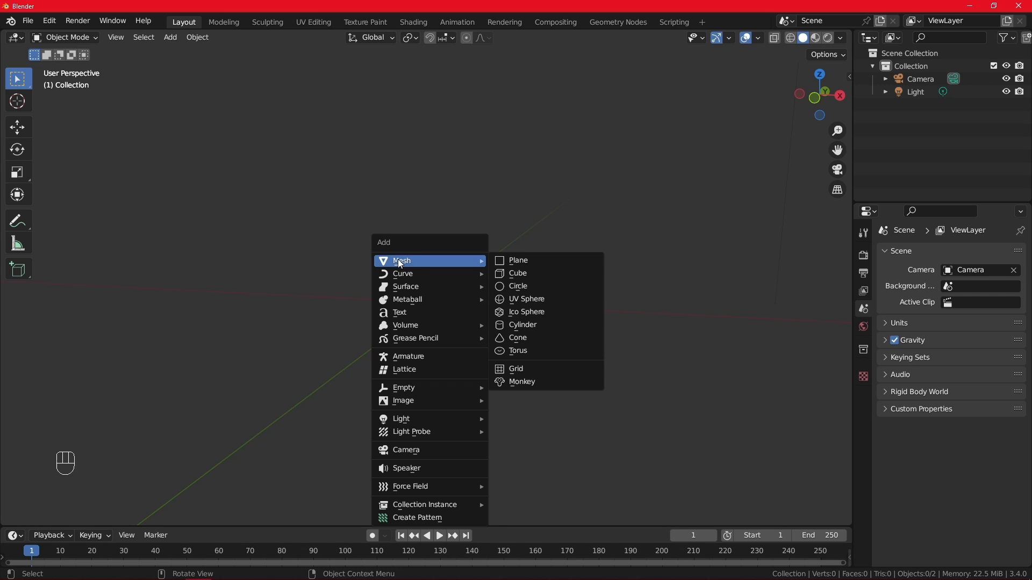
{"action": "mouse_move", "coordinate": [518, 260]}
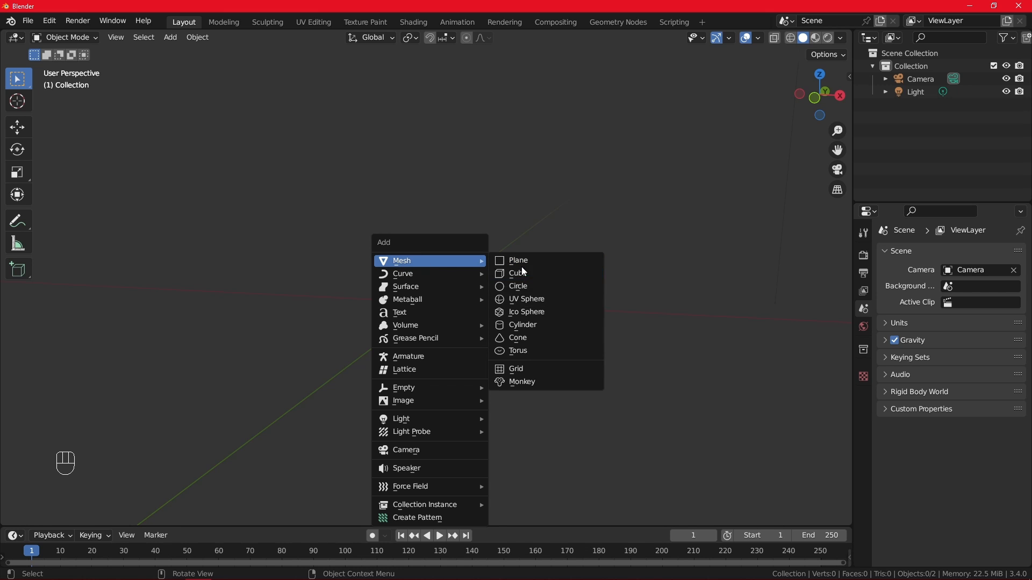
{"action": "mouse_move", "coordinate": [526, 299]}
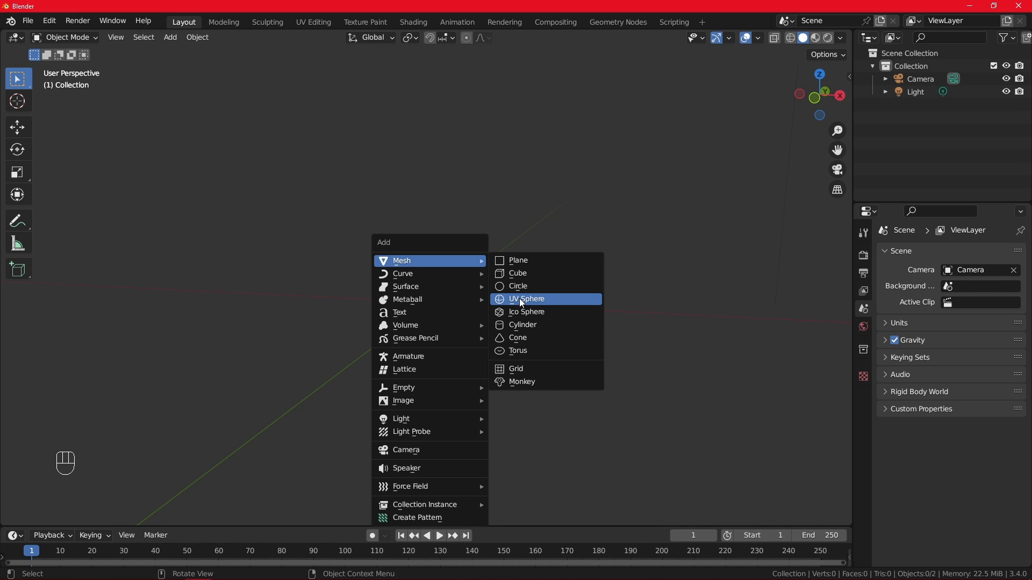
{"action": "mouse_move", "coordinate": [530, 355]}
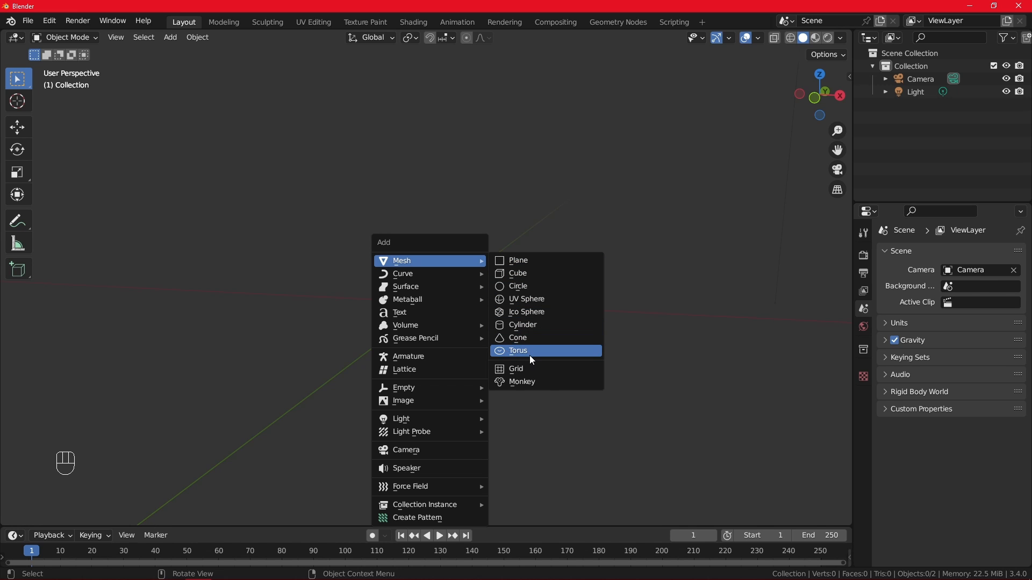
{"action": "left_click", "coordinate": [522, 382]}
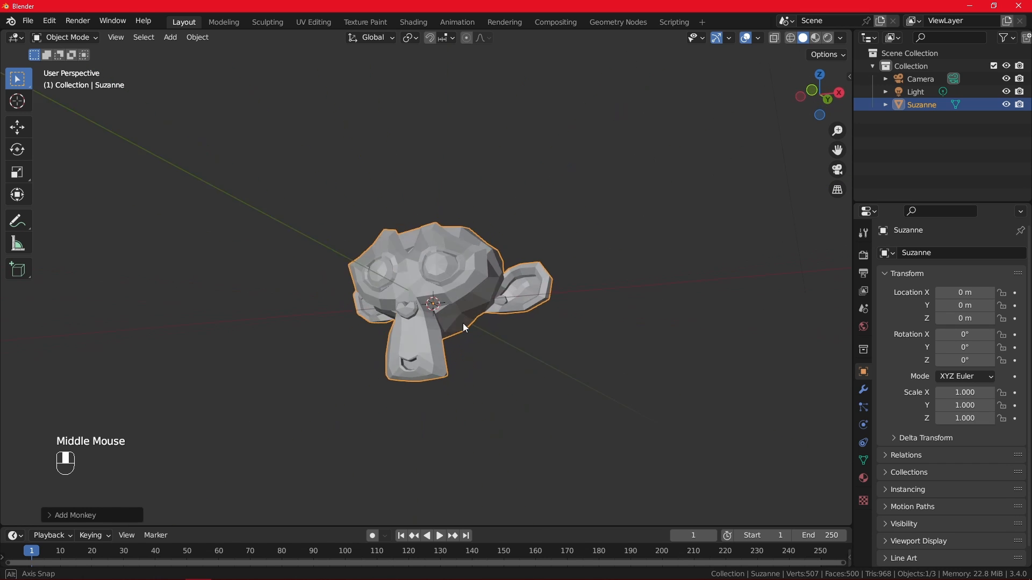
{"action": "key", "text": "x"}
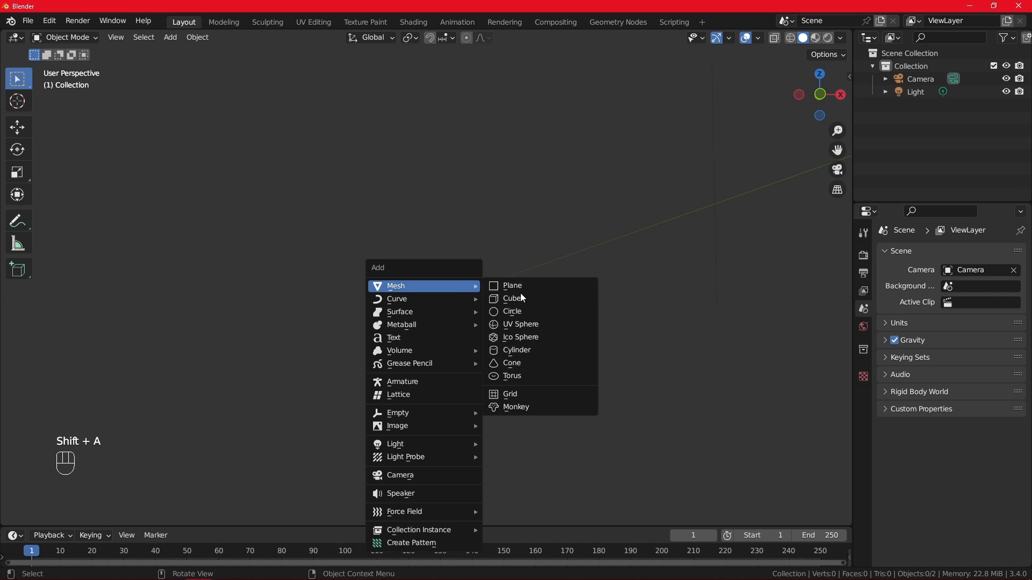
{"action": "left_click", "coordinate": [516, 407]}
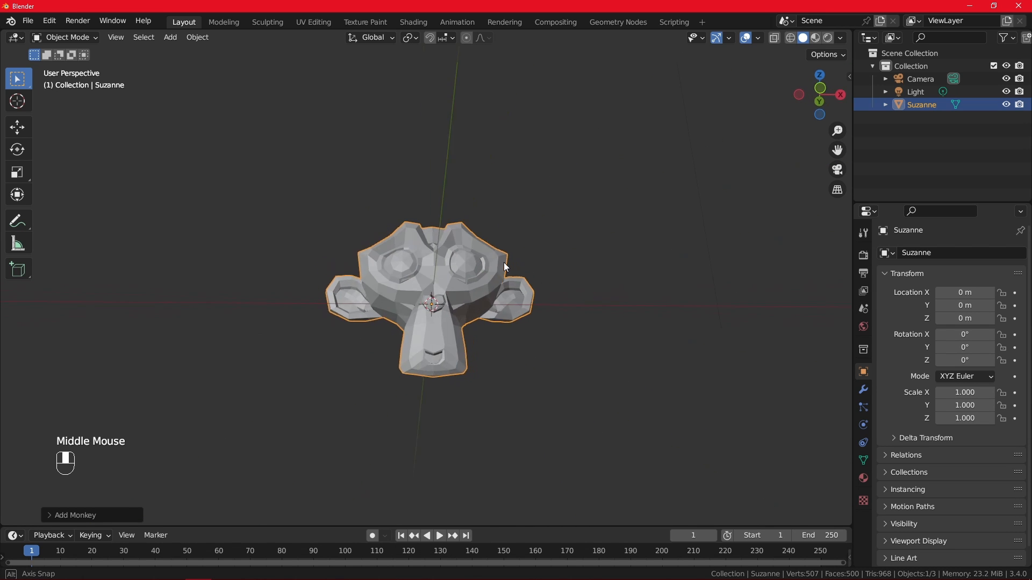
Orbit to view Suzanne at an angle, then deselect it by clicking empty space.
{"action": "left_click_drag", "start_coordinate": [504, 267], "coordinate": [563, 291]}
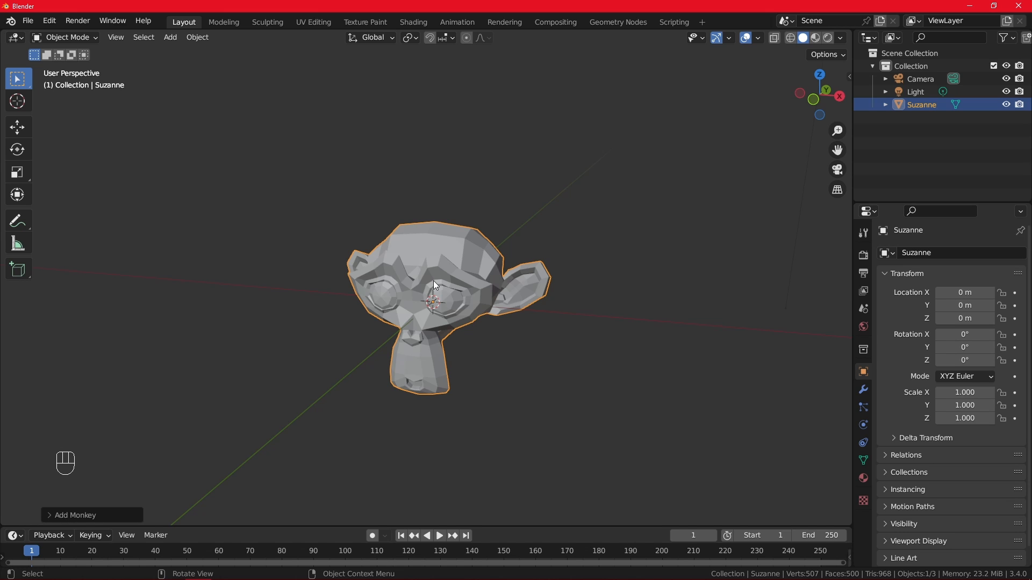
{"action": "mouse_move", "coordinate": [551, 244]}
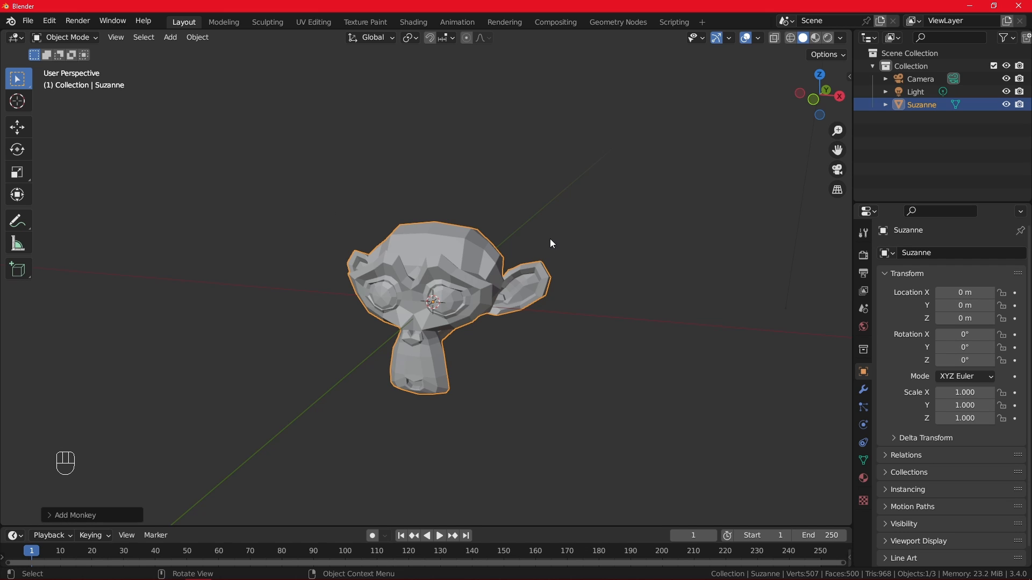
{"action": "mouse_move", "coordinate": [498, 206]}
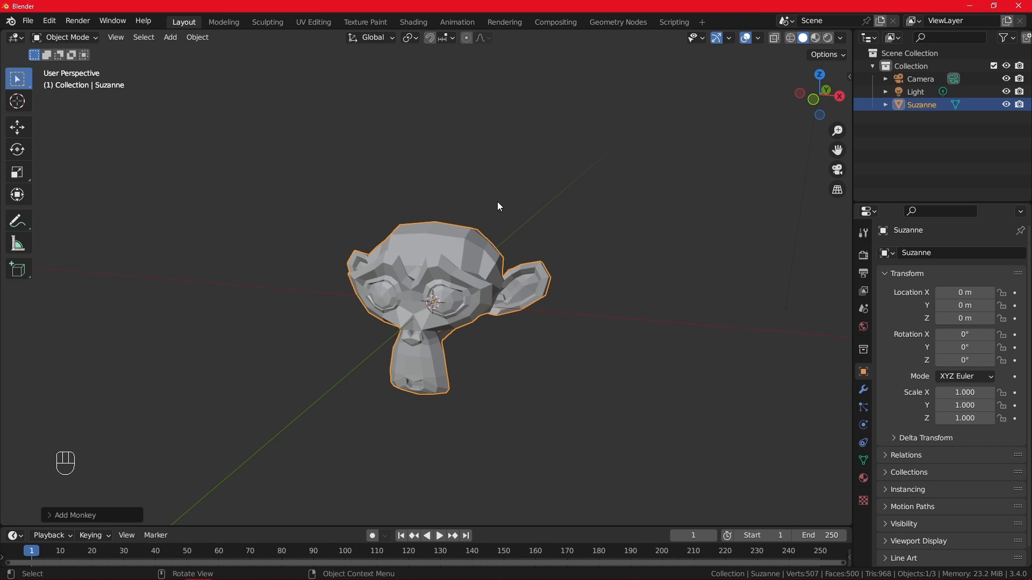
{"action": "double_click", "coordinate": [502, 245]}
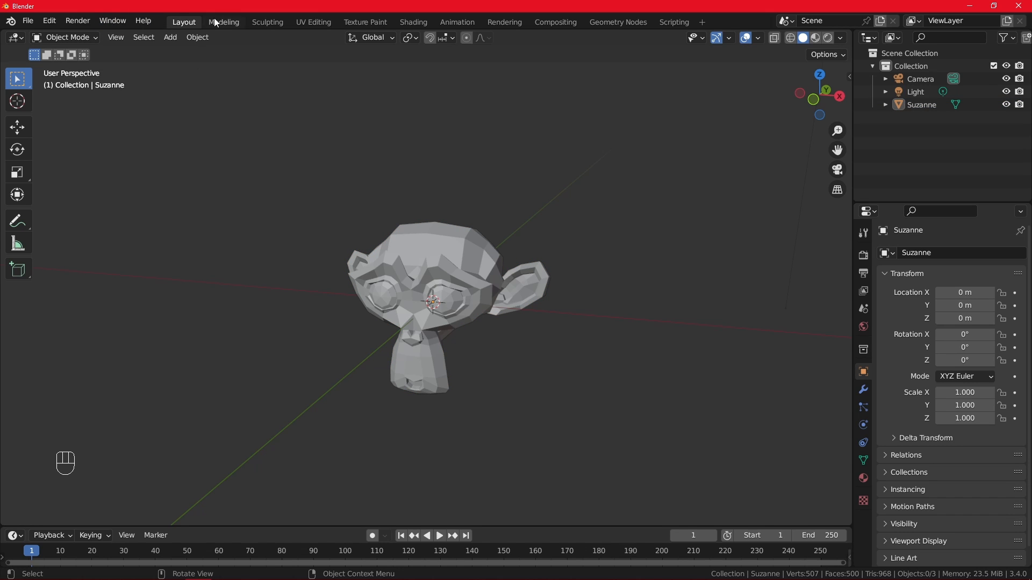
{"action": "mouse_move", "coordinate": [28, 20]}
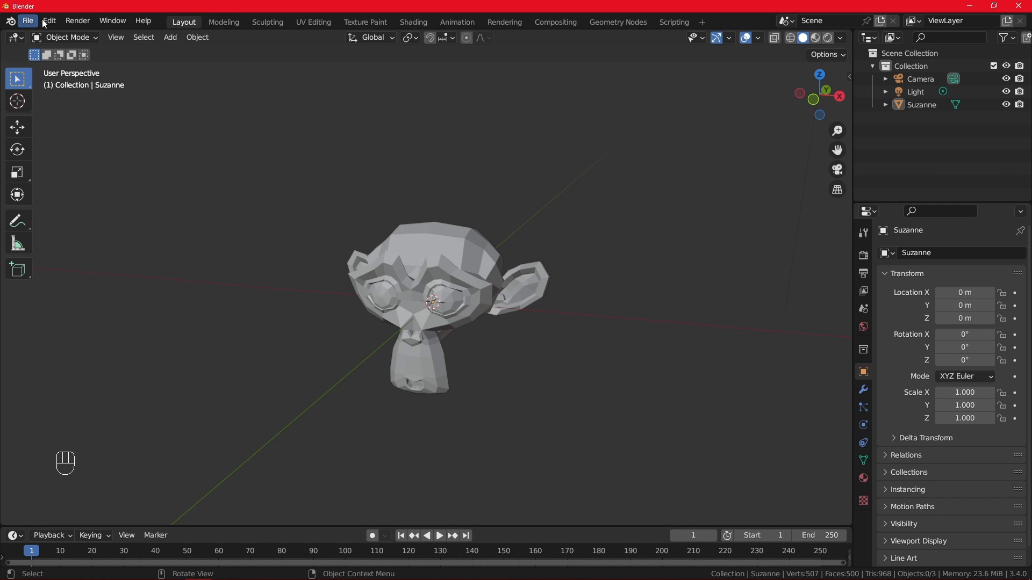
Choose Edit Mode for Suzanne from the viewport header's mode dropdown.
{"action": "left_click", "coordinate": [67, 37]}
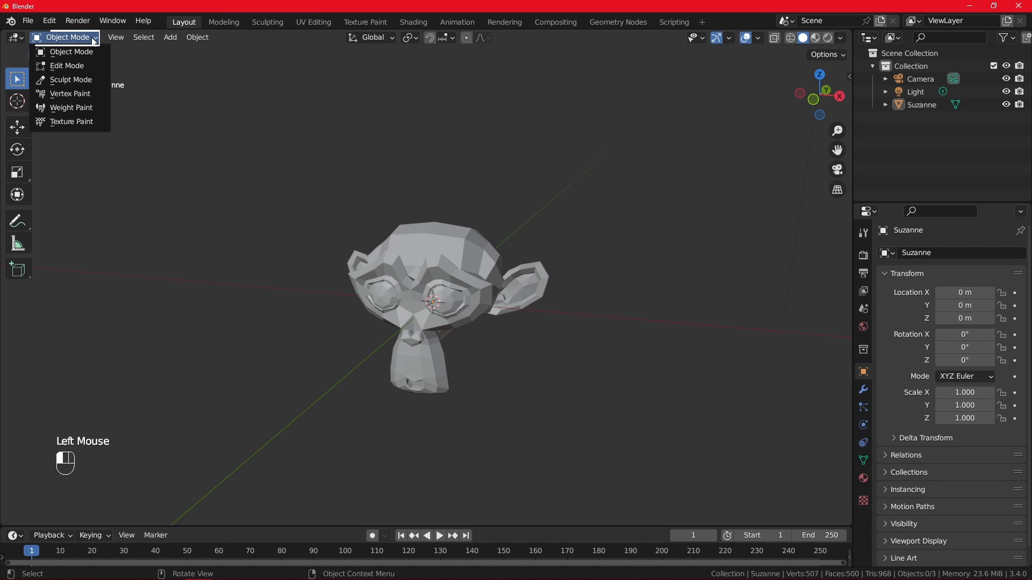
{"action": "mouse_move", "coordinate": [67, 65]}
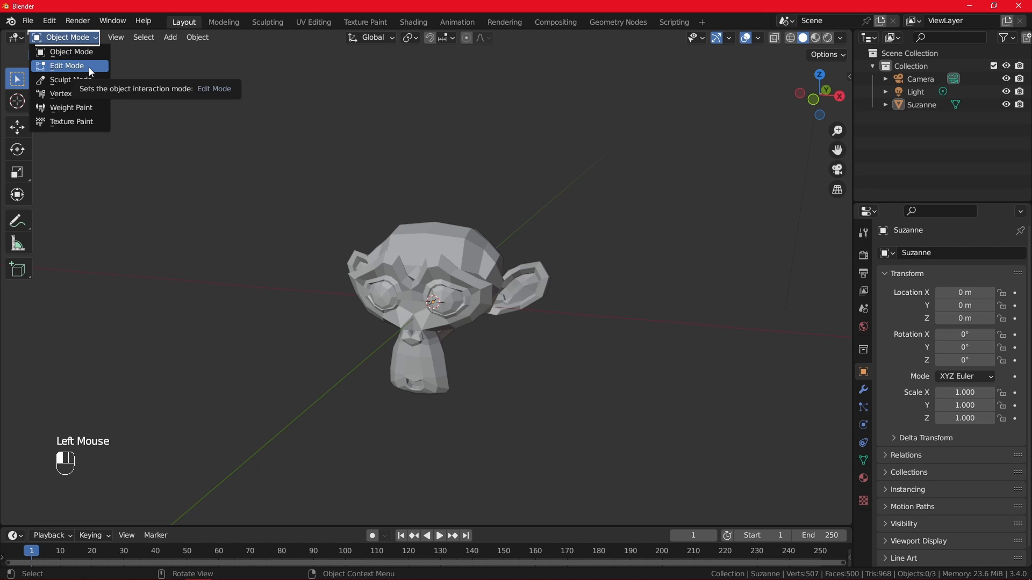
{"action": "mouse_move", "coordinate": [67, 80]}
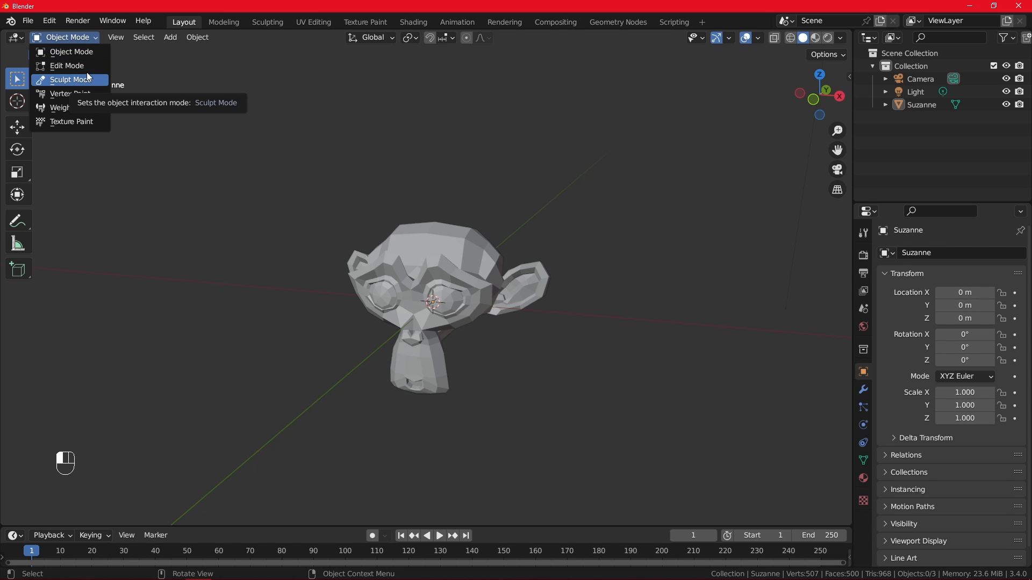
{"action": "mouse_move", "coordinate": [70, 79]}
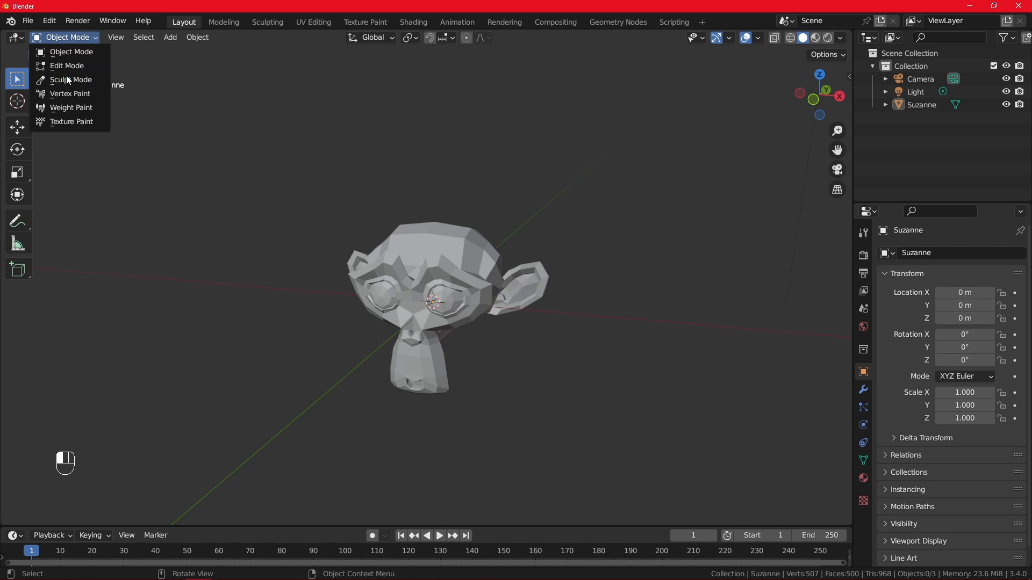
{"action": "mouse_move", "coordinate": [66, 65]}
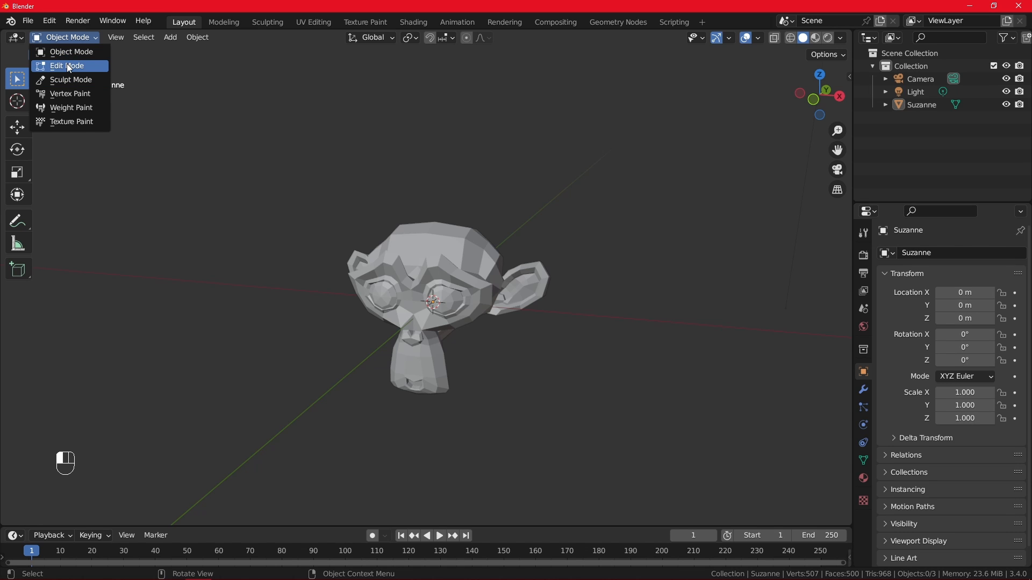
{"action": "left_click", "coordinate": [67, 65]}
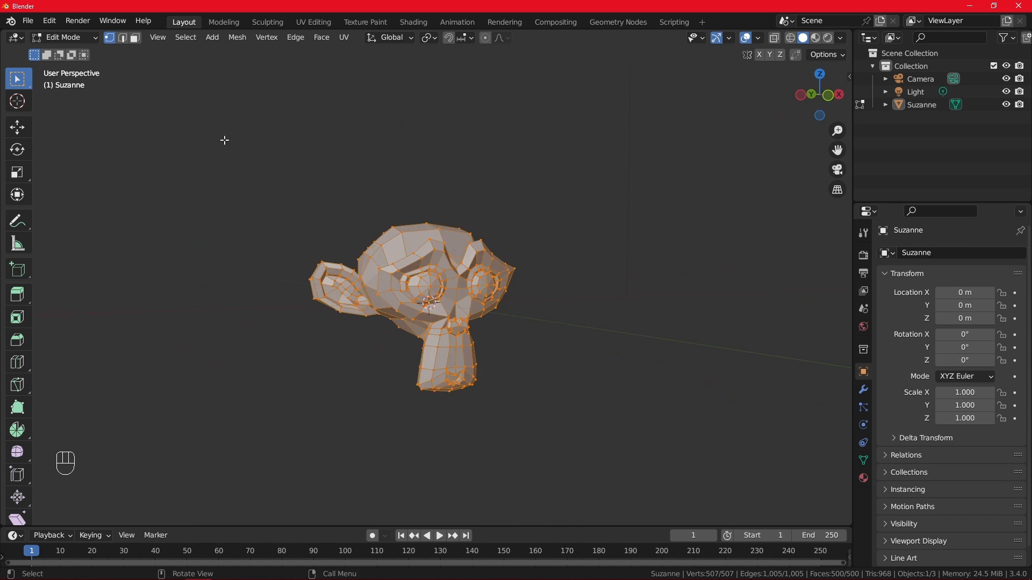
Switch Suzanne to Sculpt Mode, scroll through the brush toolbar and zoom onto the forehead.
{"action": "left_click", "coordinate": [62, 38]}
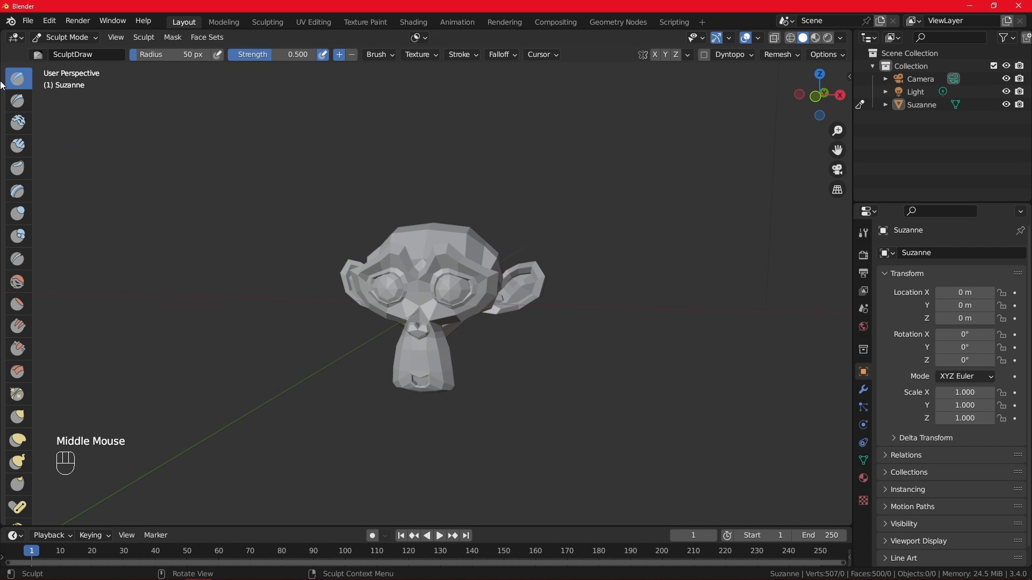
{"action": "scroll", "scroll_direction": "down", "scroll_amount": 3}
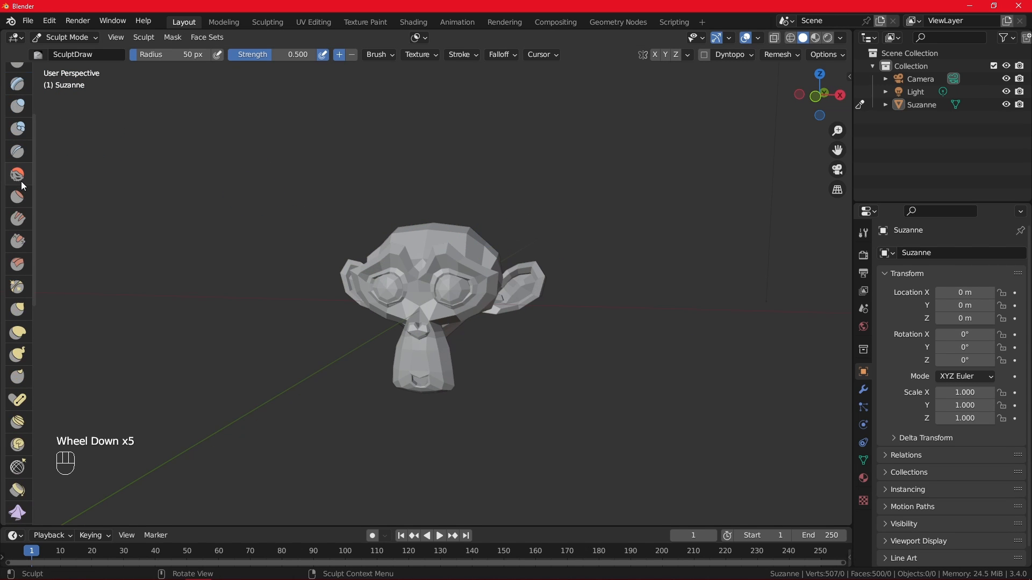
{"action": "scroll", "scroll_direction": "up", "scroll_amount": 3}
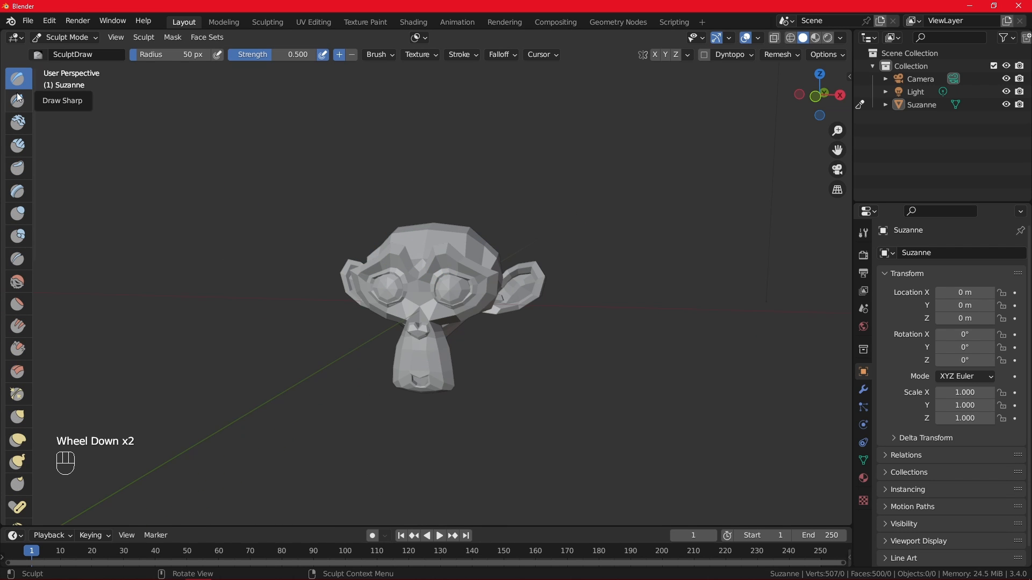
{"action": "mouse_move", "coordinate": [434, 257]}
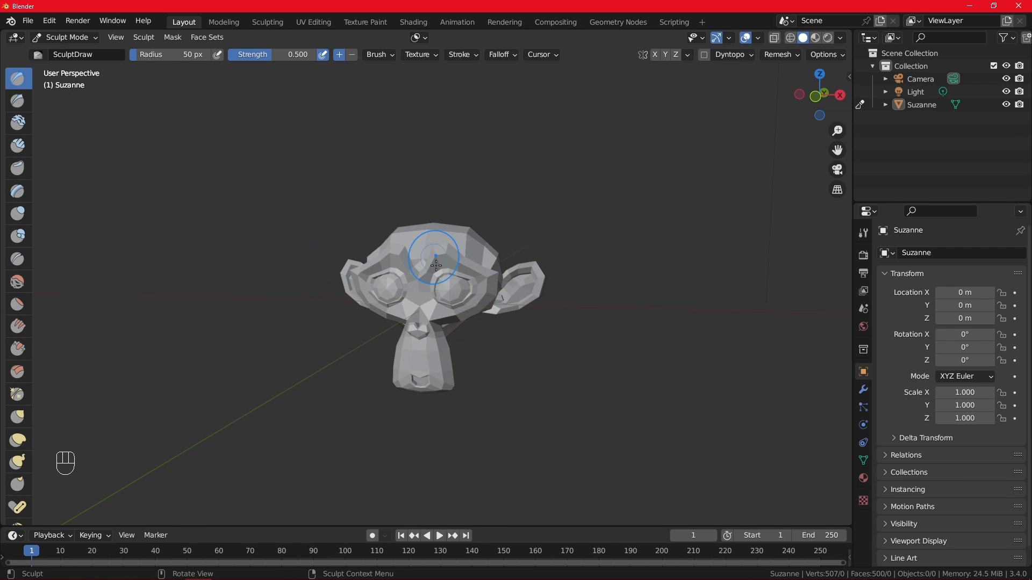
{"action": "left_click_drag", "start_coordinate": [434, 263], "coordinate": [469, 290]}
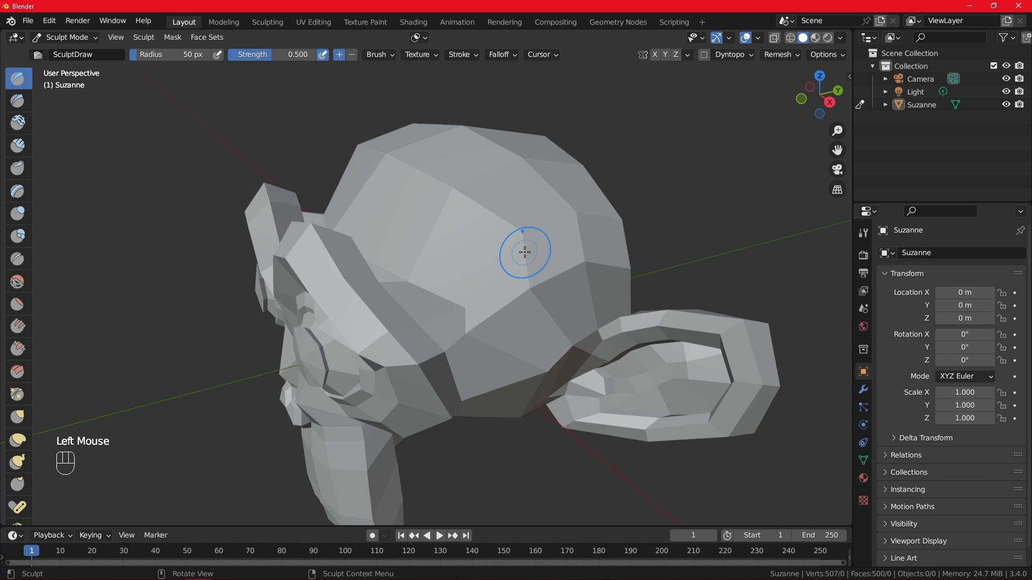
{"action": "left_click", "coordinate": [64, 37]}
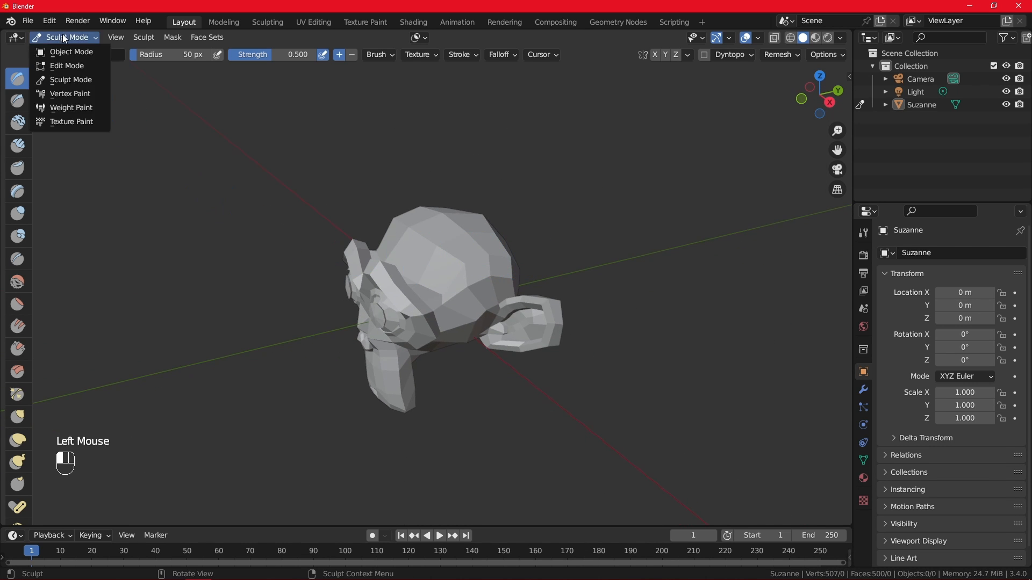
Choose Object Mode and orbit the view back toward Suzanne's face.
{"action": "left_click", "coordinate": [70, 52]}
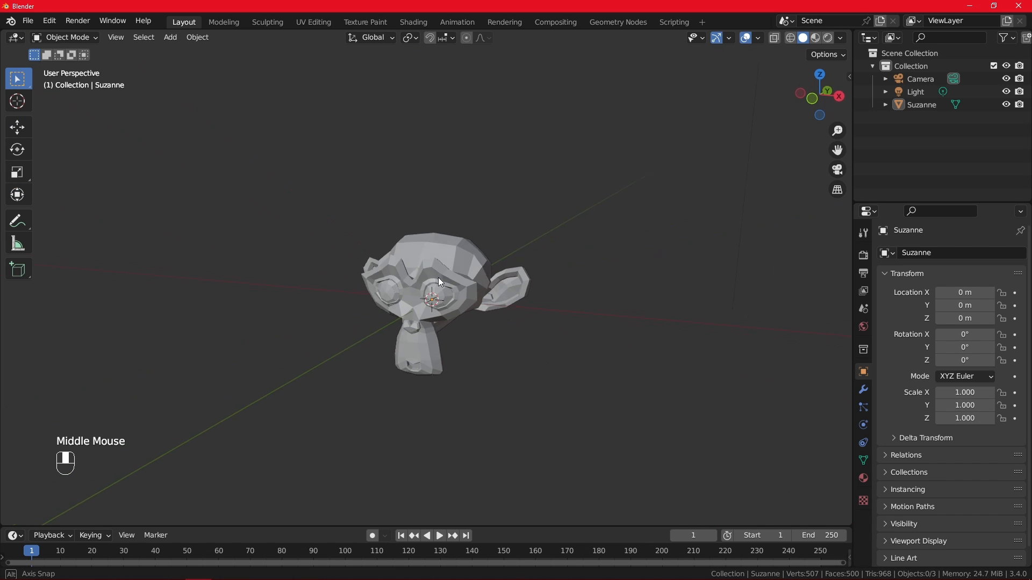
{"action": "left_click_drag", "start_coordinate": [448, 283], "coordinate": [444, 263]}
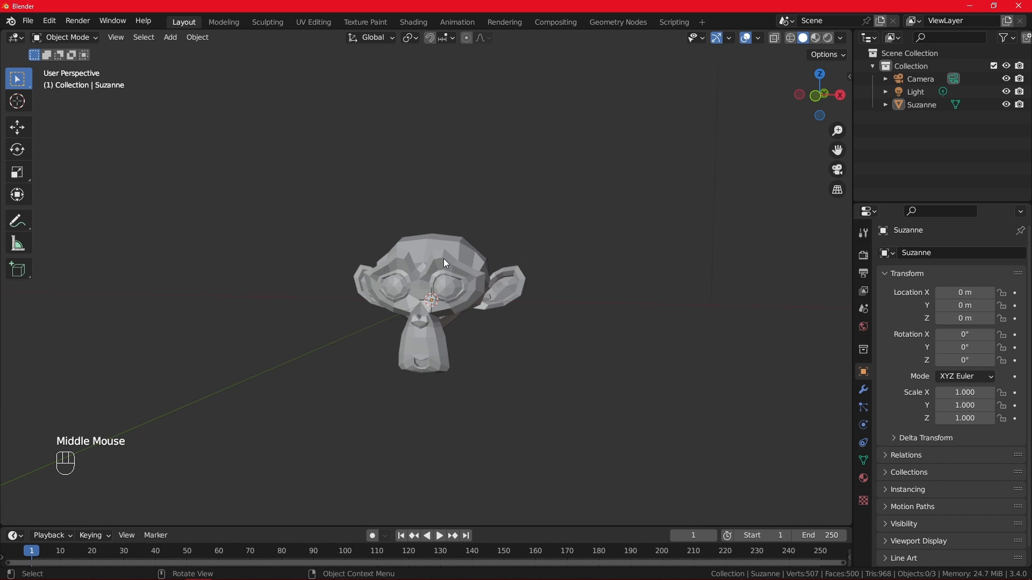